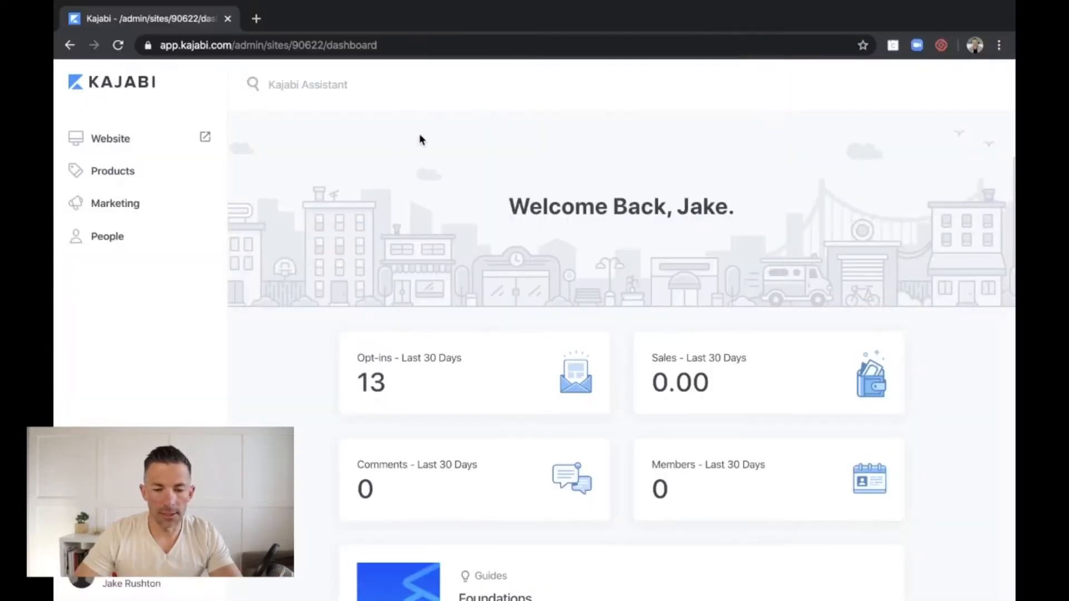
pyautogui.moveTo(386, 176)
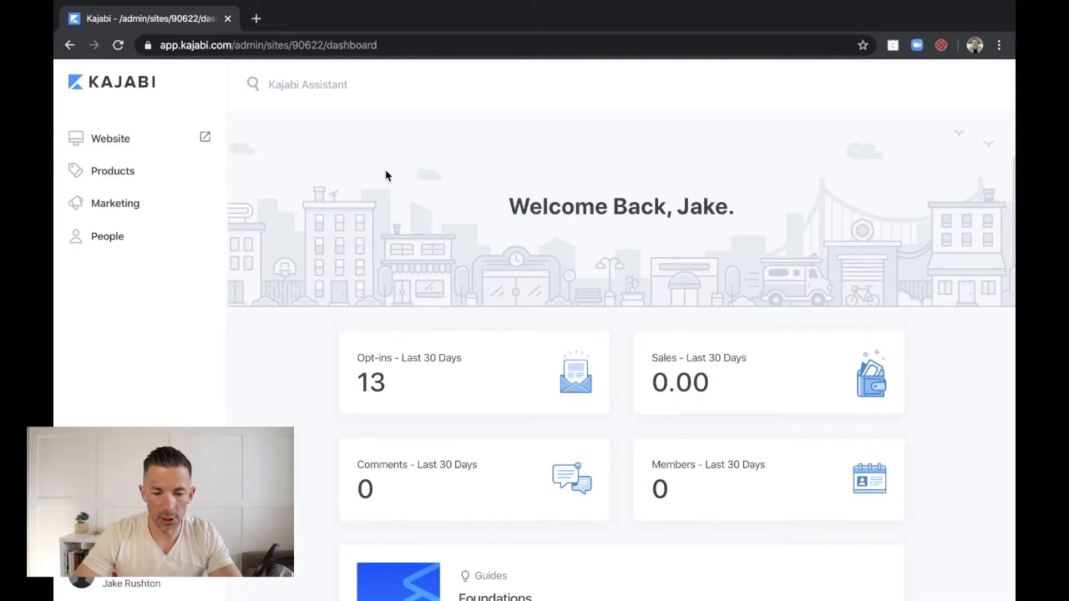
# Open the Truenorth Retire homepage in the theme editor from Website Pages.
pyautogui.scroll(-3)
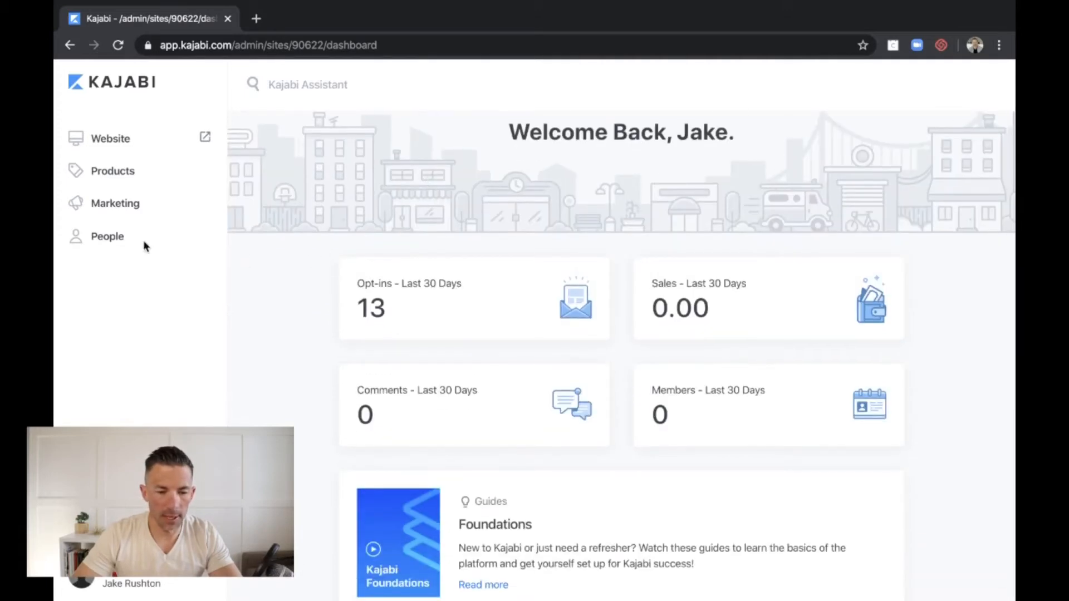
pyautogui.moveTo(316, 329)
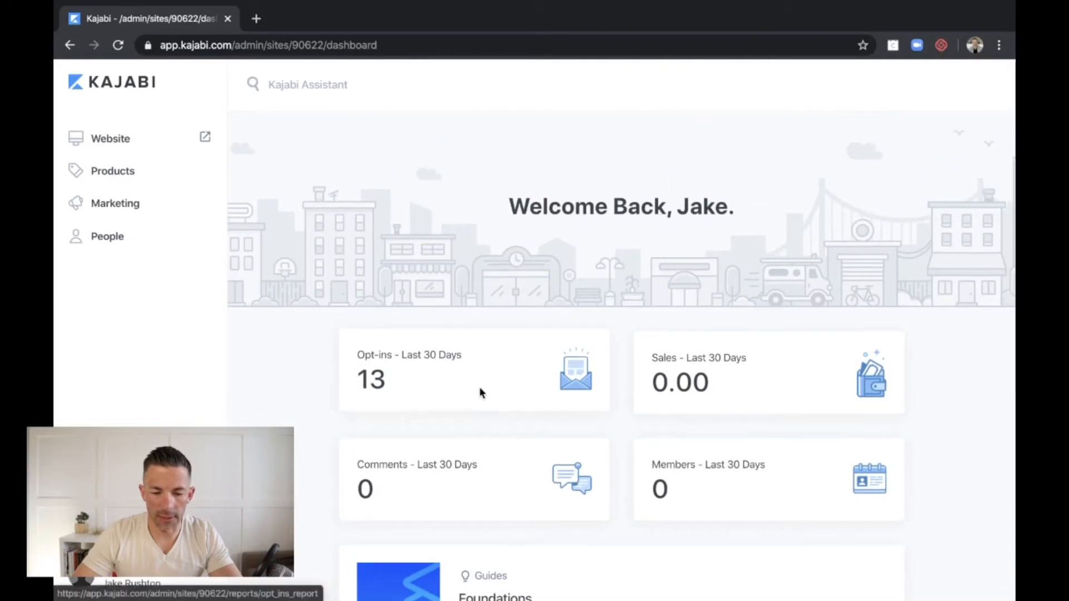
pyautogui.scroll(-3)
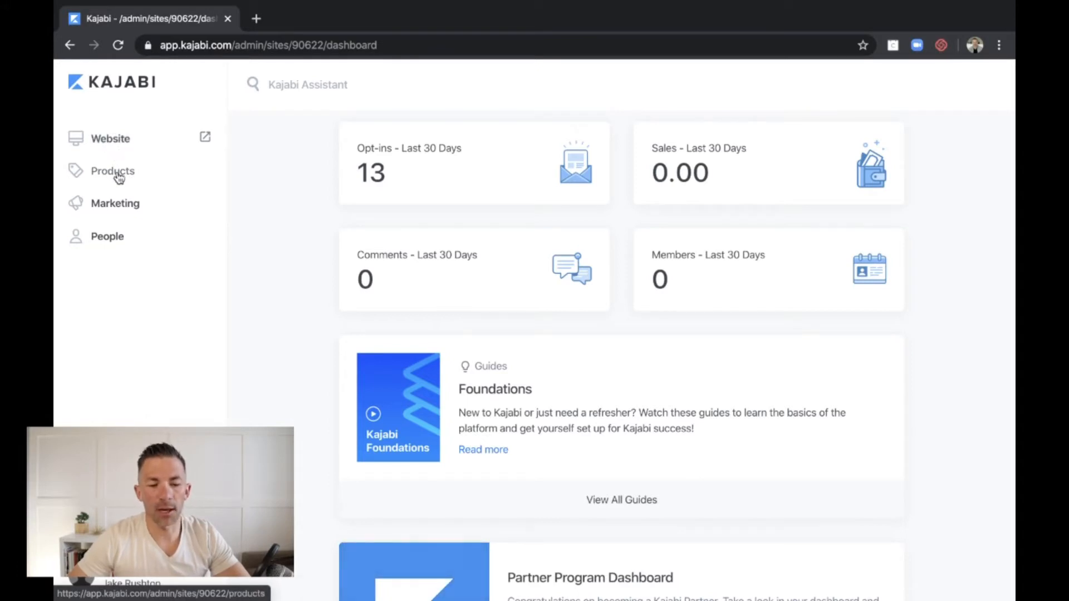
pyautogui.moveTo(107, 237)
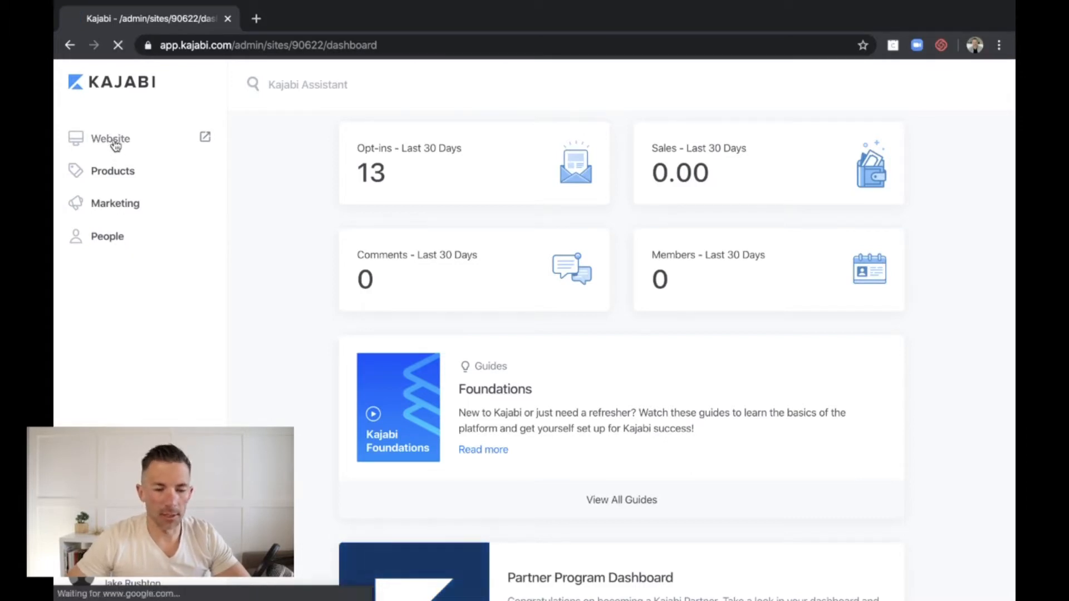
pyautogui.click(110, 139)
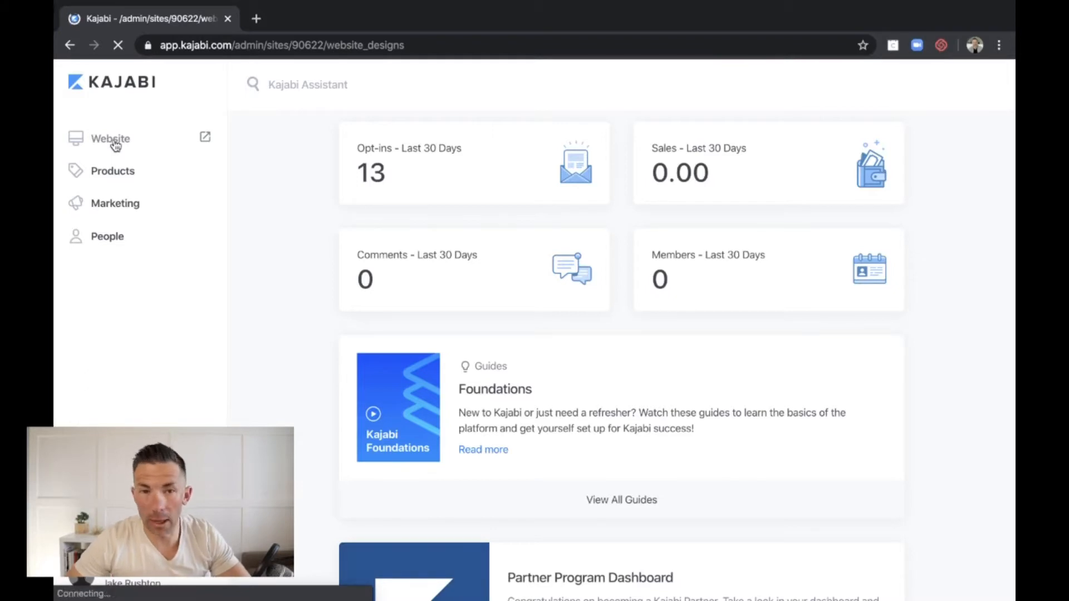
pyautogui.click(110, 138)
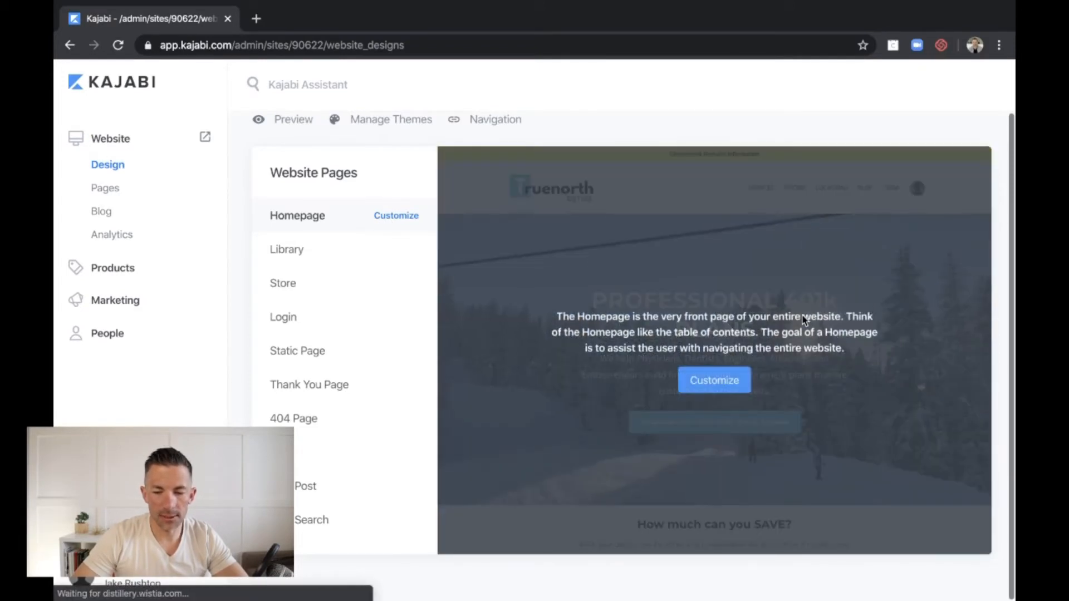
pyautogui.click(713, 380)
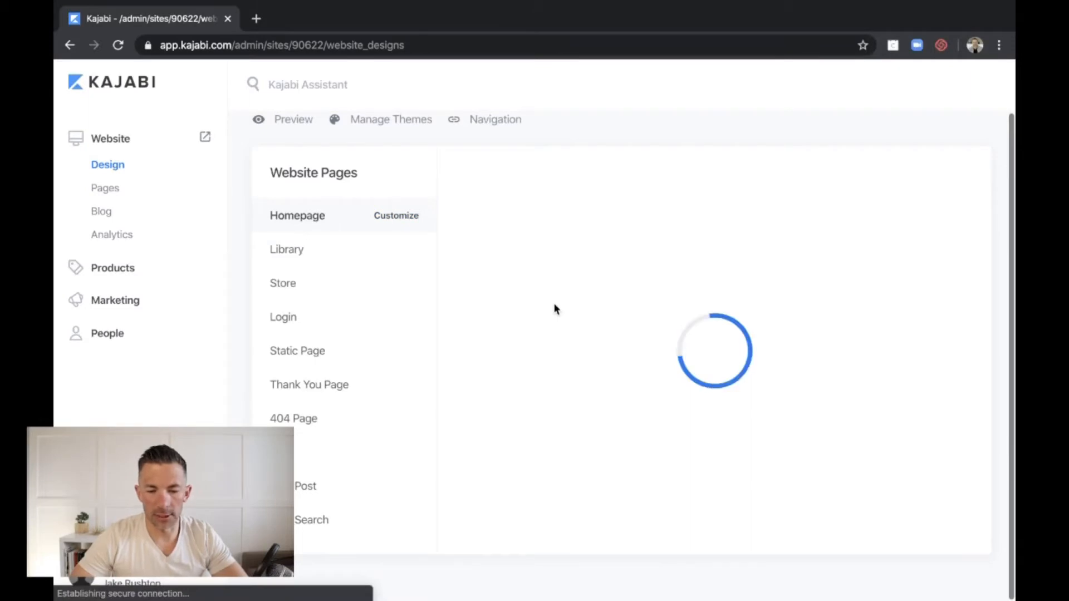
pyautogui.click(395, 215)
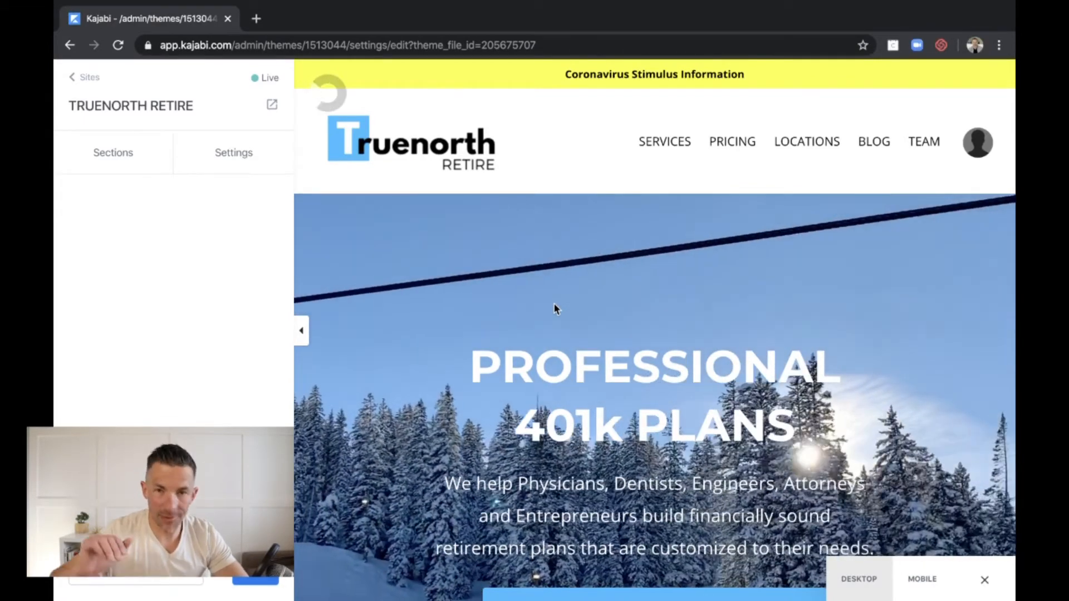
# Open the Hero section from the Sections list and select its Text field.
pyautogui.click(113, 152)
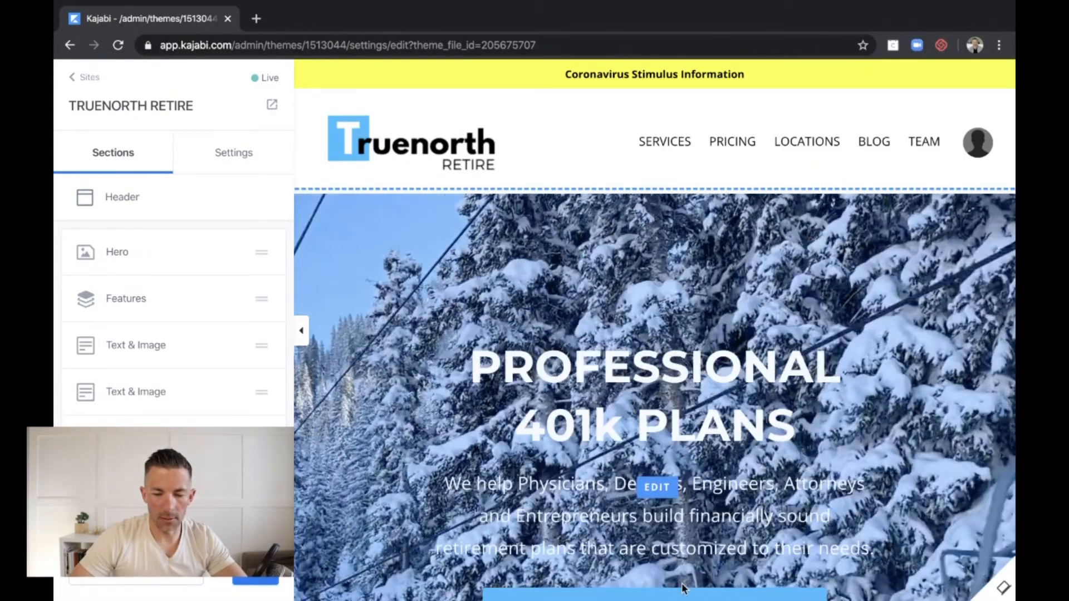
pyautogui.scroll(-3)
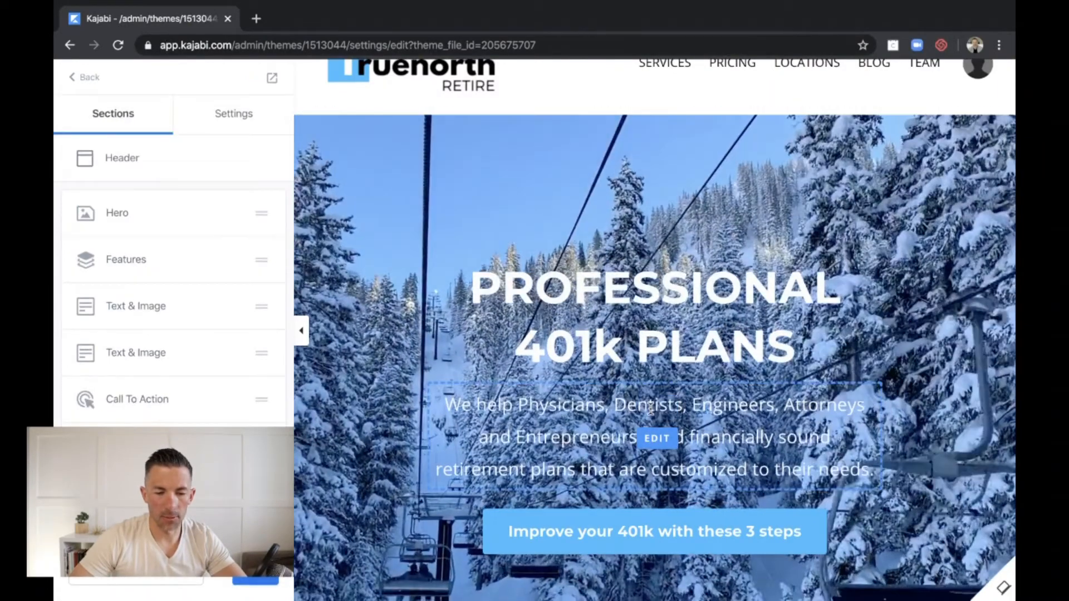
pyautogui.click(116, 212)
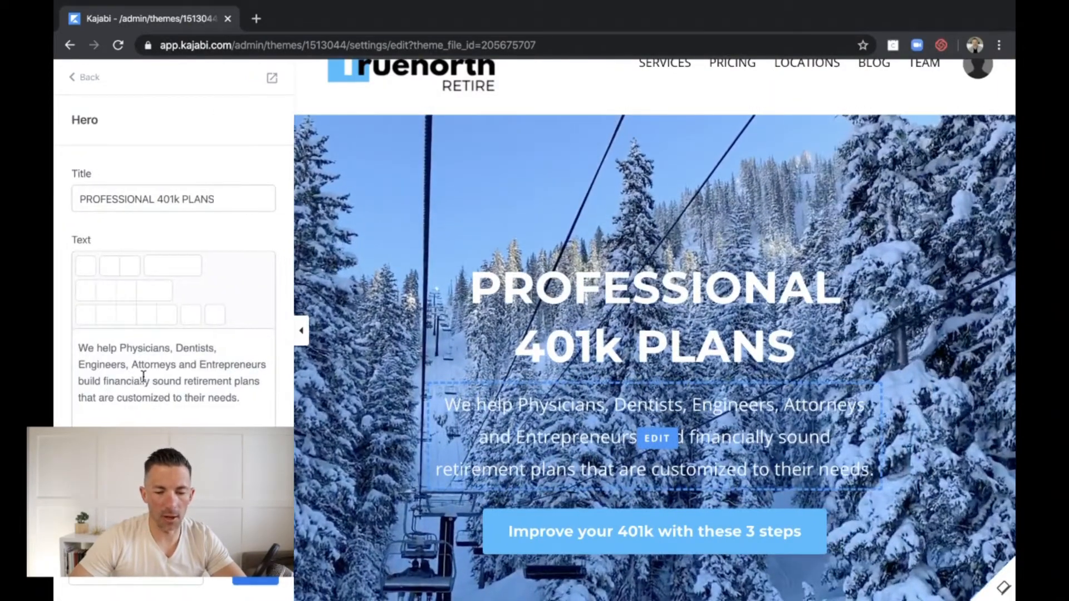
pyautogui.click(170, 379)
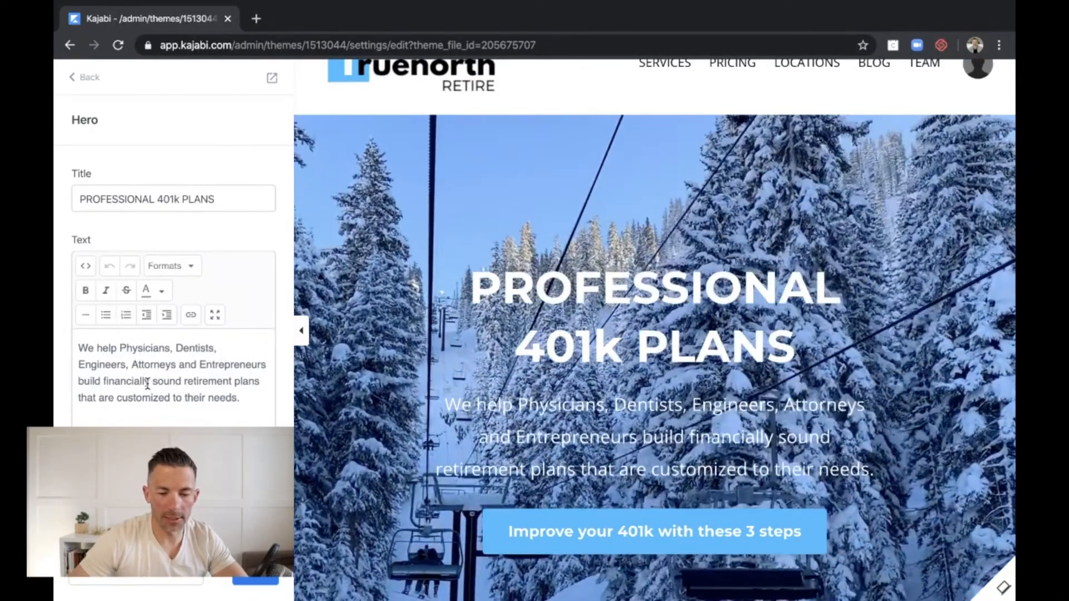
# Scroll down through the full homepage preview and back up.
pyautogui.scroll(-3)
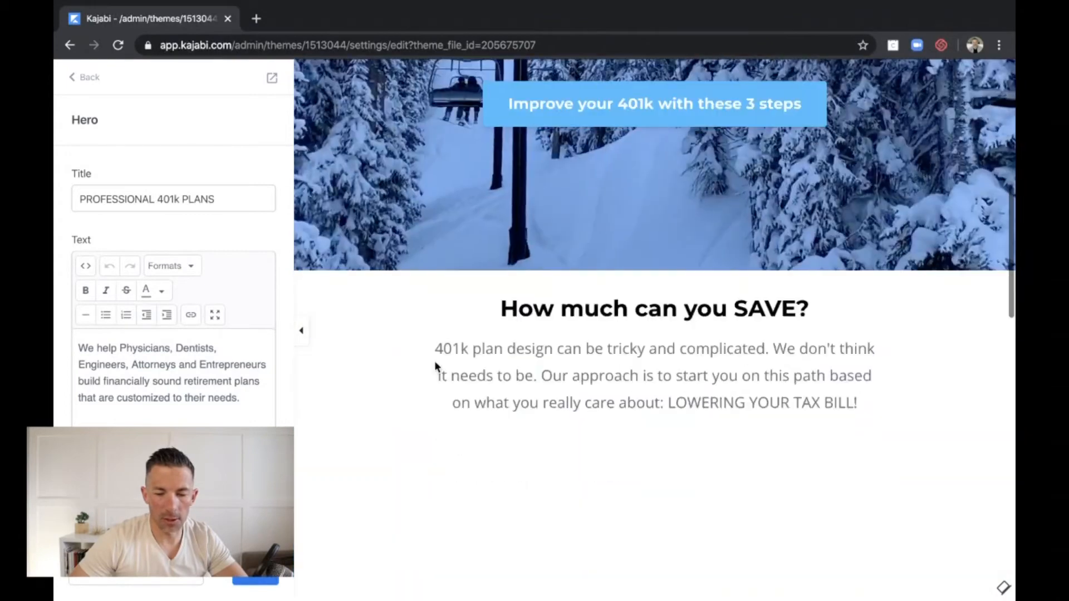
pyautogui.scroll(-3)
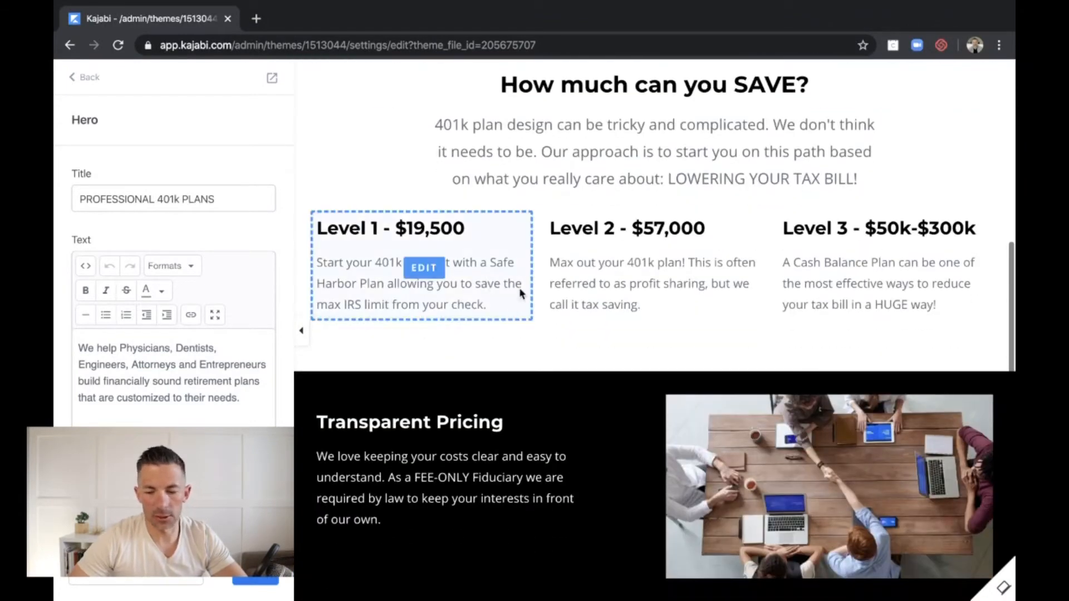
pyautogui.scroll(-3)
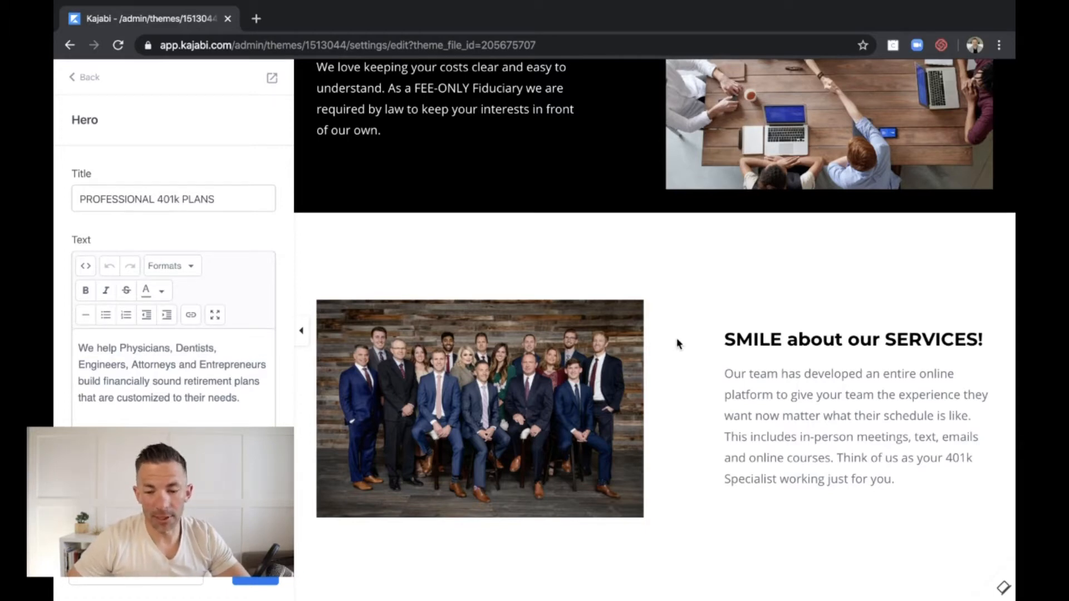
pyautogui.scroll(-3)
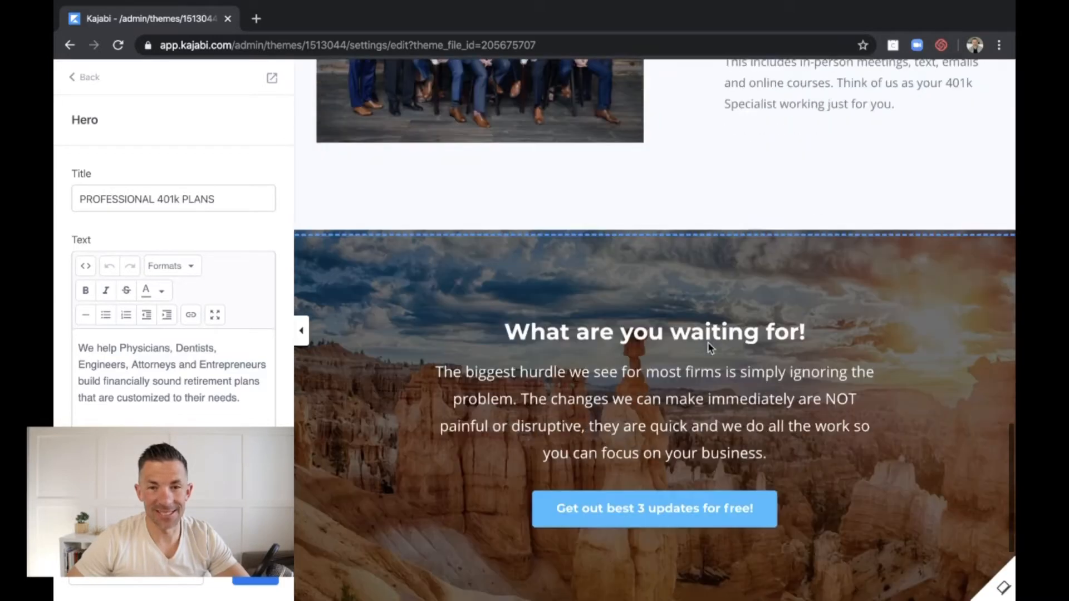
pyautogui.scroll(-3)
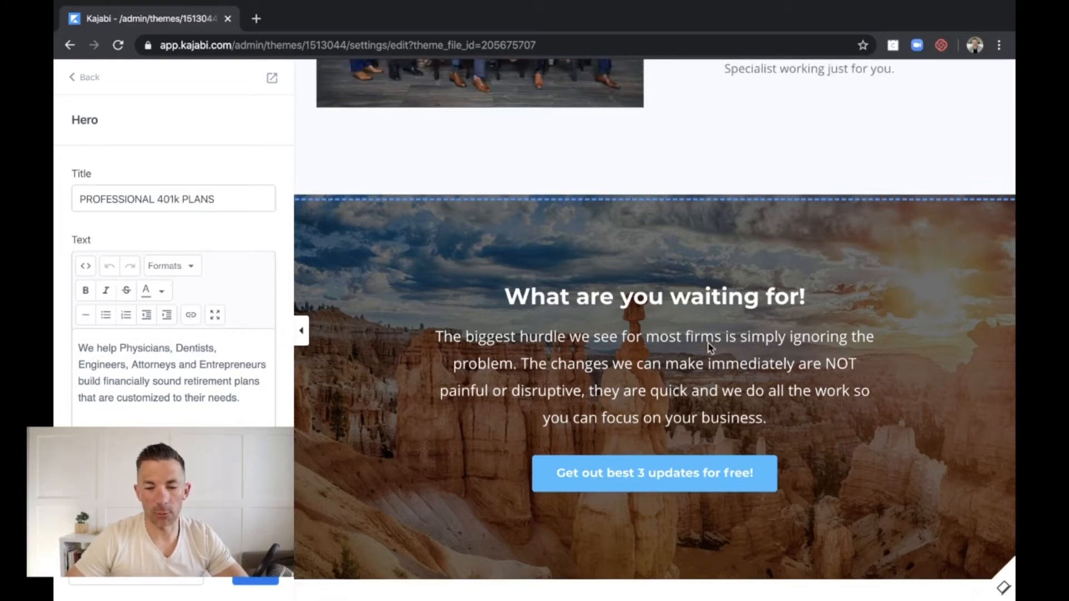
pyautogui.scroll(3)
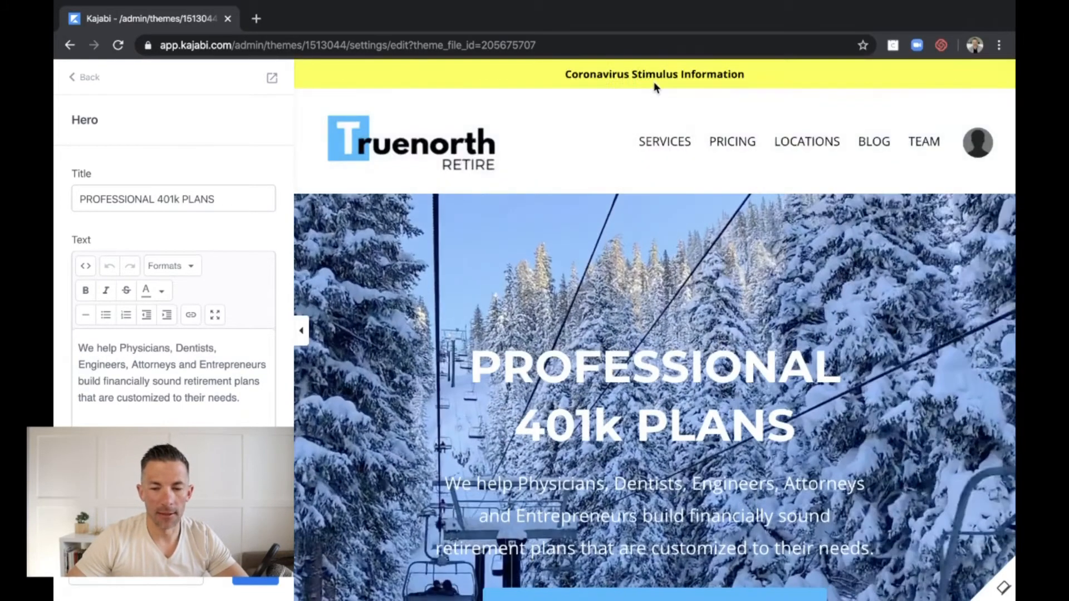
pyautogui.moveTo(650, 74)
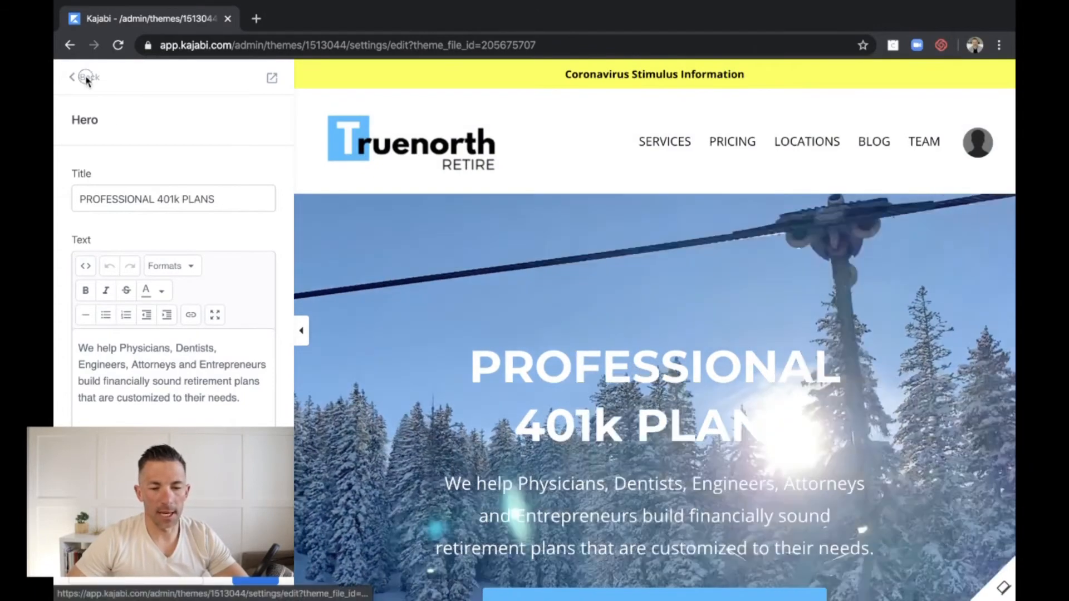
# Exit the homepage editor and show the standalone pages: Team, Services, Cash Balance and Tax Exempt Details.
pyautogui.click(82, 77)
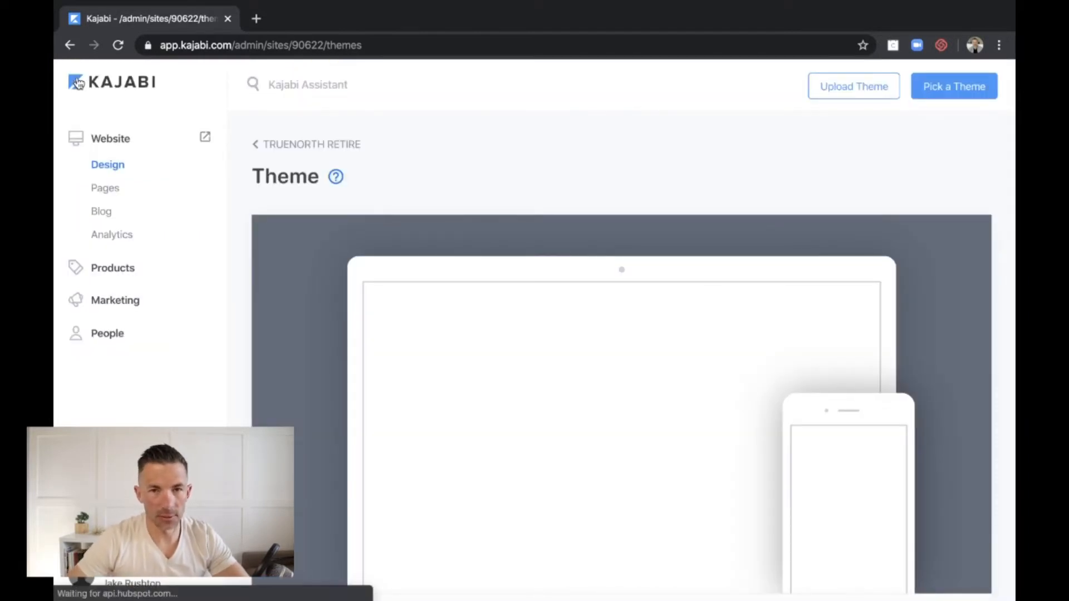
pyautogui.moveTo(219, 222)
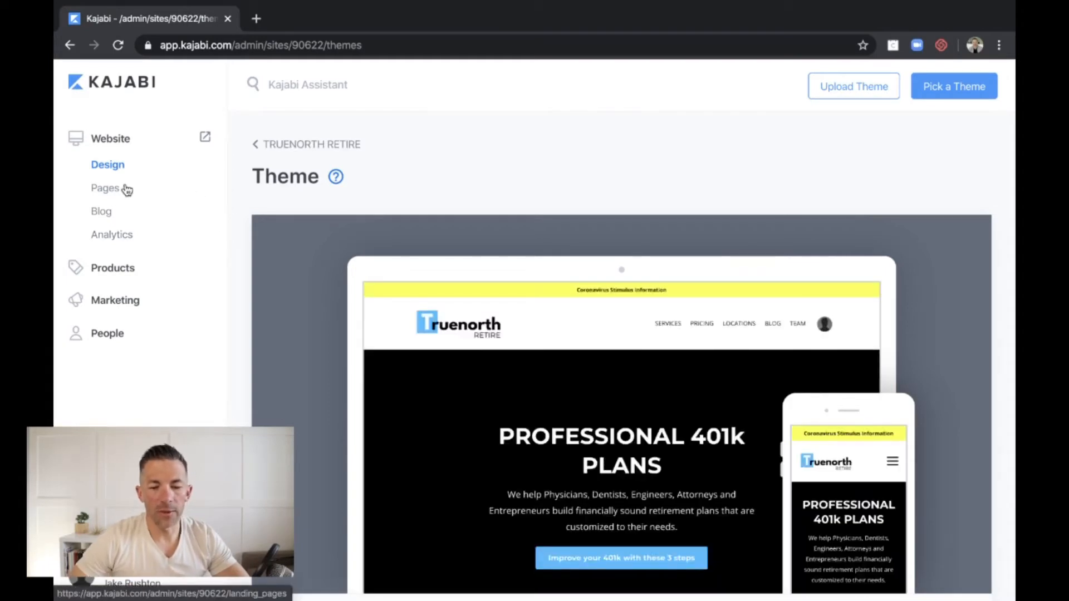
pyautogui.click(104, 188)
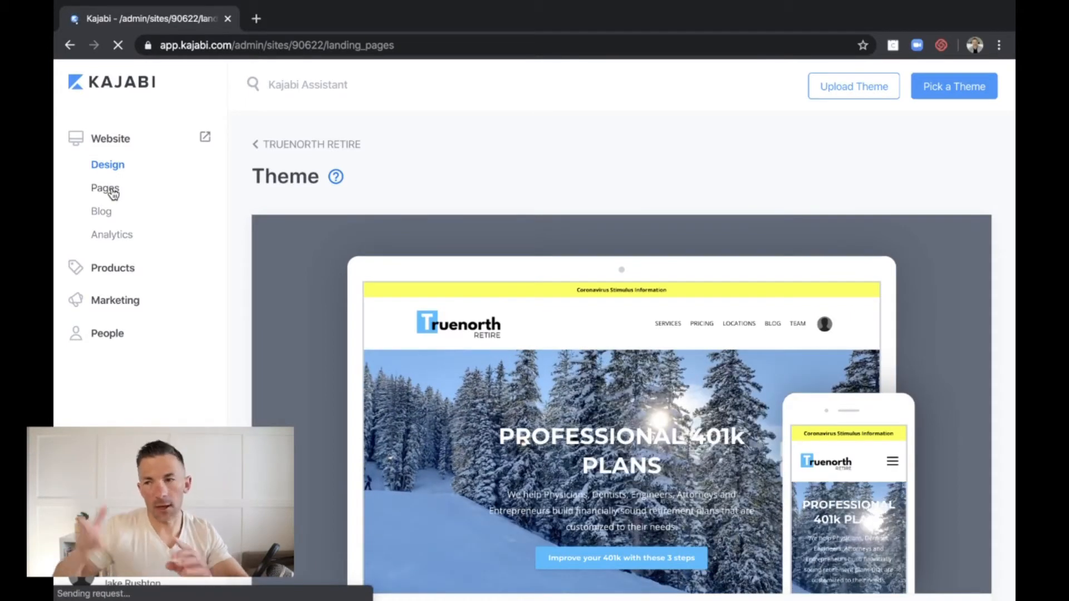
pyautogui.click(105, 188)
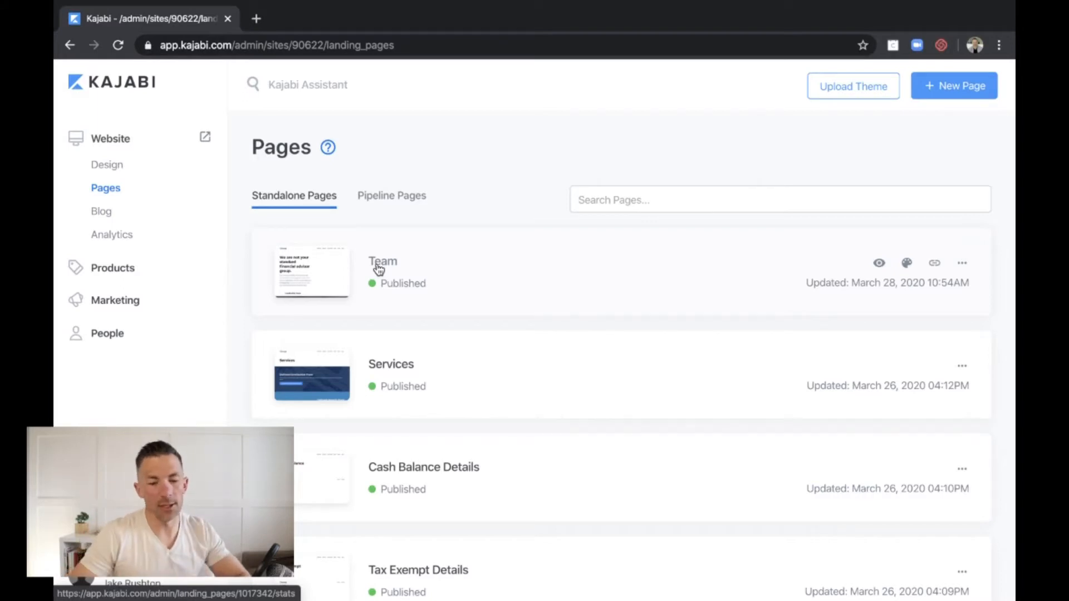
# Open the Team page details (published, 6 views, 0 opt-ins) and start its editor.
pyautogui.click(382, 266)
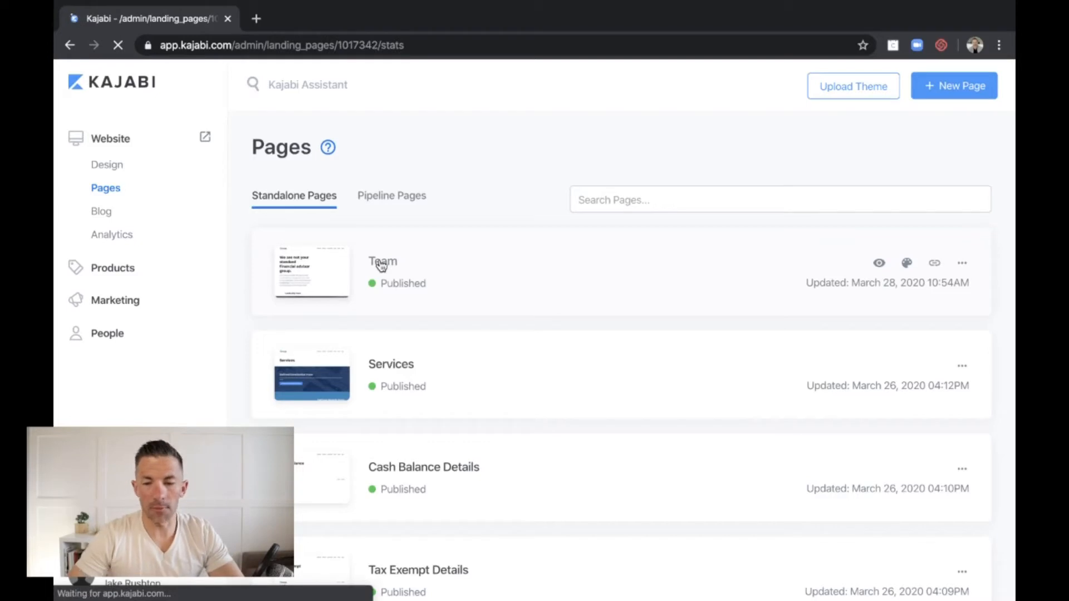
pyautogui.click(382, 261)
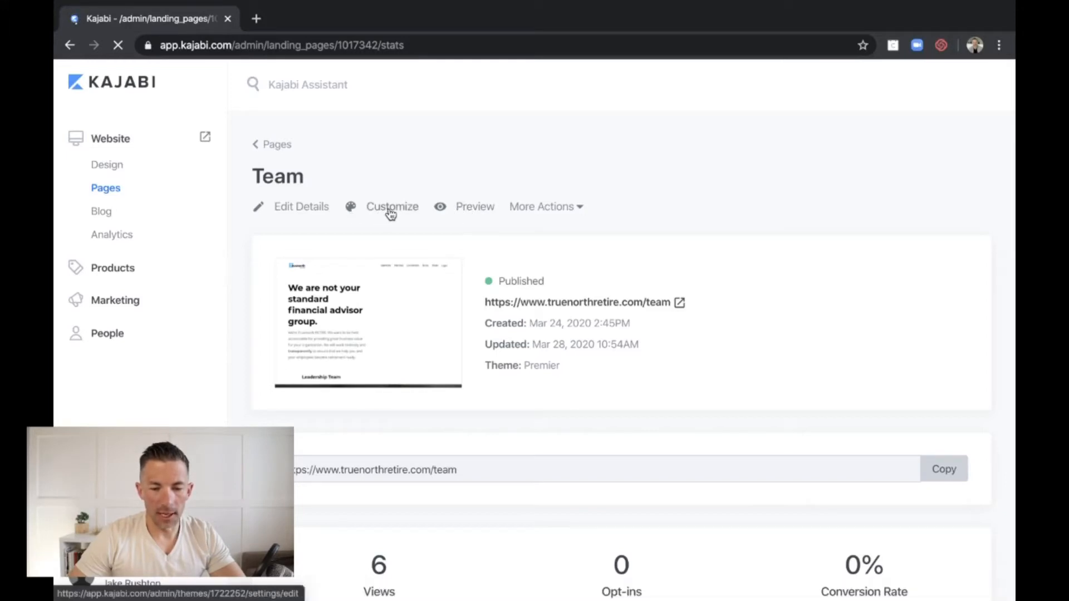
pyautogui.click(392, 206)
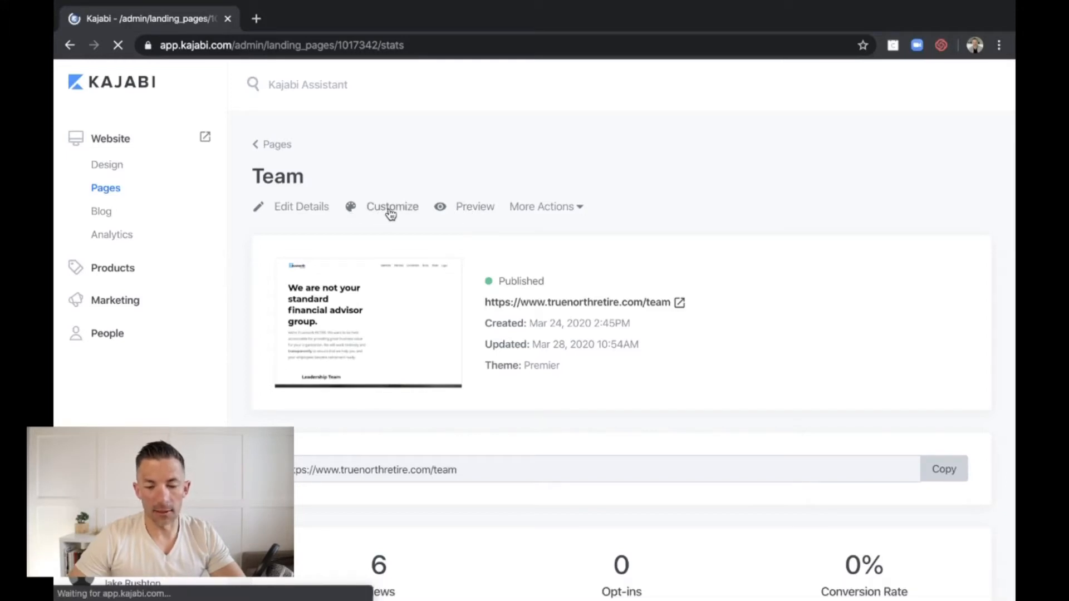
pyautogui.click(392, 206)
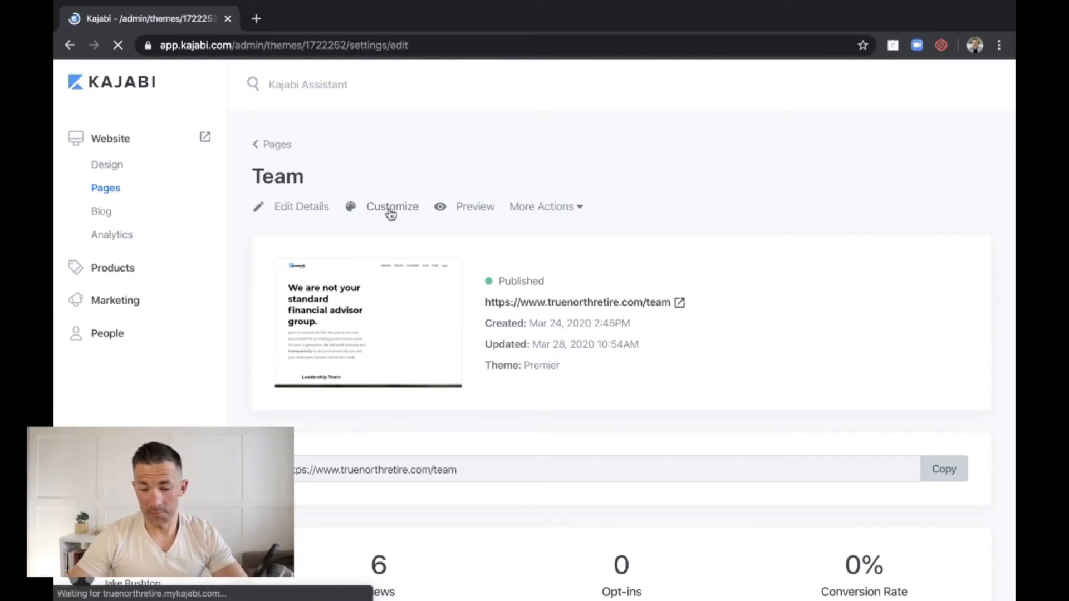
pyautogui.click(392, 206)
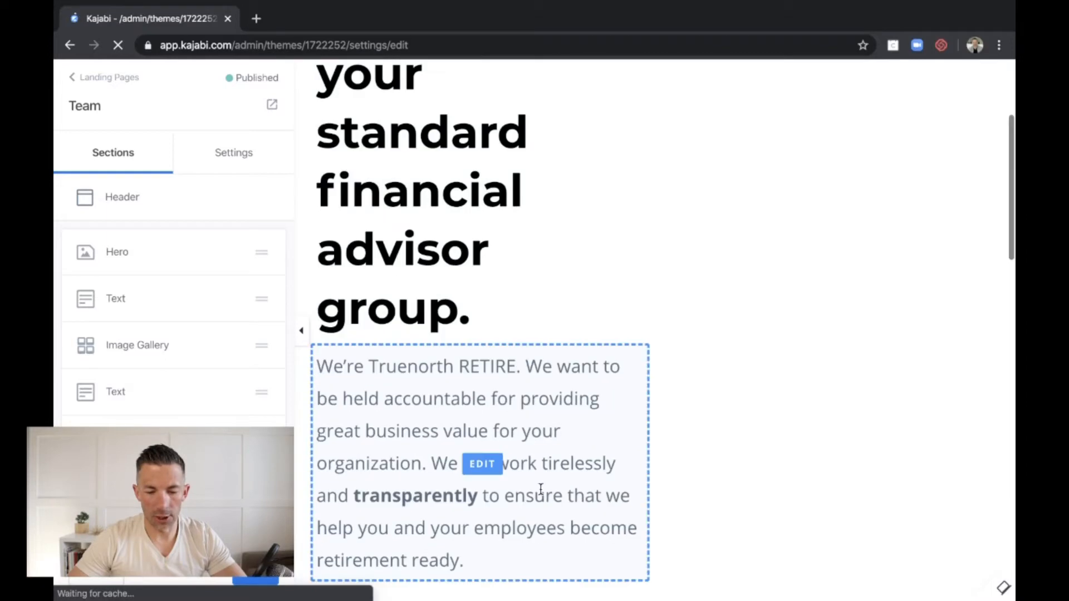
pyautogui.scroll(-3)
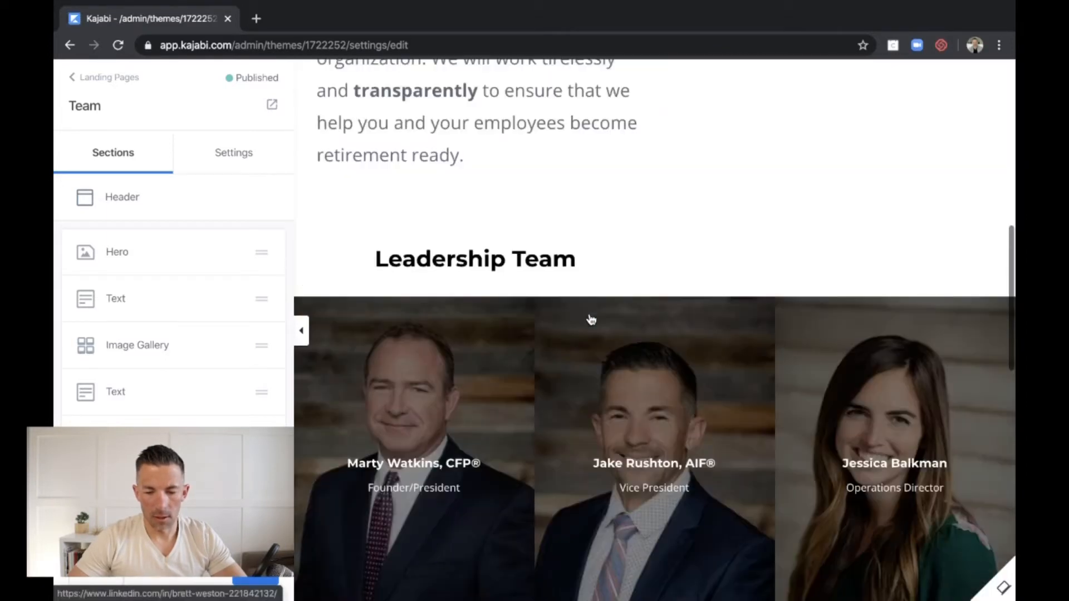
pyautogui.scroll(-3)
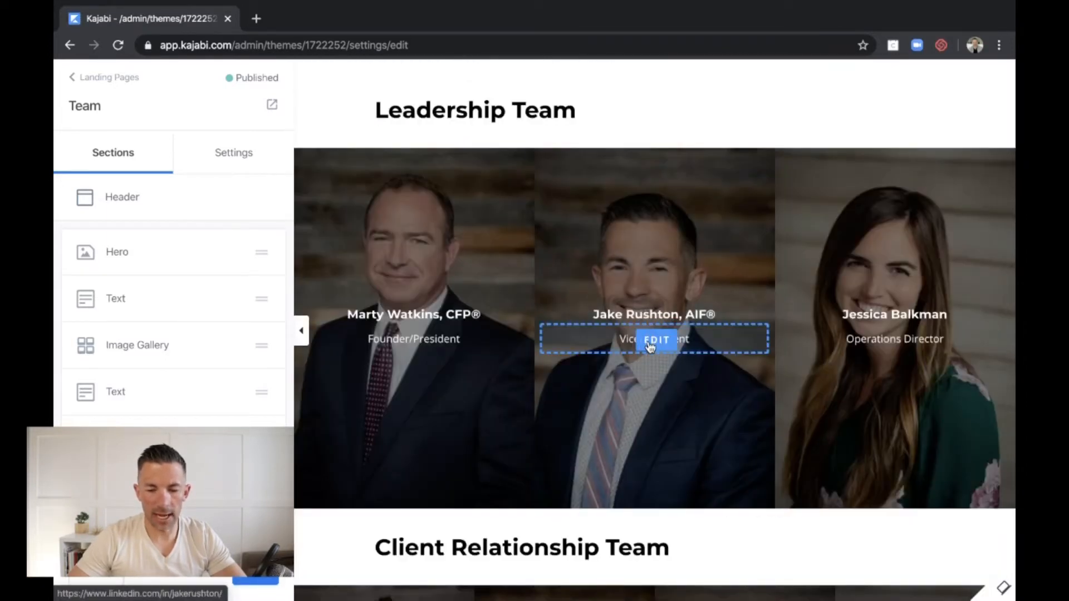
pyautogui.click(653, 340)
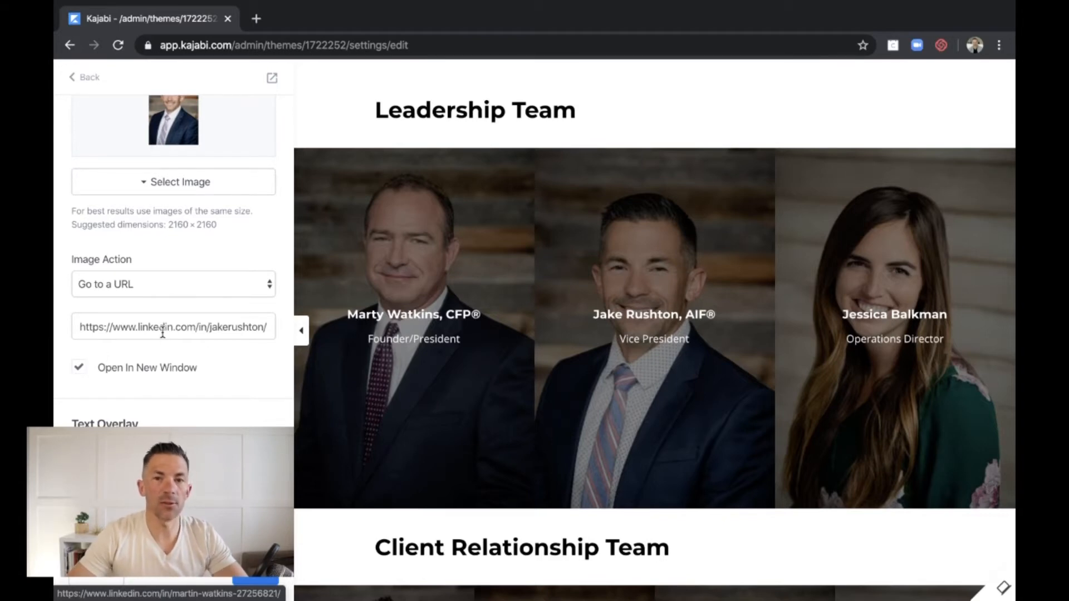
pyautogui.moveTo(623, 377)
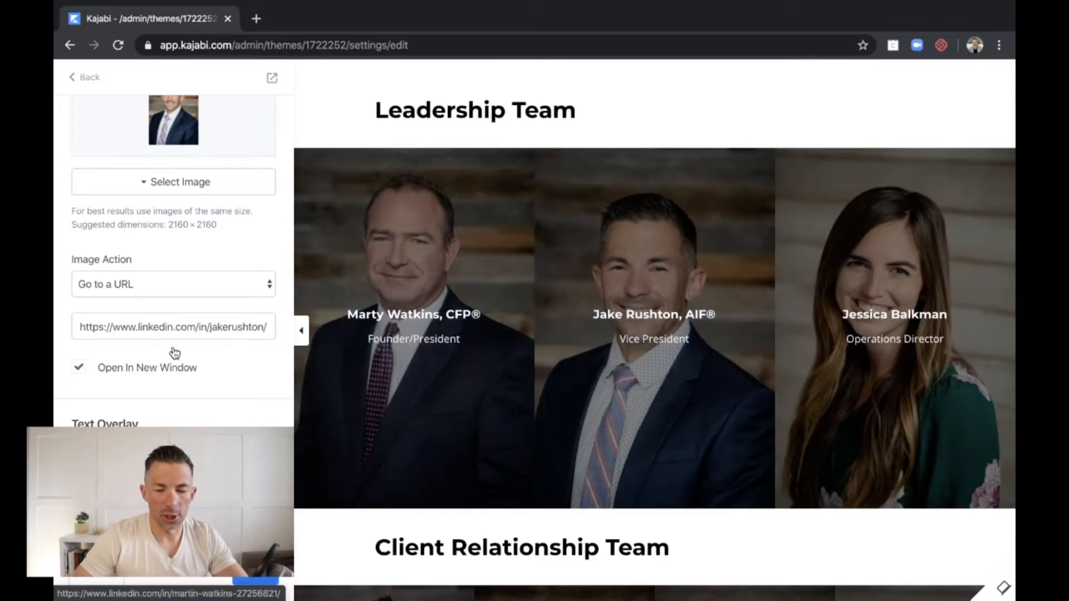
pyautogui.scroll(-3)
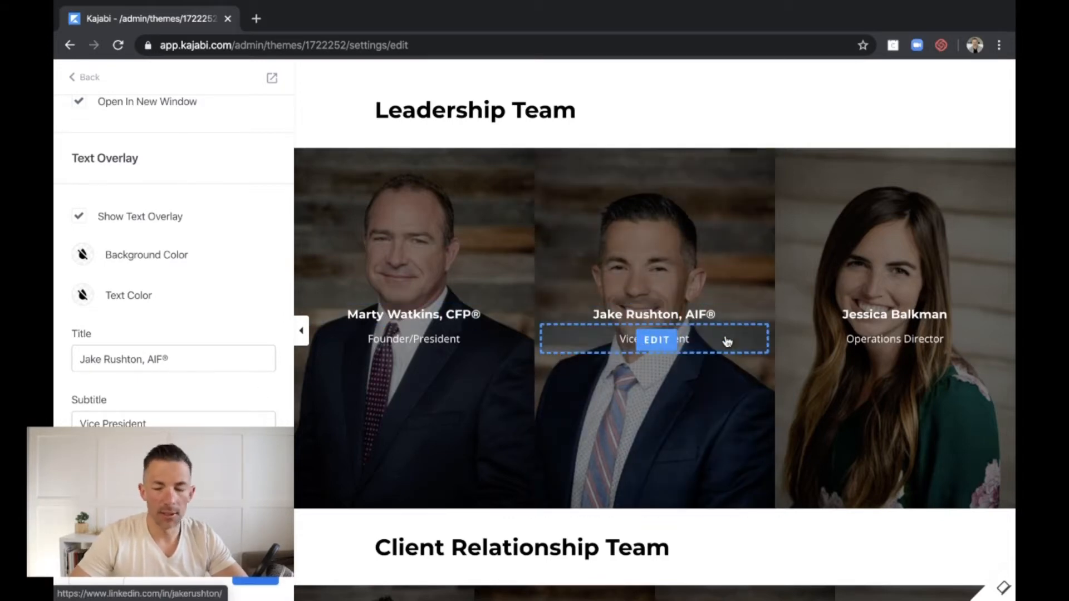
pyautogui.scroll(3)
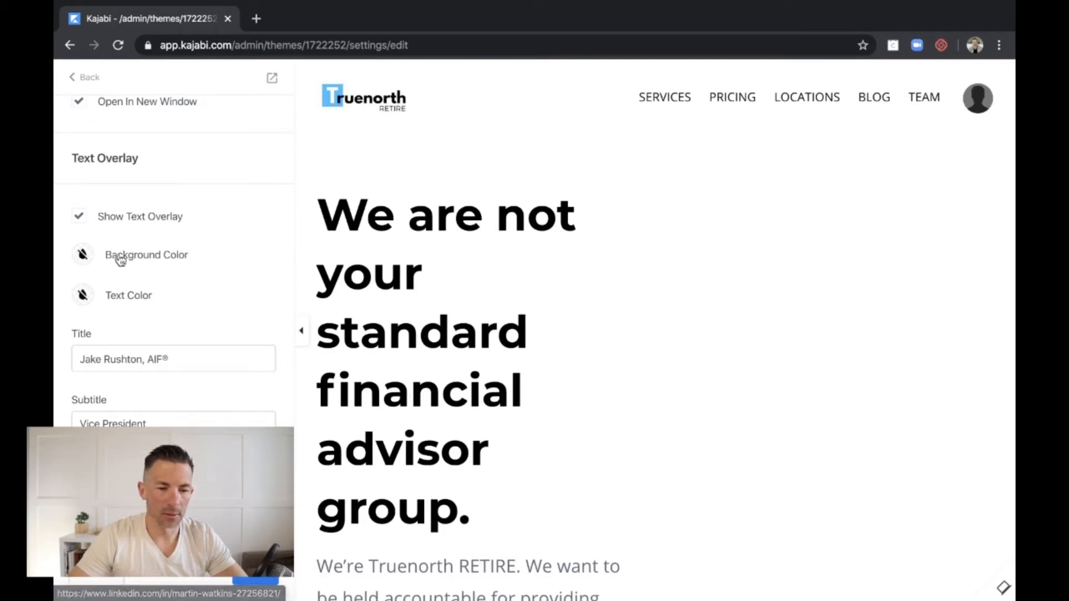
pyautogui.click(88, 76)
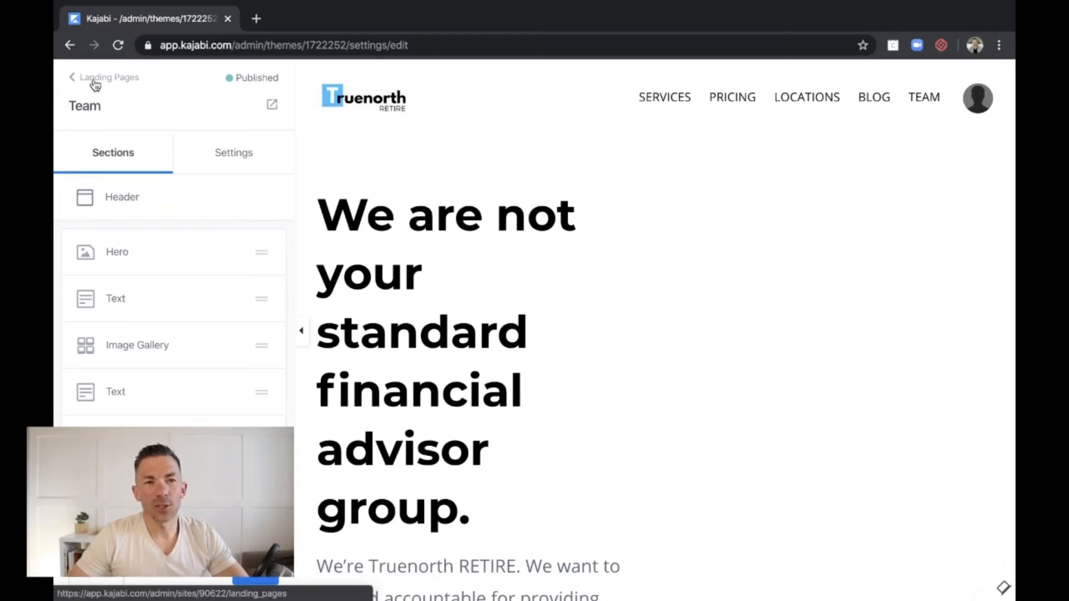
pyautogui.click(107, 77)
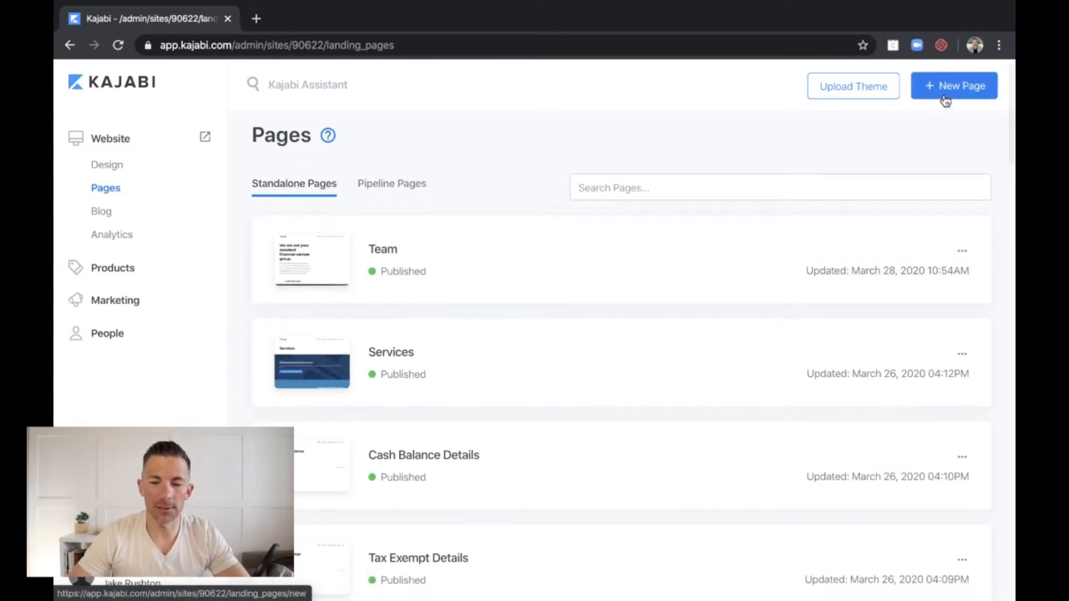
pyautogui.click(953, 86)
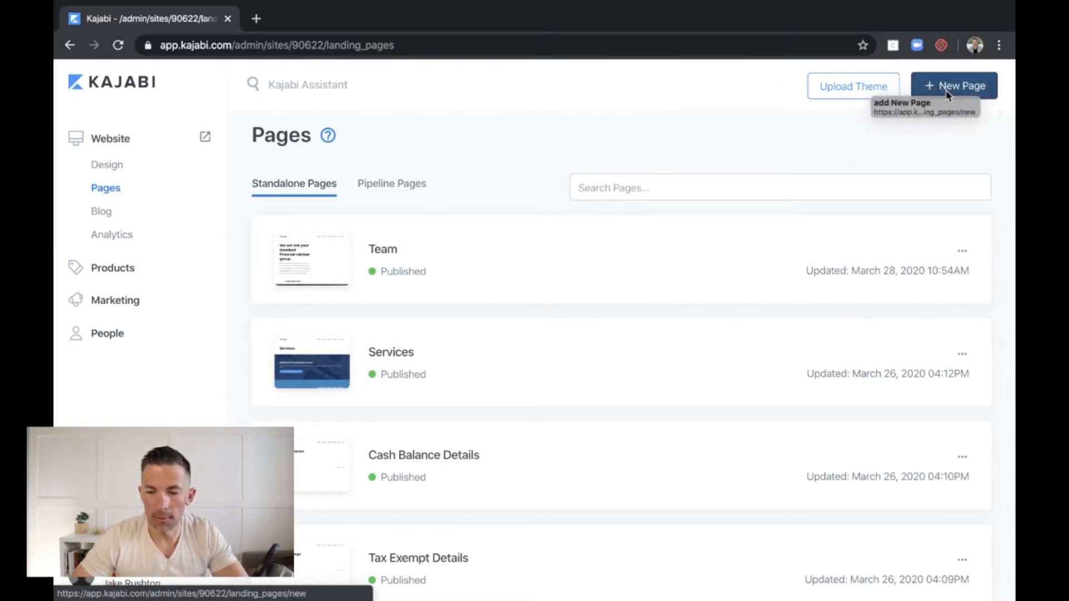
pyautogui.click(953, 86)
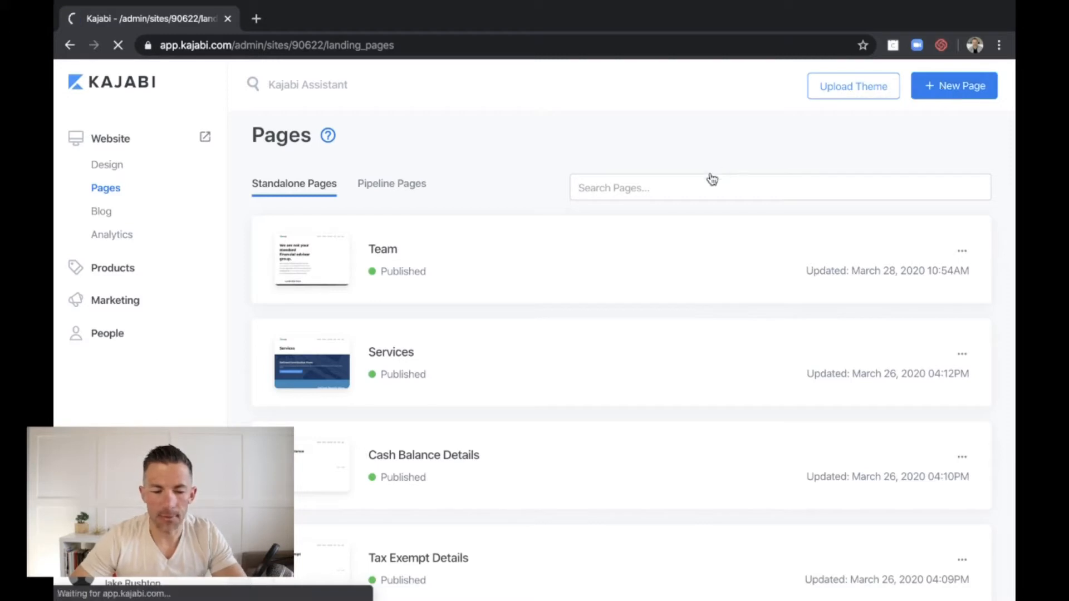
# Start a new landing page and browse themes from Streamlined, Luca and Eva through Chloe.
pyautogui.click(954, 85)
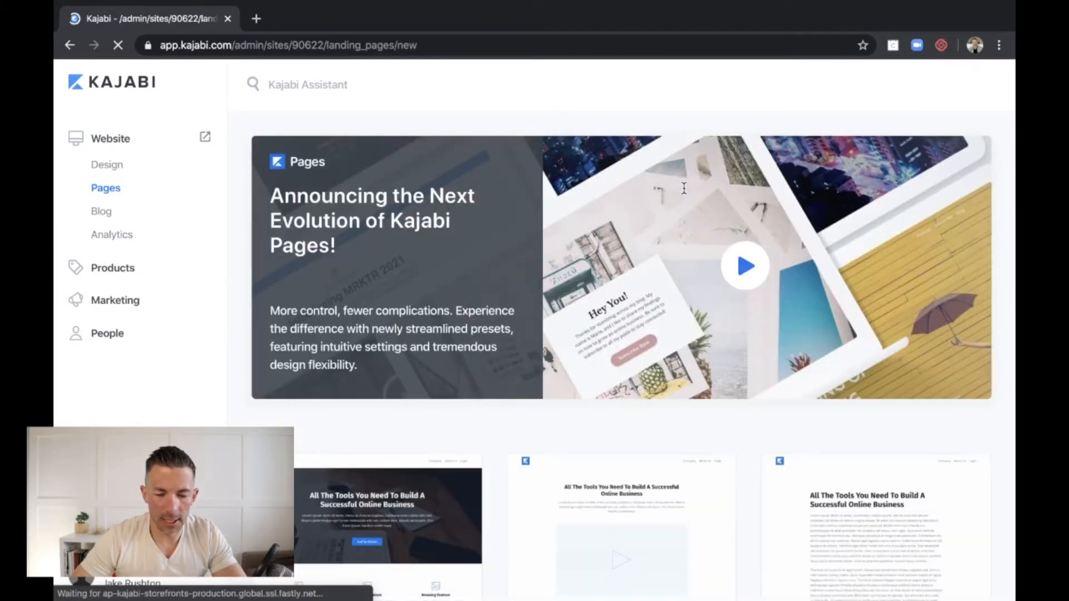
pyautogui.scroll(-3)
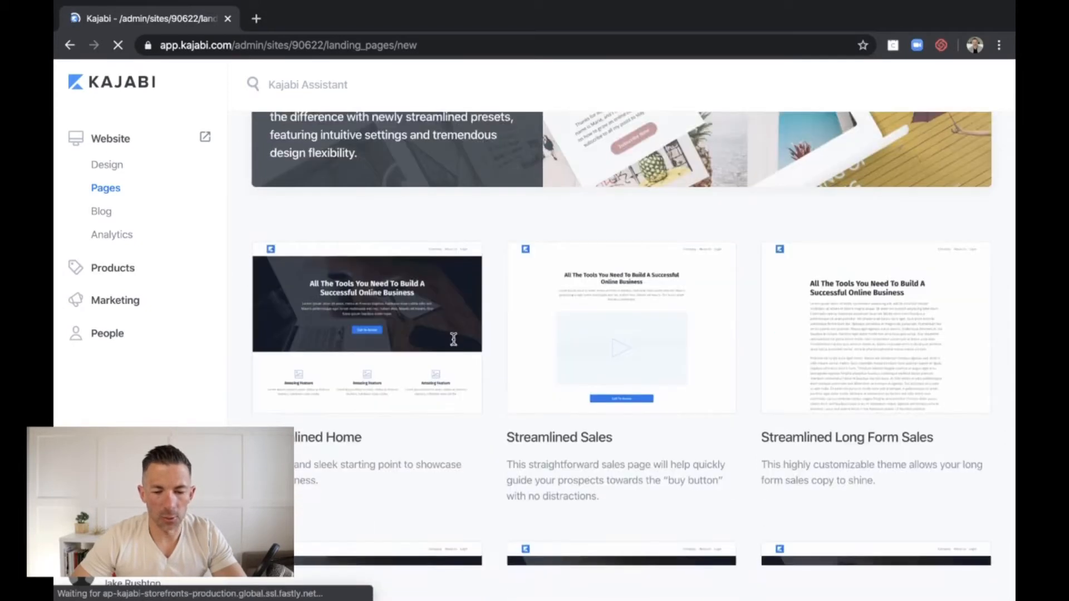
pyautogui.scroll(-3)
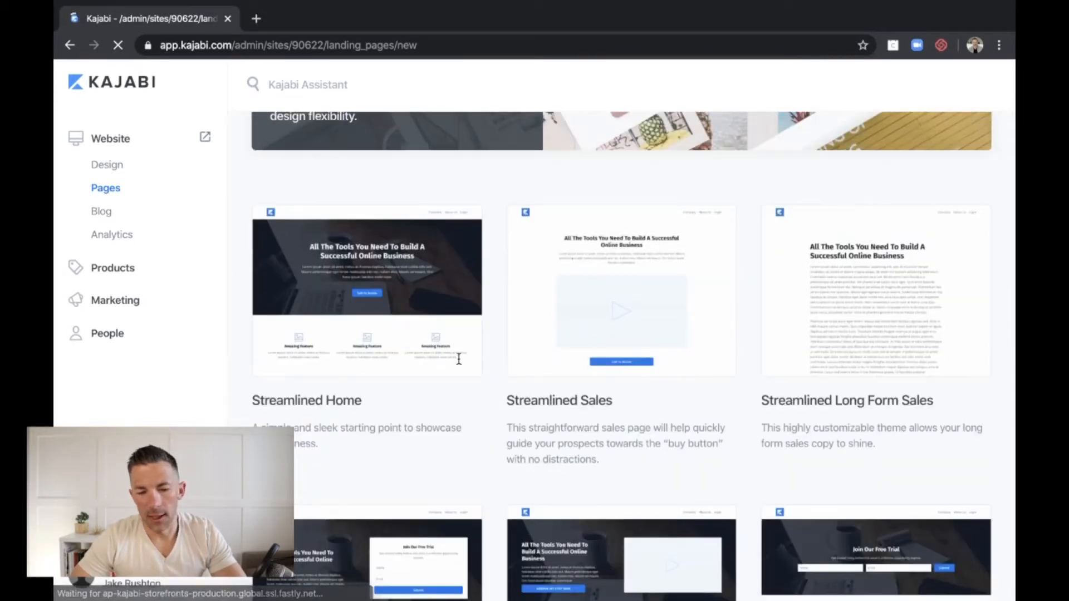
pyautogui.scroll(-3)
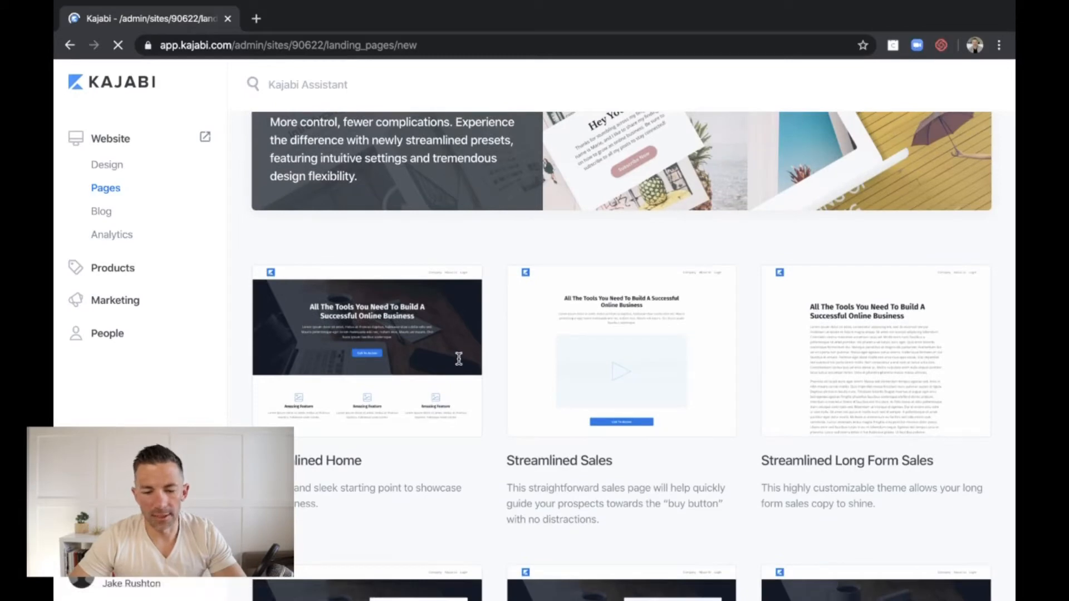
pyautogui.scroll(-3)
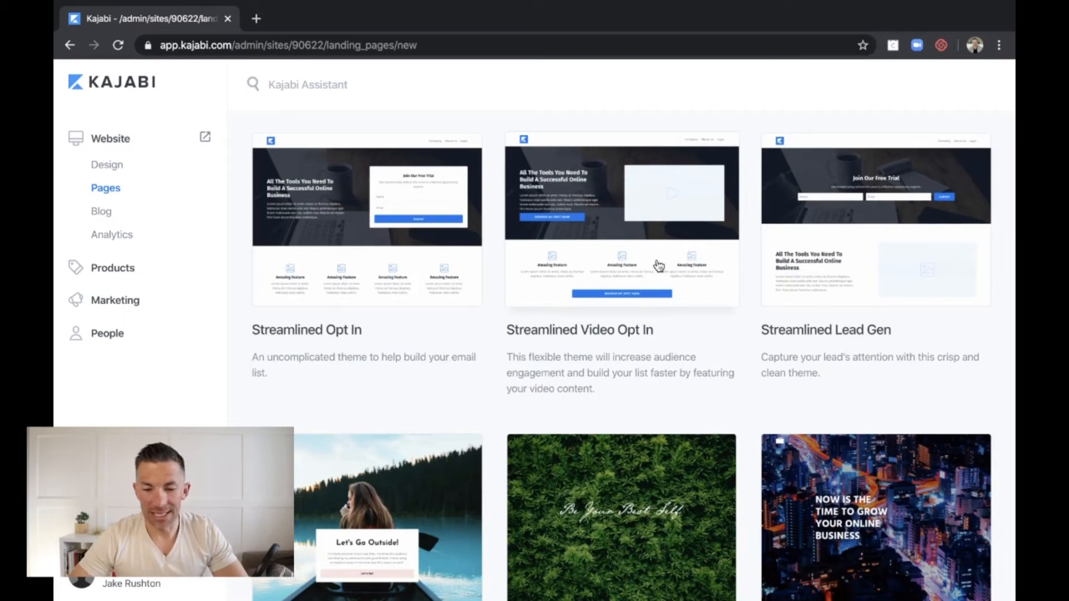
pyautogui.scroll(-3)
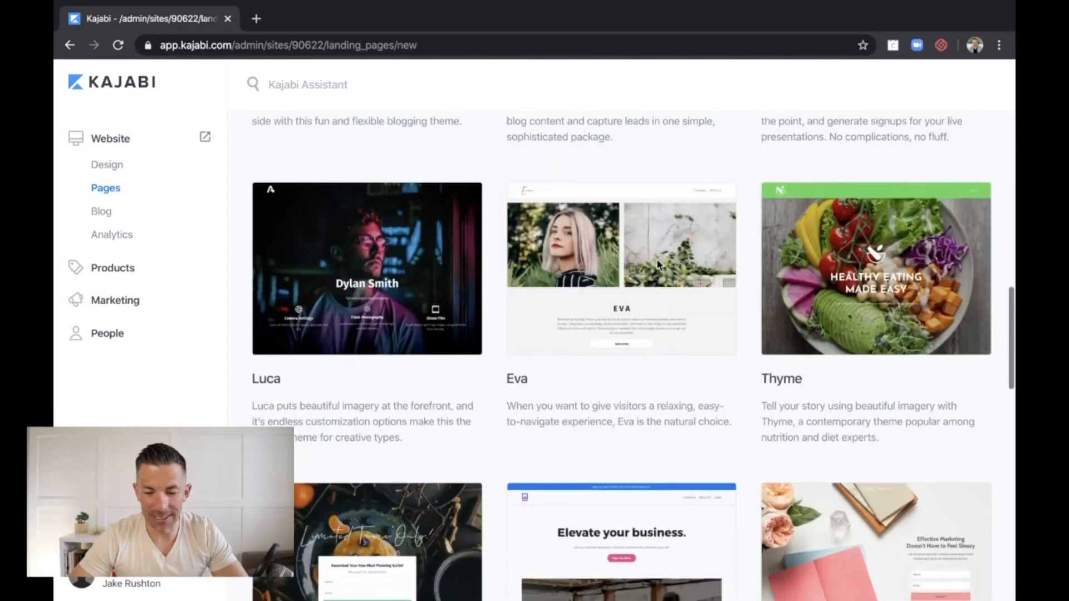
pyautogui.scroll(-3)
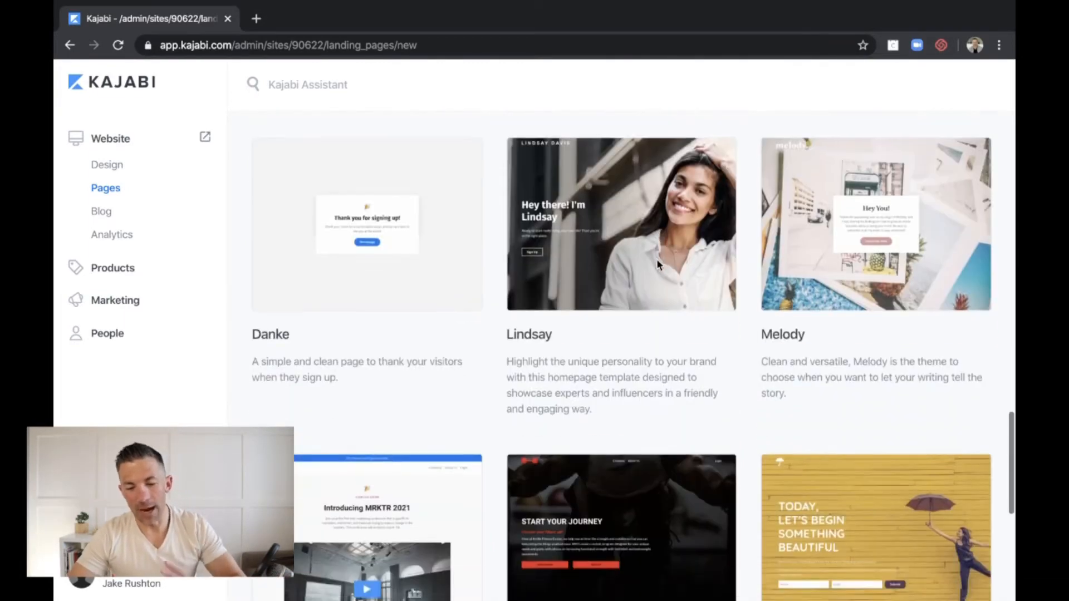
pyautogui.scroll(-3)
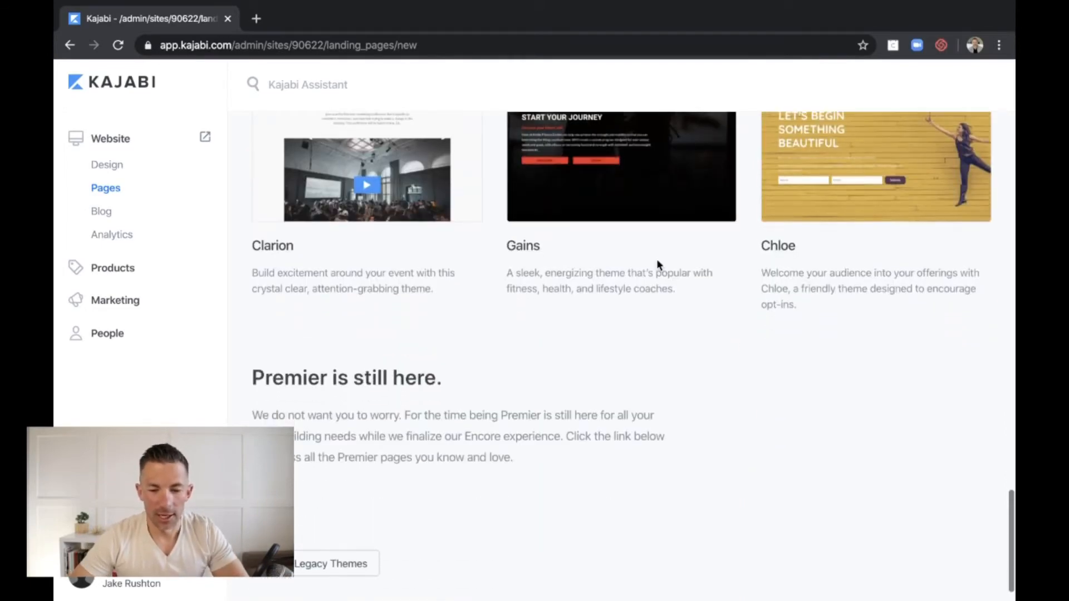
pyautogui.scroll(-3)
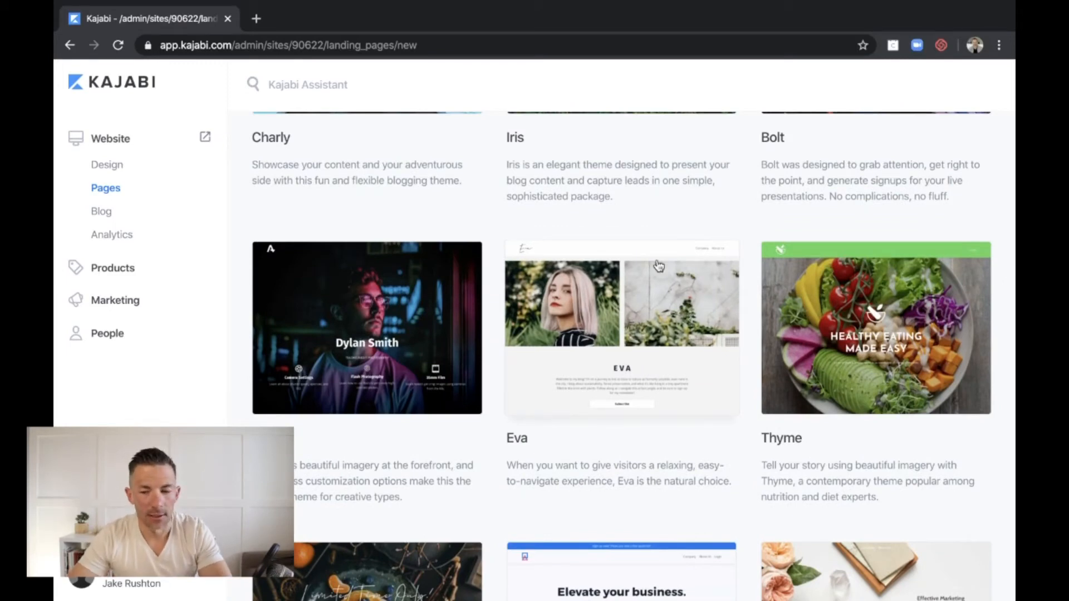
pyautogui.scroll(-3)
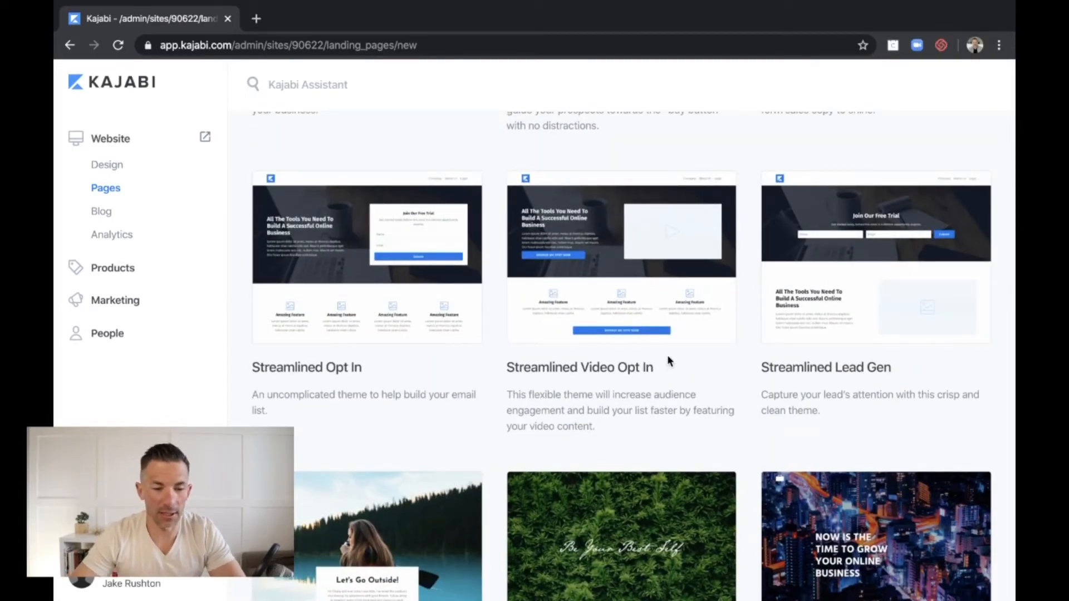
pyautogui.click(111, 235)
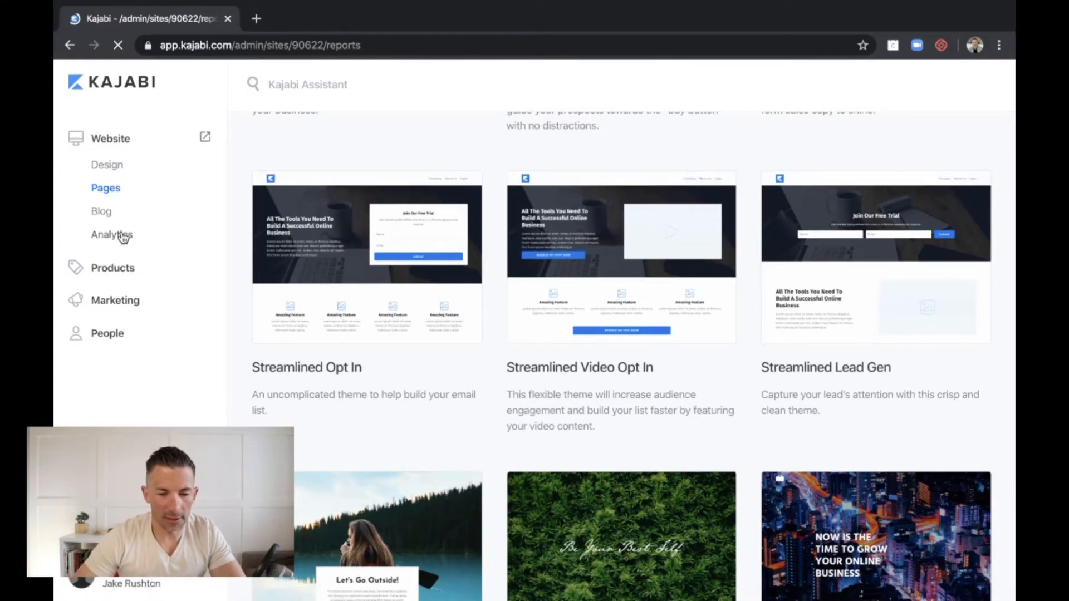
# Review Analytics: zero purchases and revenue, plus Net Revenue, Opt-ins and Offers Sold reports.
pyautogui.click(112, 234)
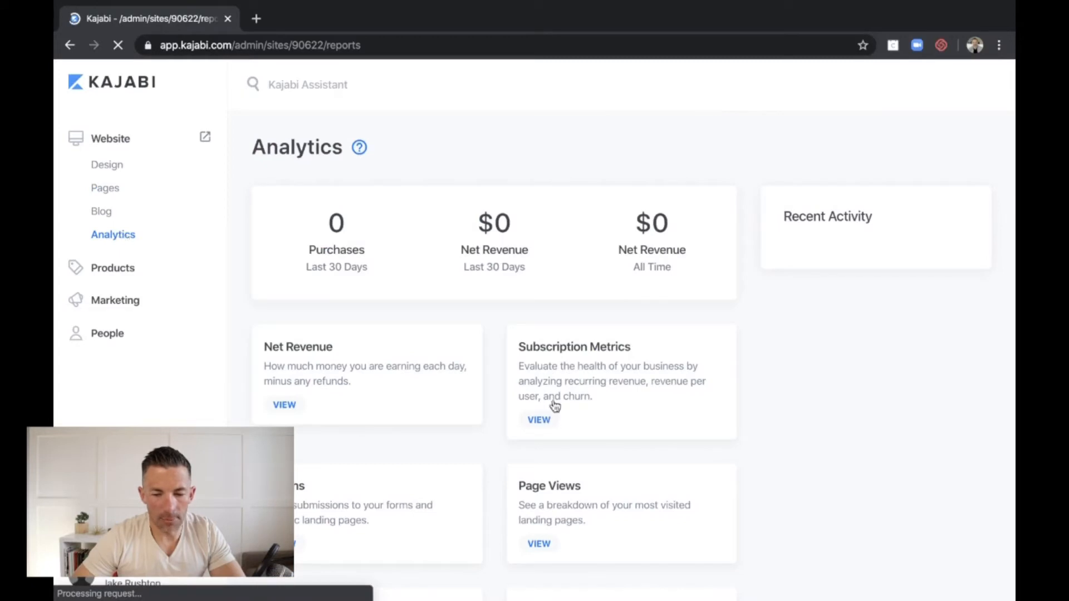
pyautogui.scroll(-3)
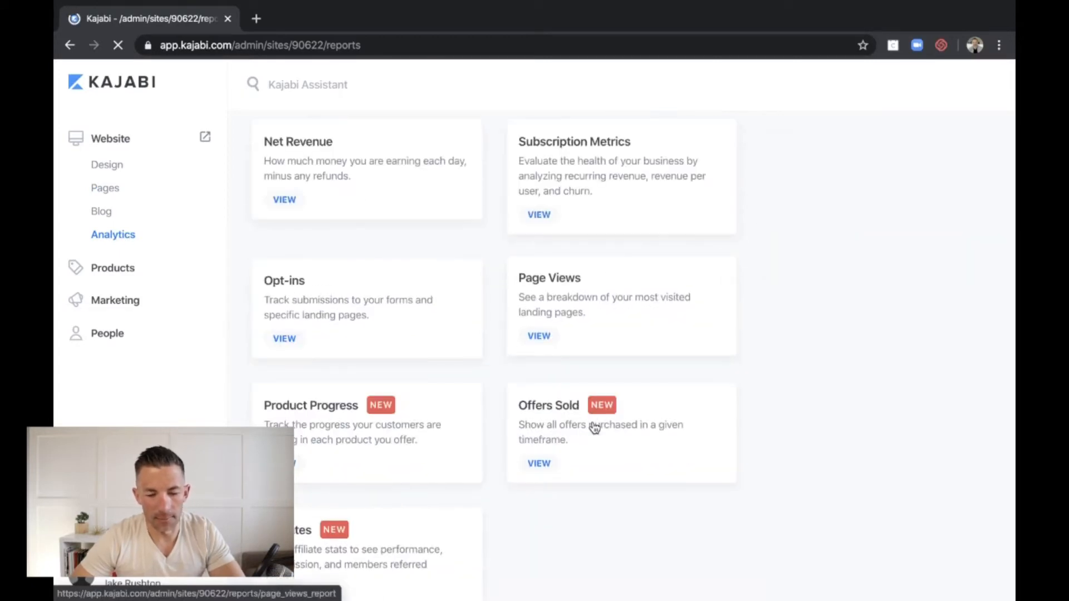
pyautogui.scroll(-3)
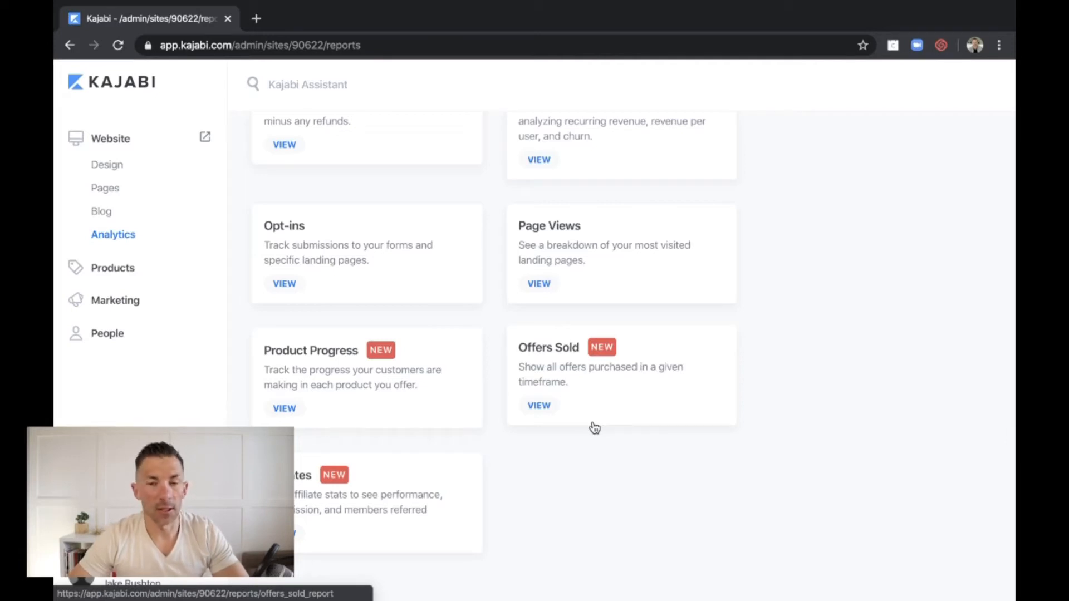
pyautogui.scroll(3)
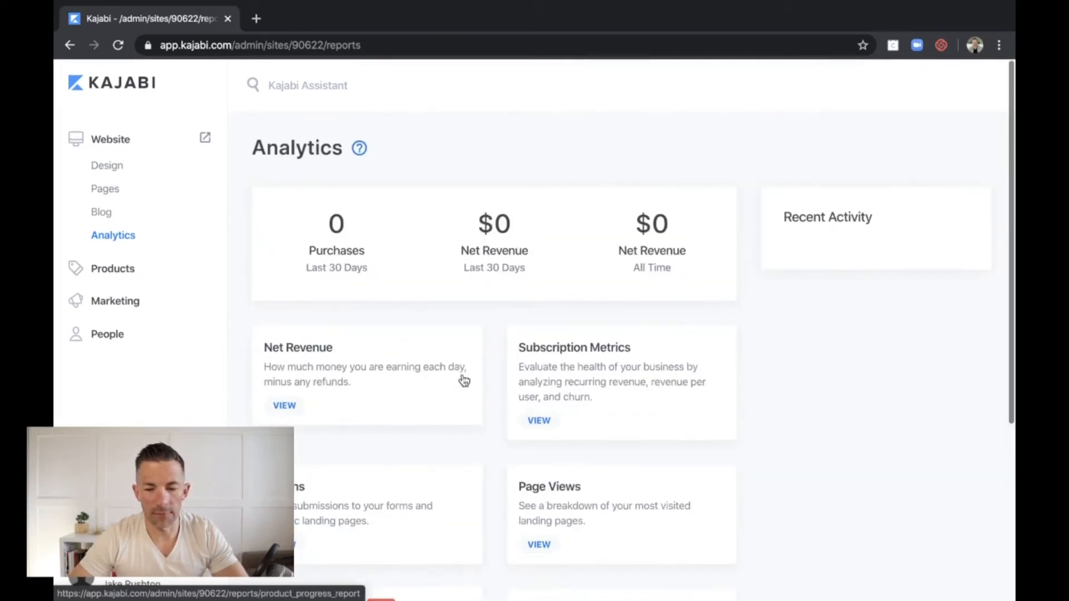
pyautogui.click(101, 212)
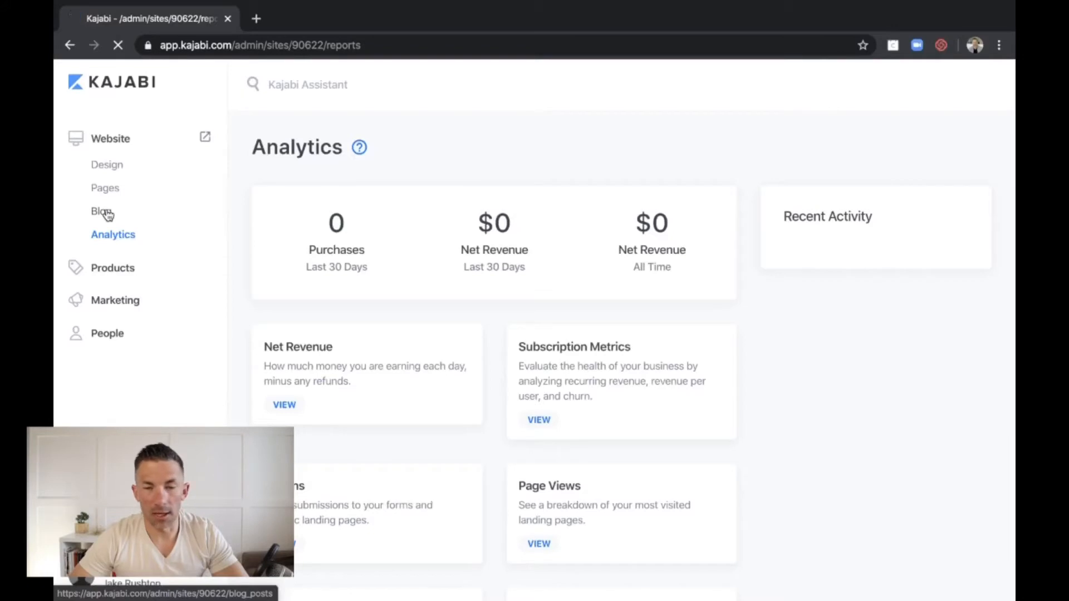
# List blog posts 'Market Volatility and COVID-19' and 'Fight your Fees!', then begin a new post.
pyautogui.click(98, 211)
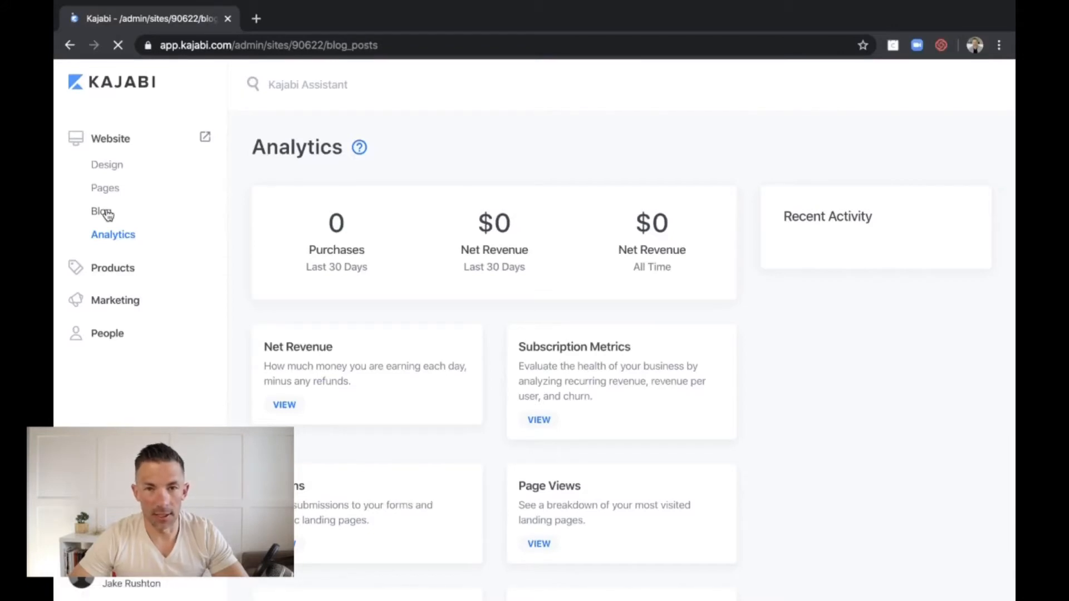
pyautogui.click(100, 212)
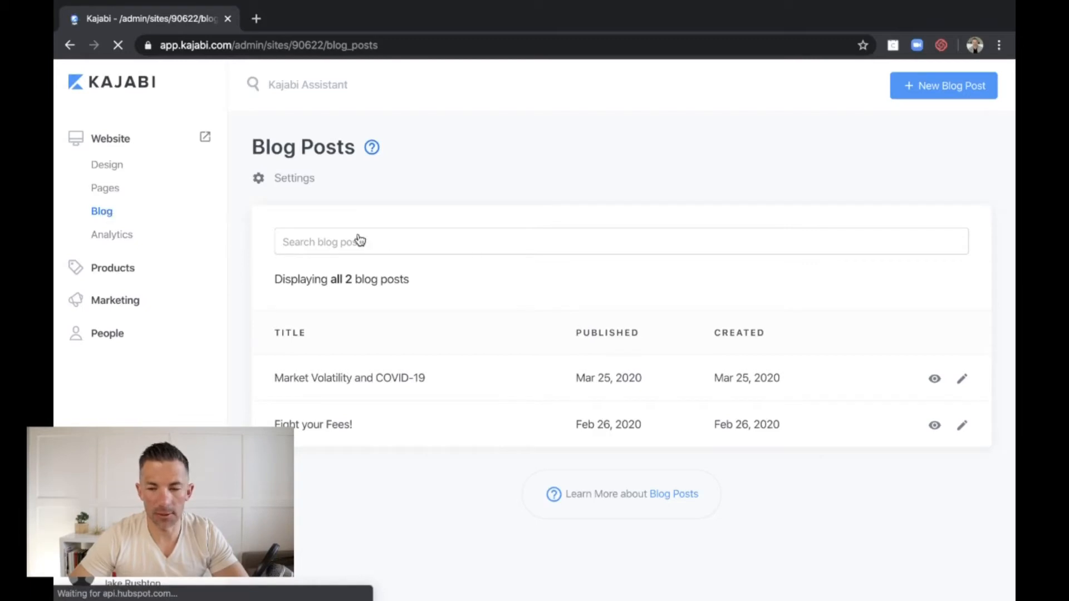
pyautogui.click(944, 85)
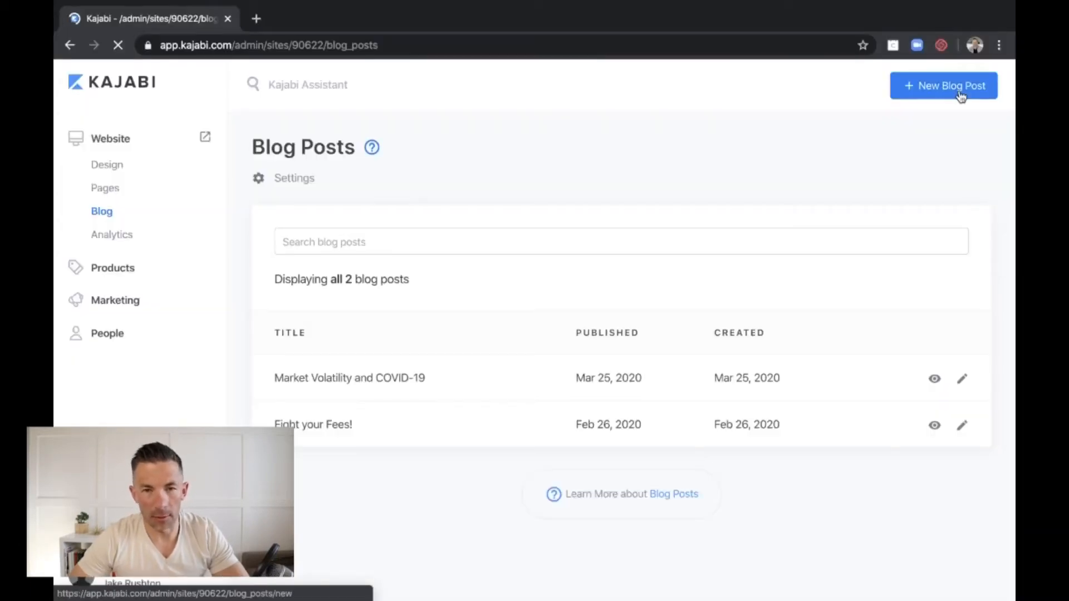
pyautogui.click(943, 85)
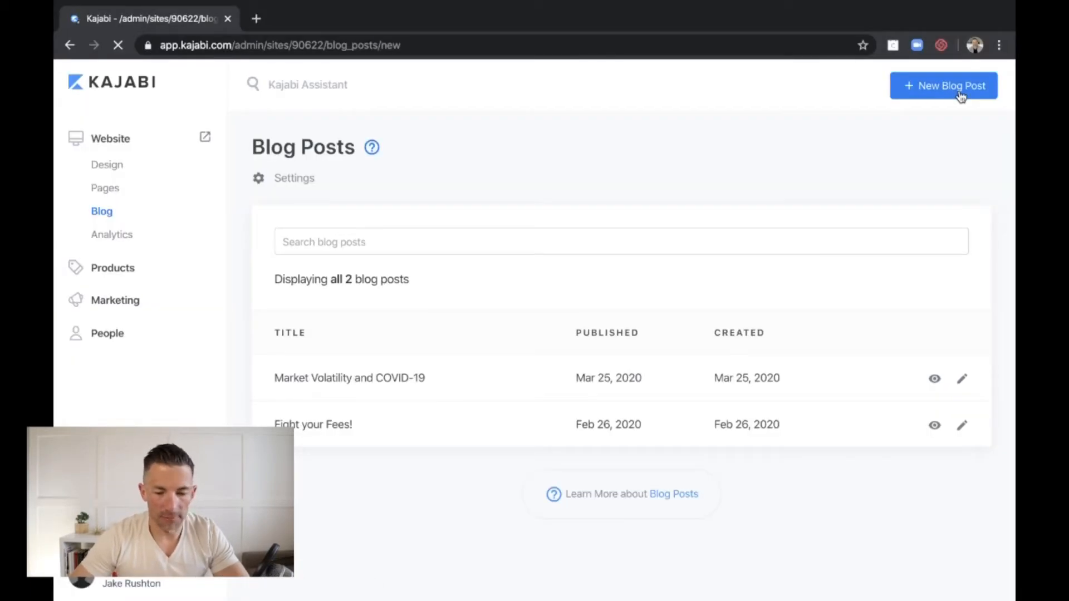
# Scroll the New Blog Post form through video, post details, image, tags and SEO sections.
pyautogui.click(944, 85)
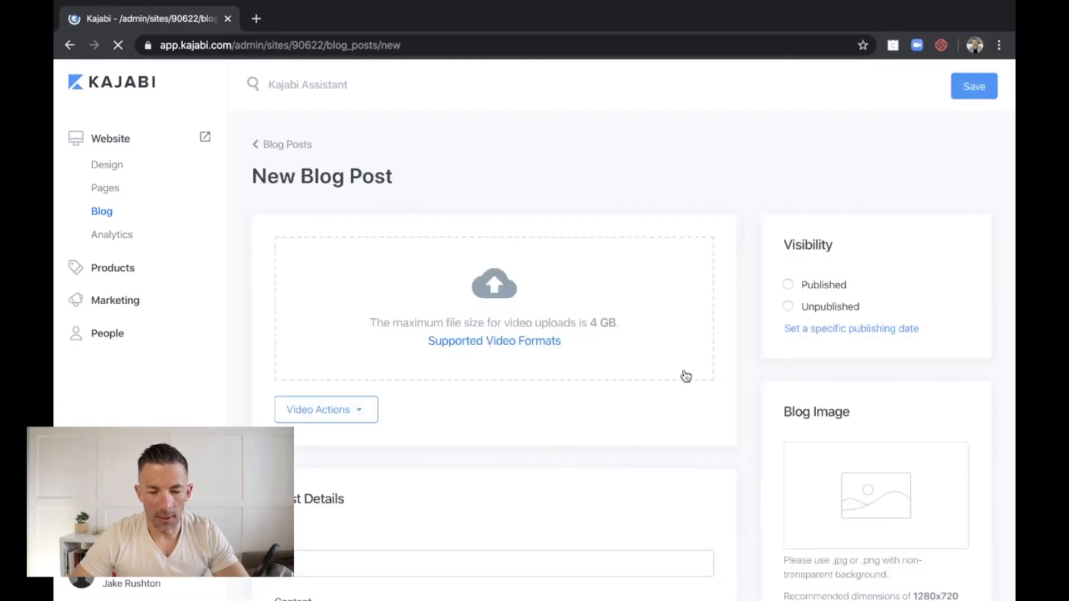
pyautogui.scroll(-3)
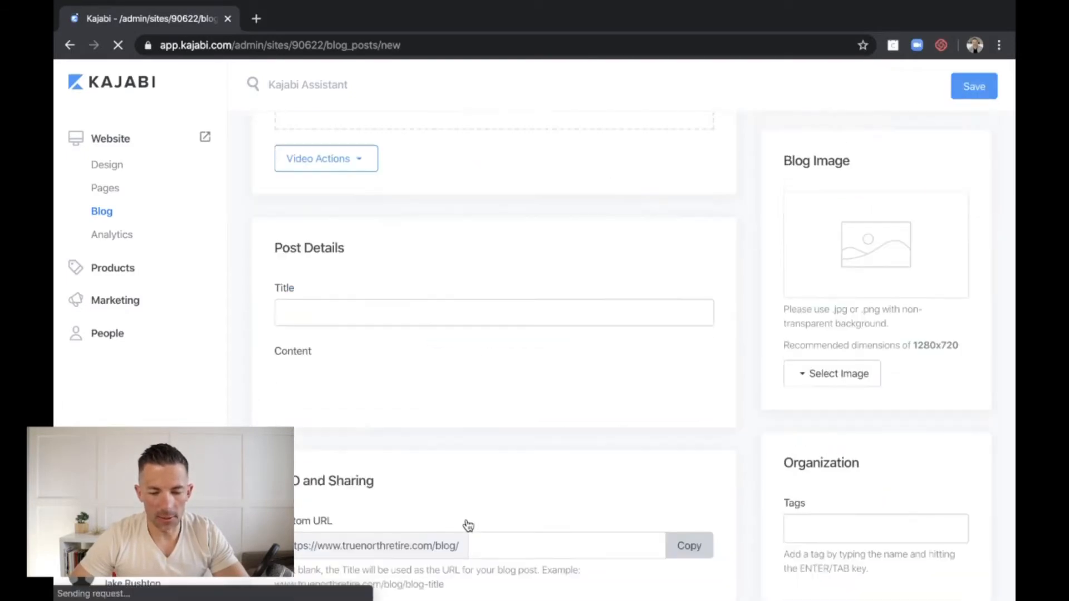
pyautogui.scroll(-3)
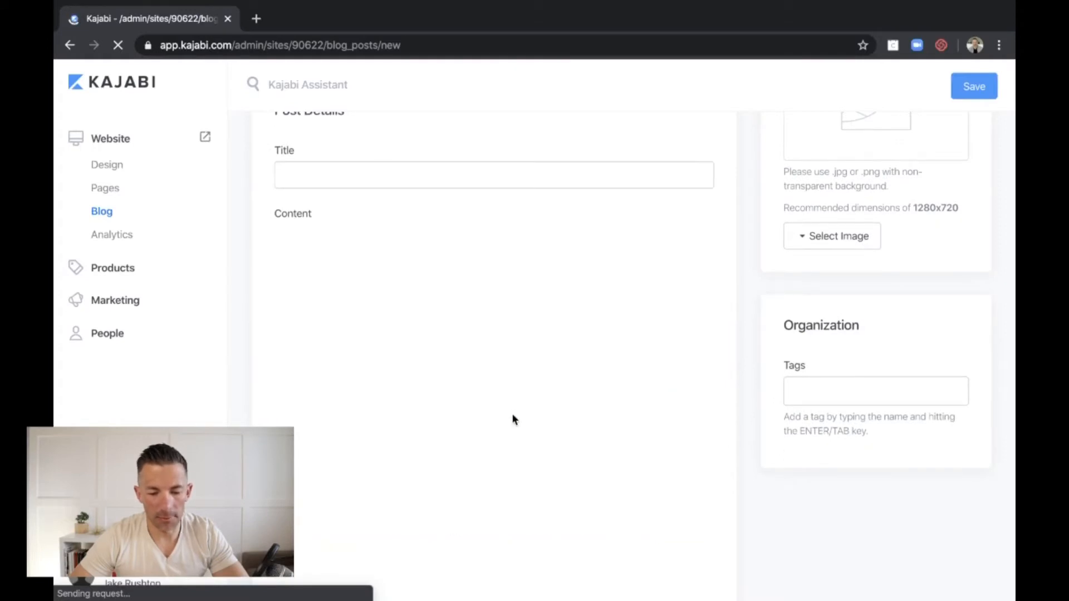
pyautogui.scroll(-3)
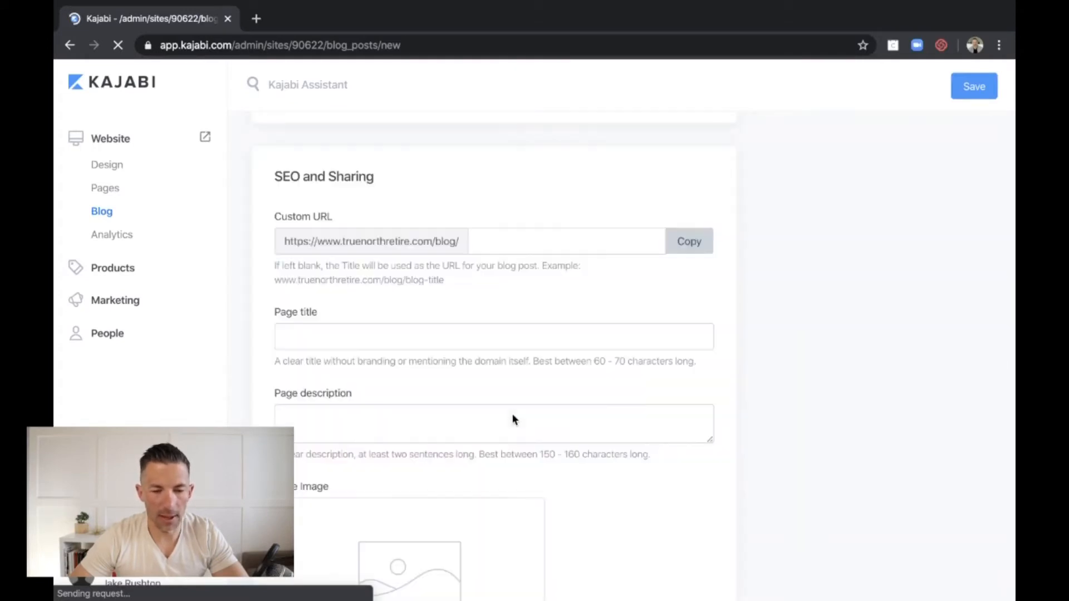
pyautogui.scroll(-3)
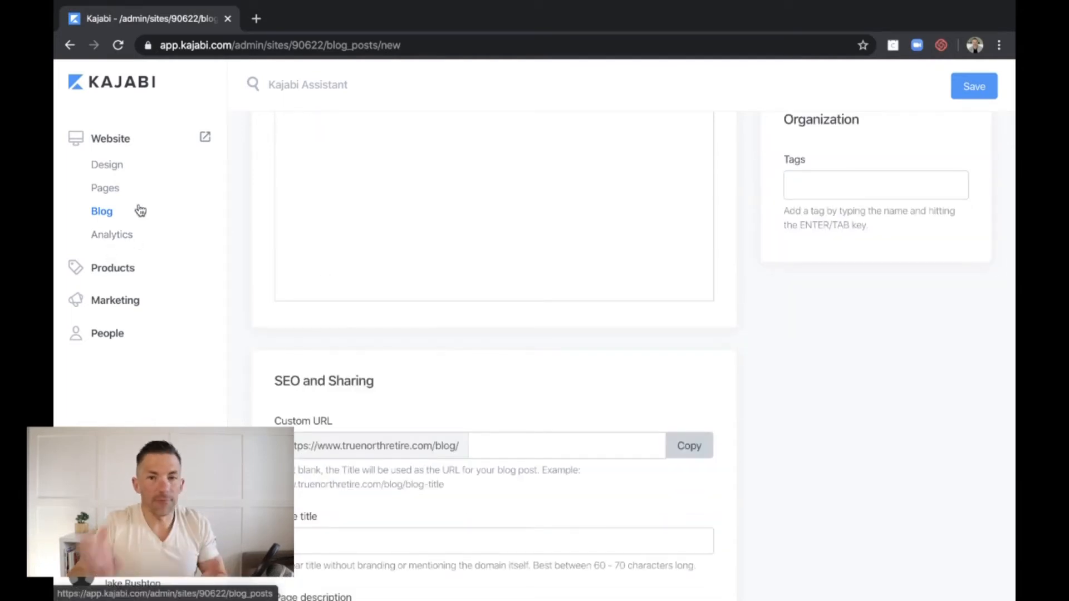
pyautogui.moveTo(112, 234)
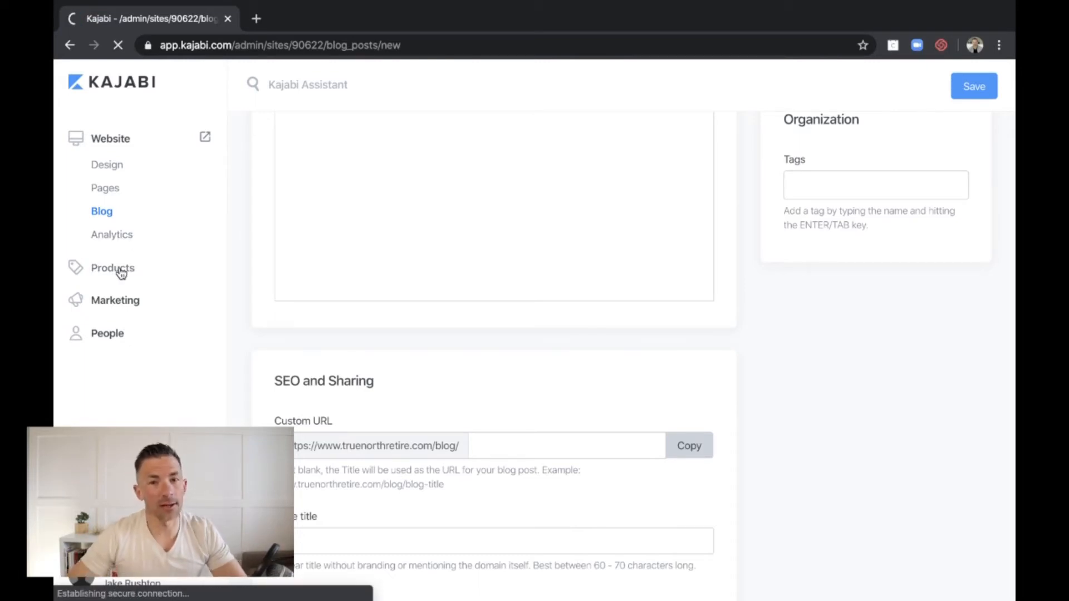
# Show All Products (401k Power, 401k Introduction, Excel401k) and begin a new product.
pyautogui.click(112, 268)
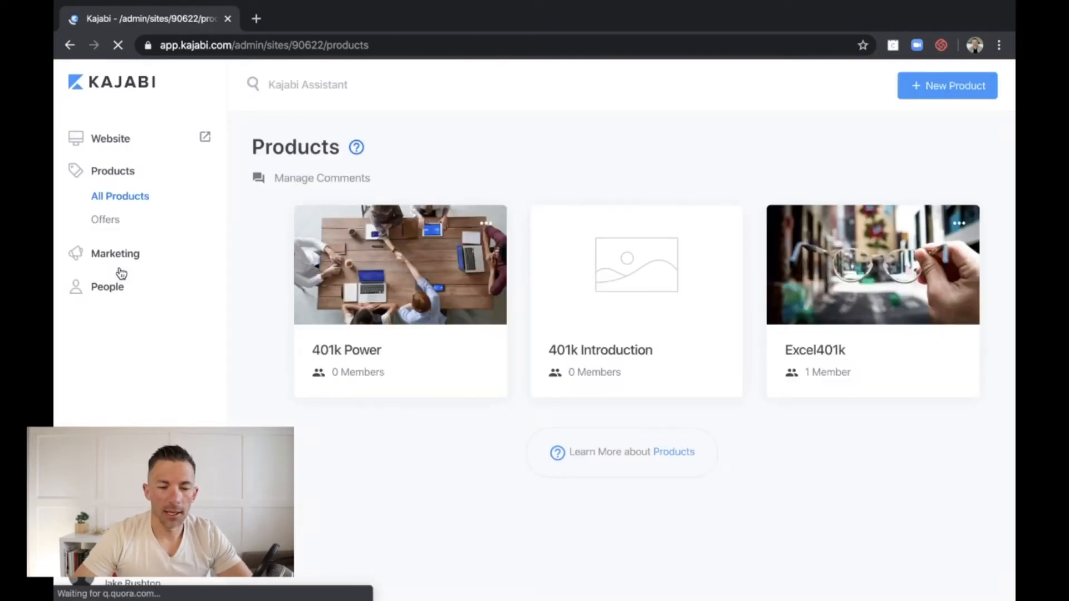
pyautogui.click(946, 85)
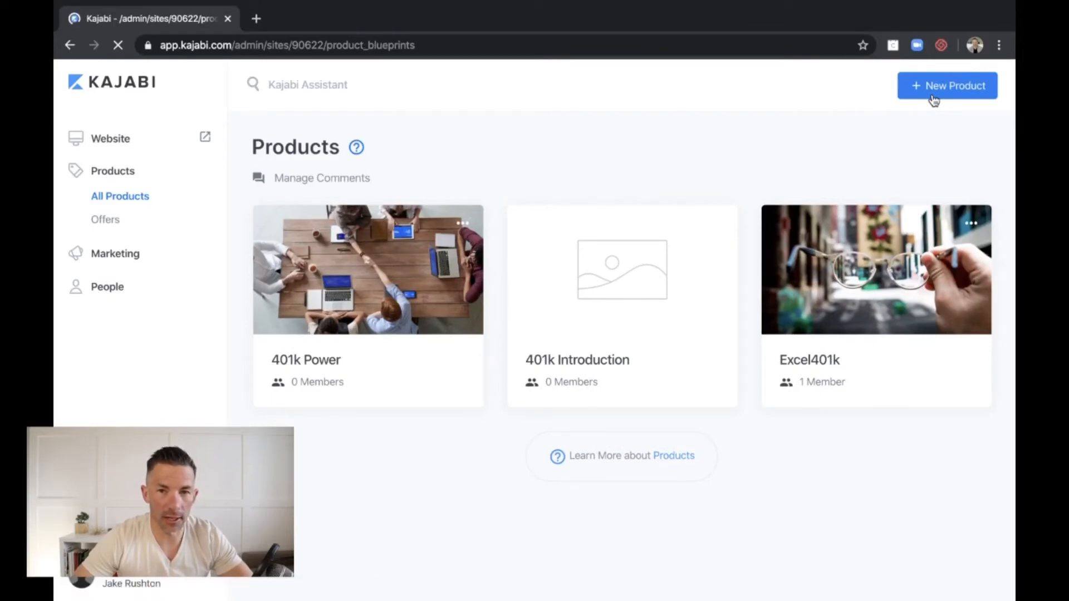
pyautogui.click(946, 85)
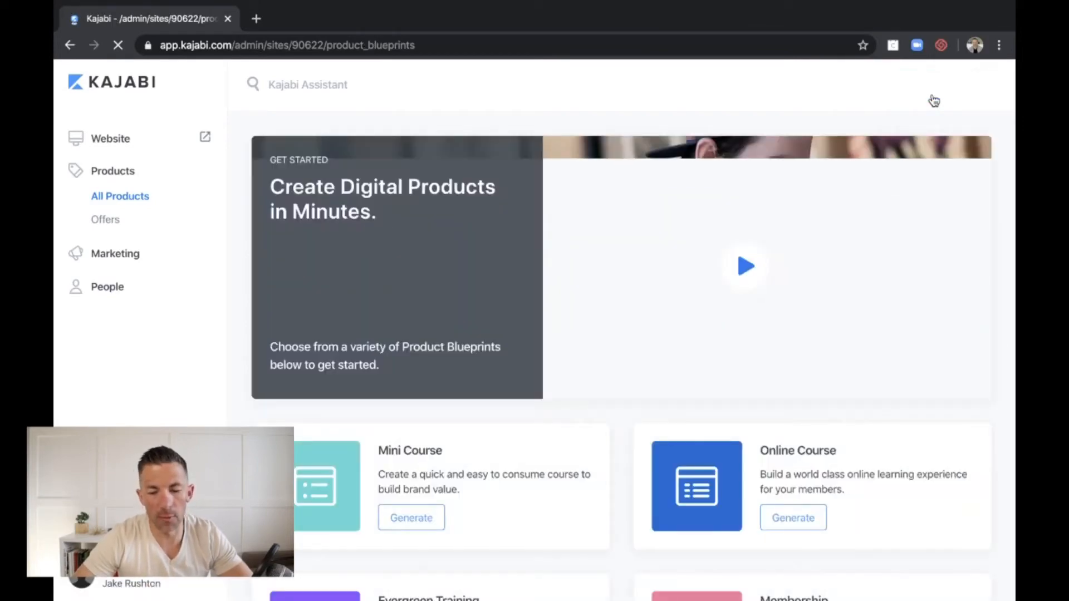
pyautogui.moveTo(884, 241)
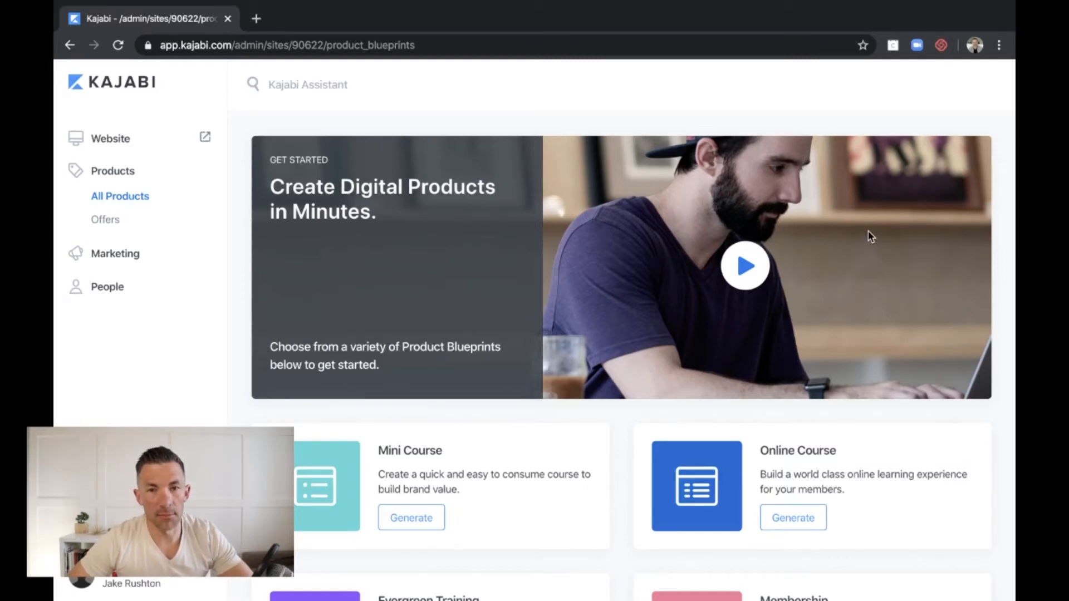
pyautogui.scroll(-3)
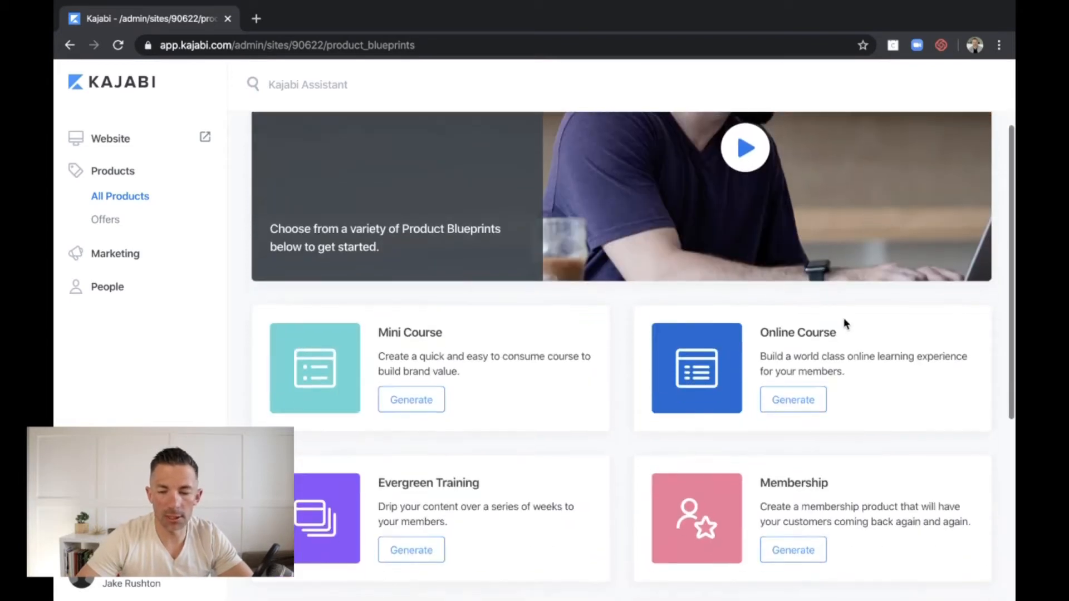
pyautogui.scroll(-3)
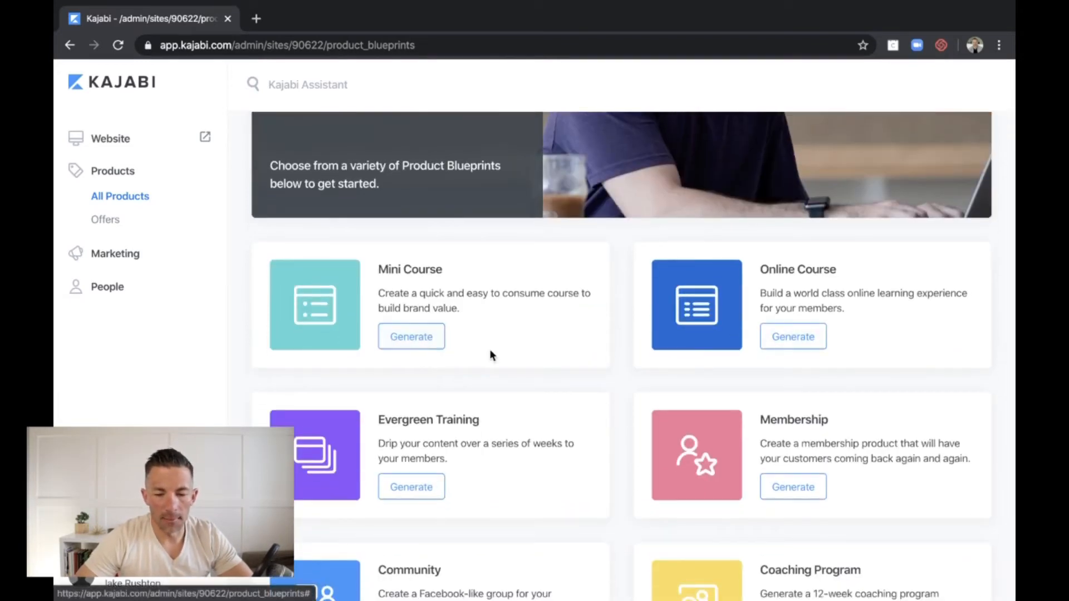
pyautogui.scroll(-3)
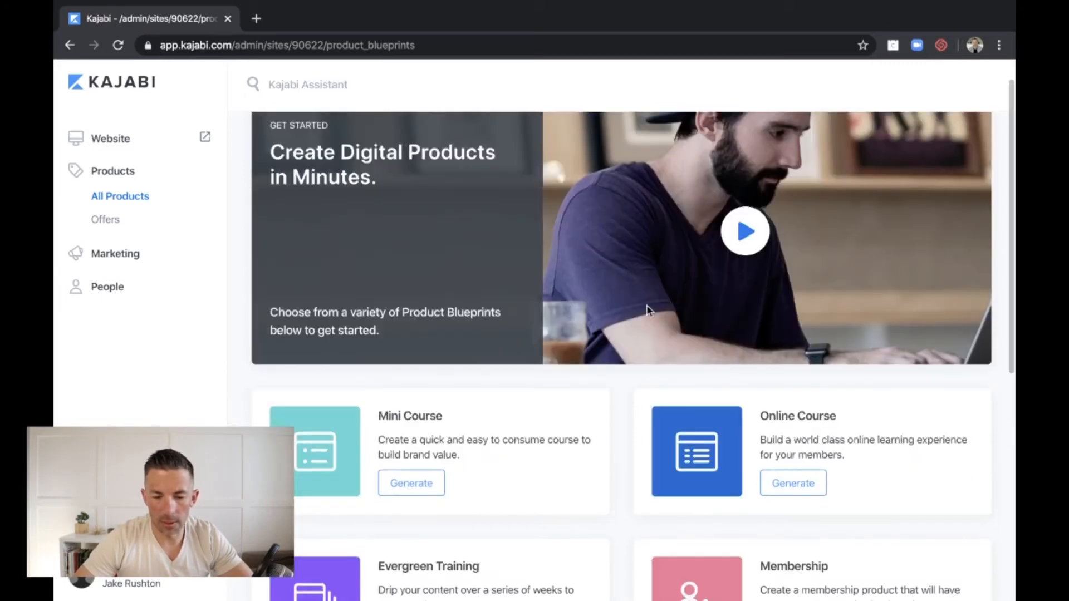
pyautogui.scroll(-3)
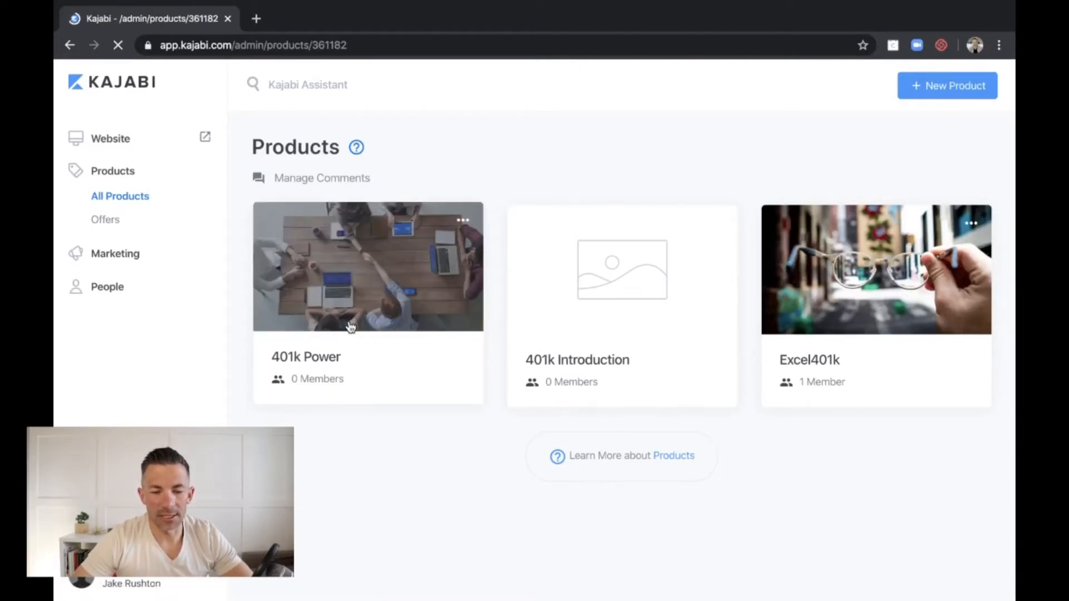
# Open the 401k Power product ($397.00 USD) to view its Course Introduction and Fundamentals outline.
pyautogui.click(367, 266)
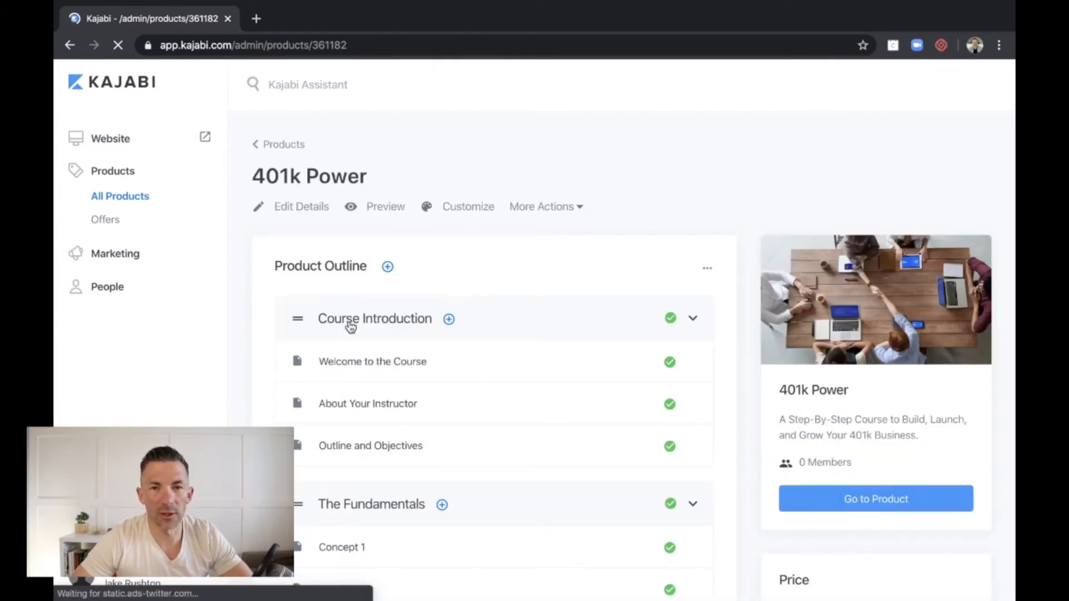
pyautogui.moveTo(607, 371)
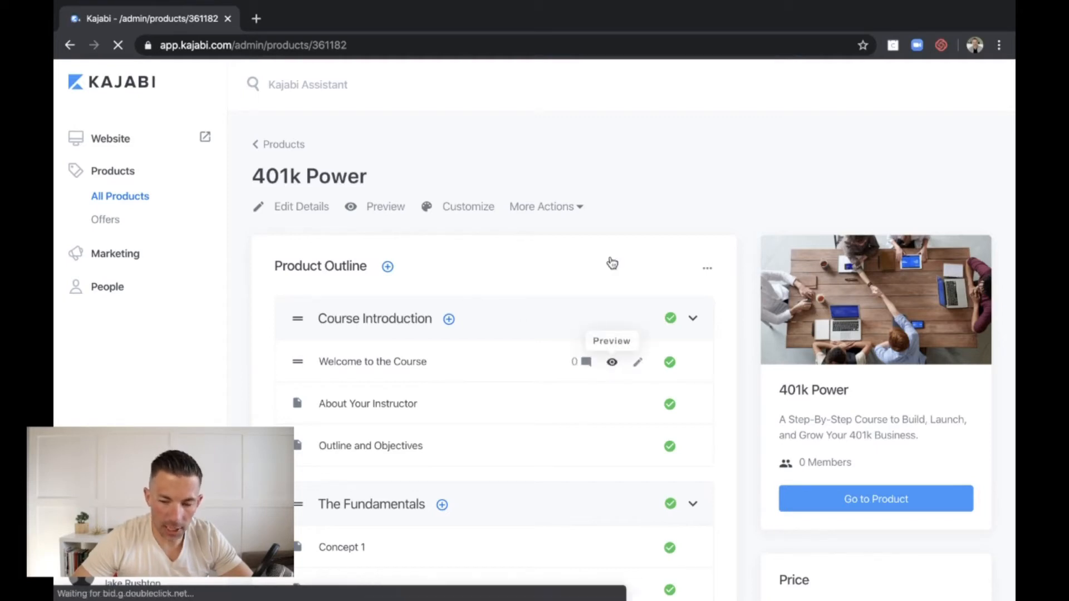
pyautogui.moveTo(917, 246)
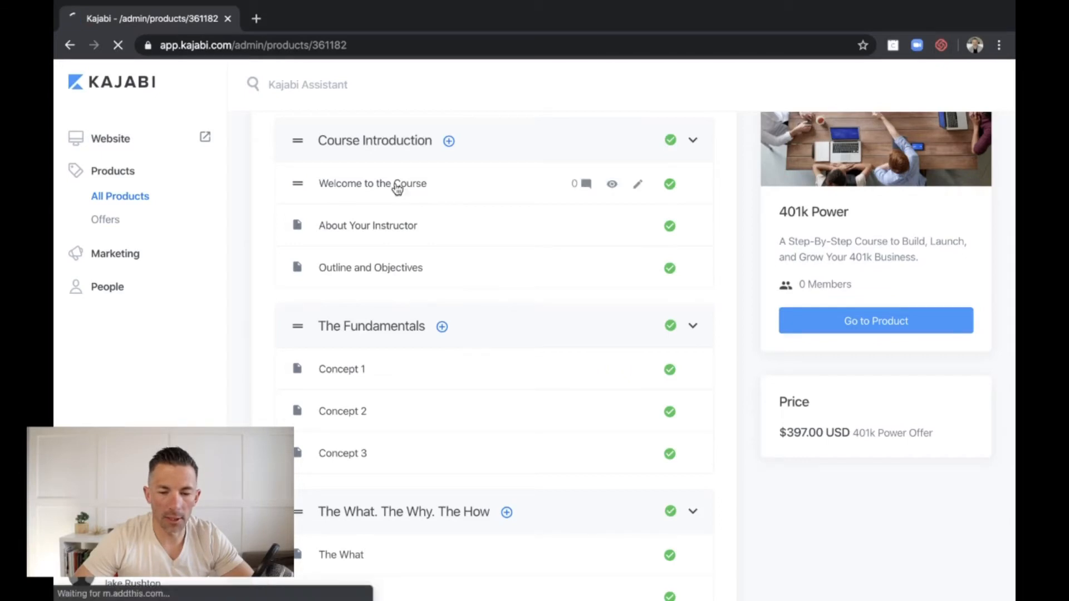
# Open the Welcome to the Course lesson editor and scroll through its status, category and body.
pyautogui.click(373, 183)
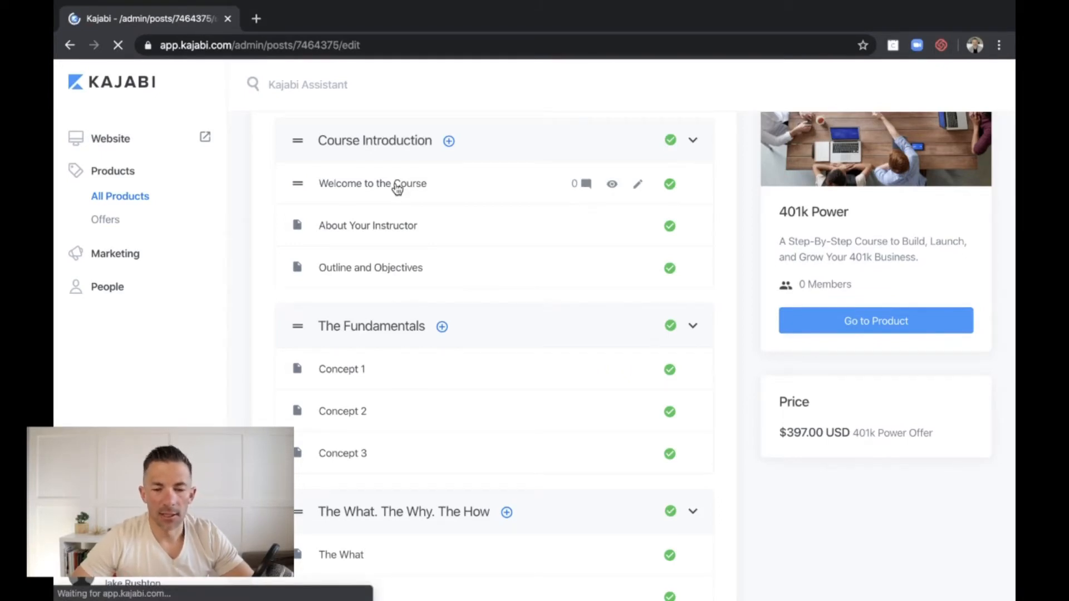
pyautogui.click(372, 183)
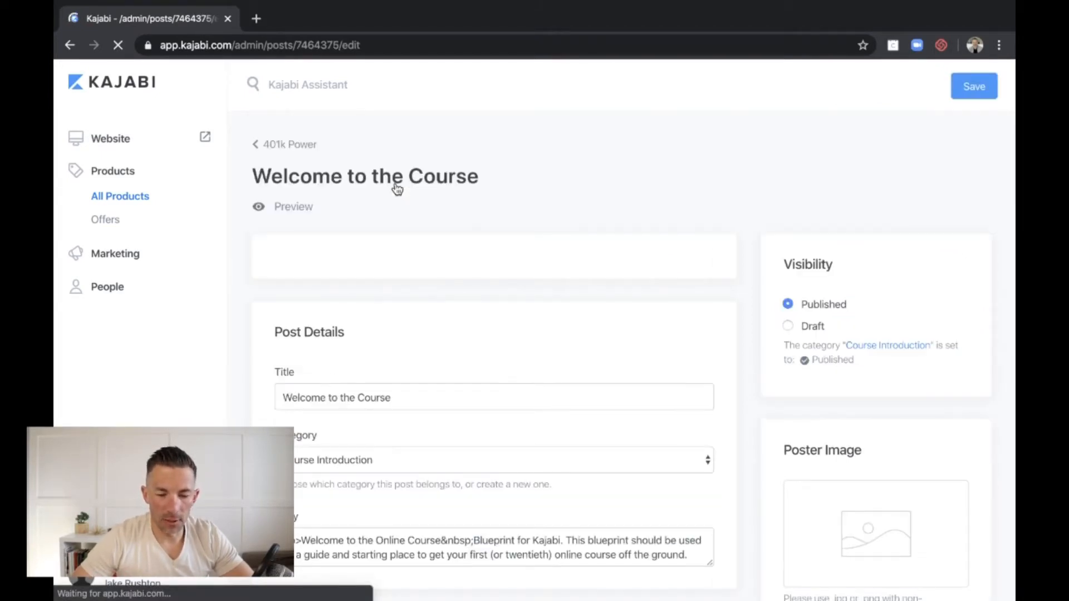
pyautogui.scroll(-3)
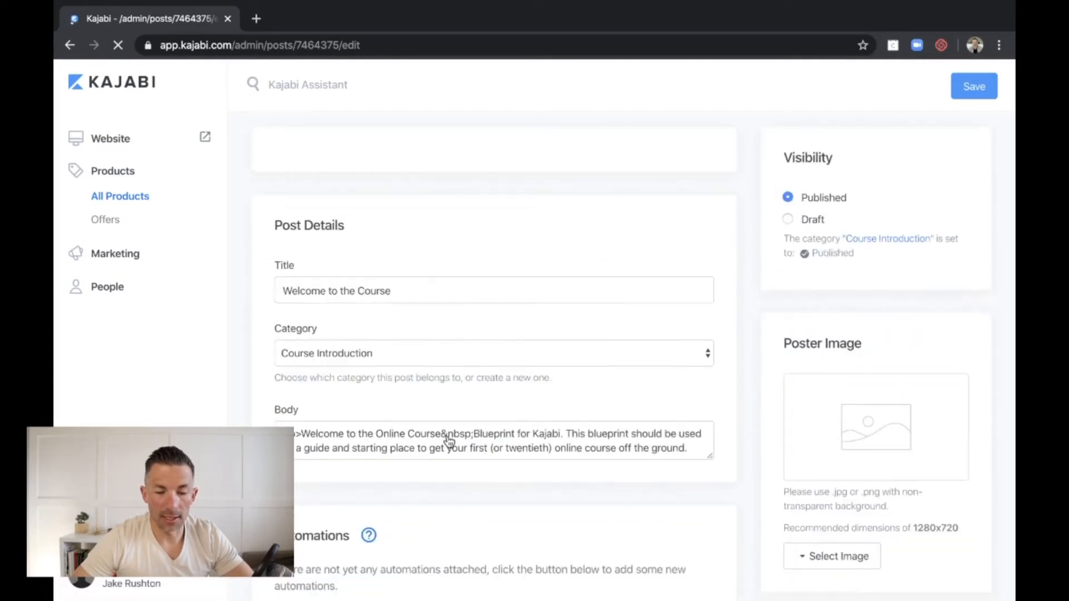
pyautogui.scroll(-3)
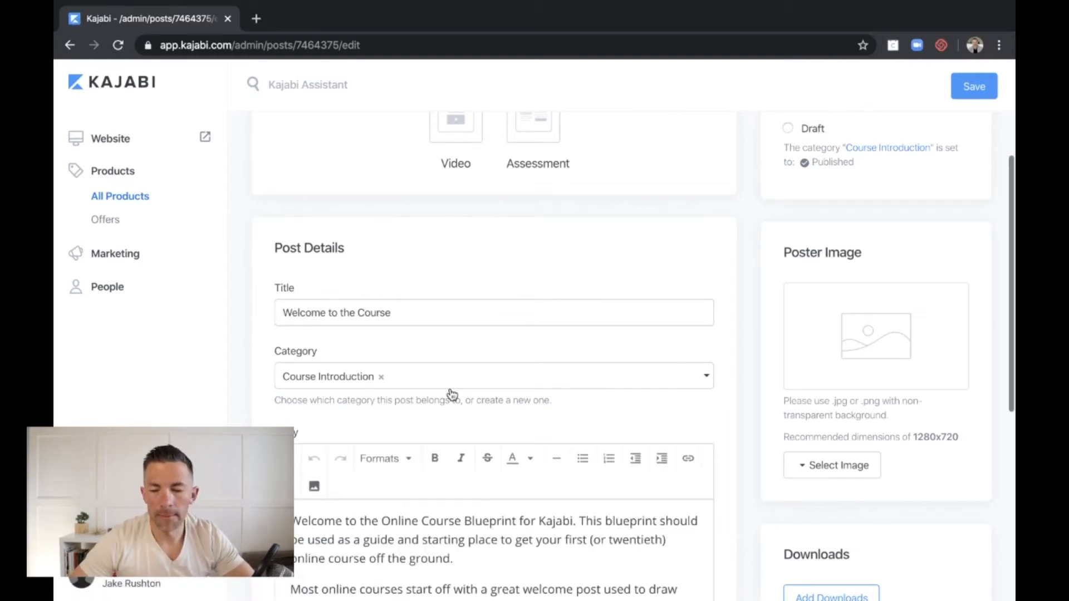
pyautogui.scroll(-3)
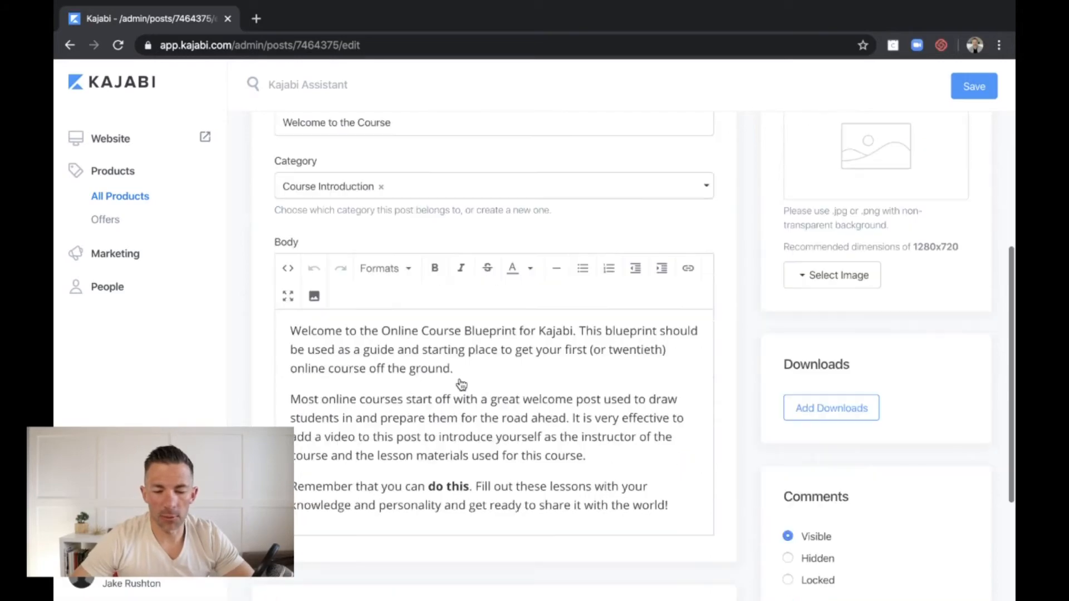
pyautogui.scroll(-3)
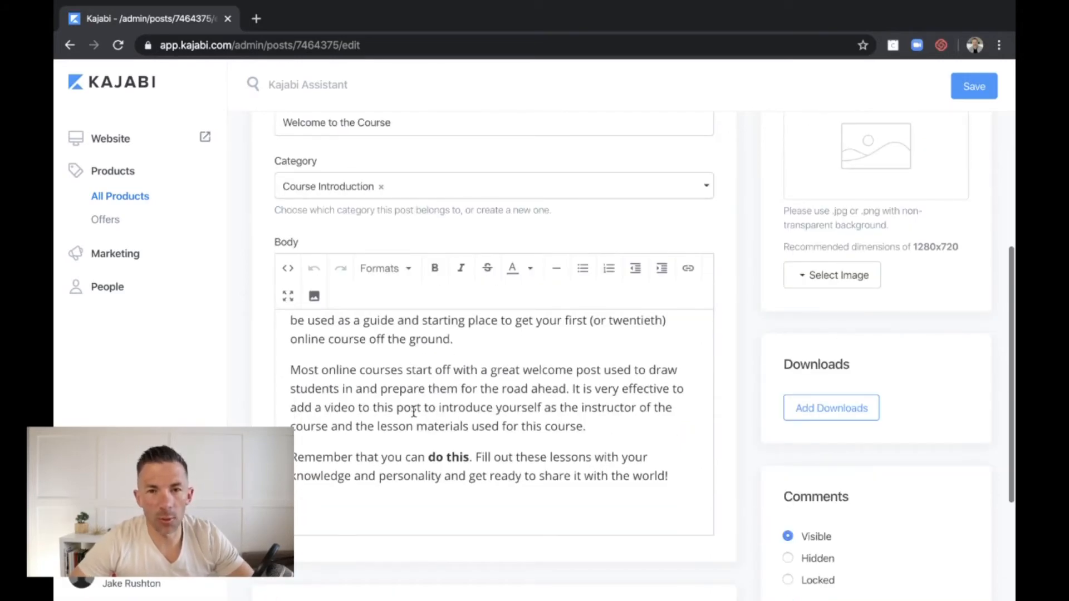
pyautogui.scroll(-3)
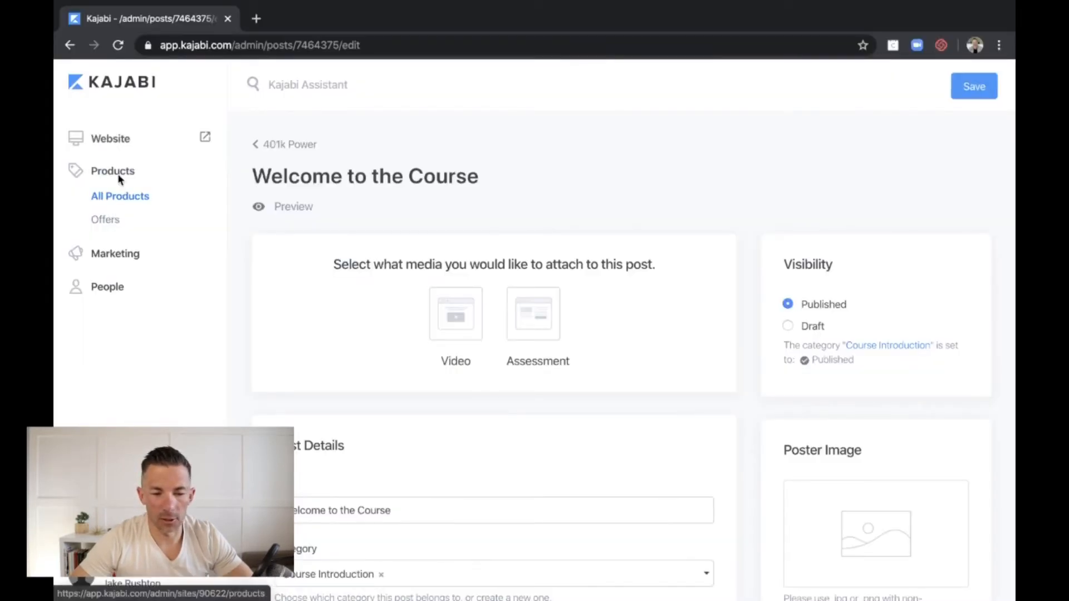
# Return to All Products and open the free Excel401k product's Your 401(k) lesson outline.
pyautogui.click(112, 171)
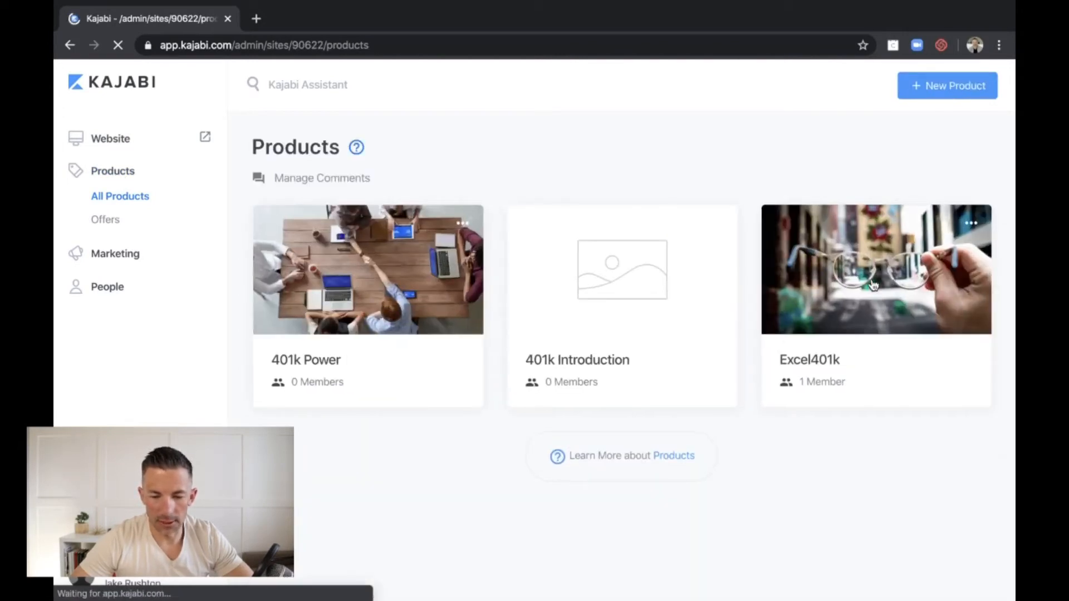
pyautogui.click(875, 269)
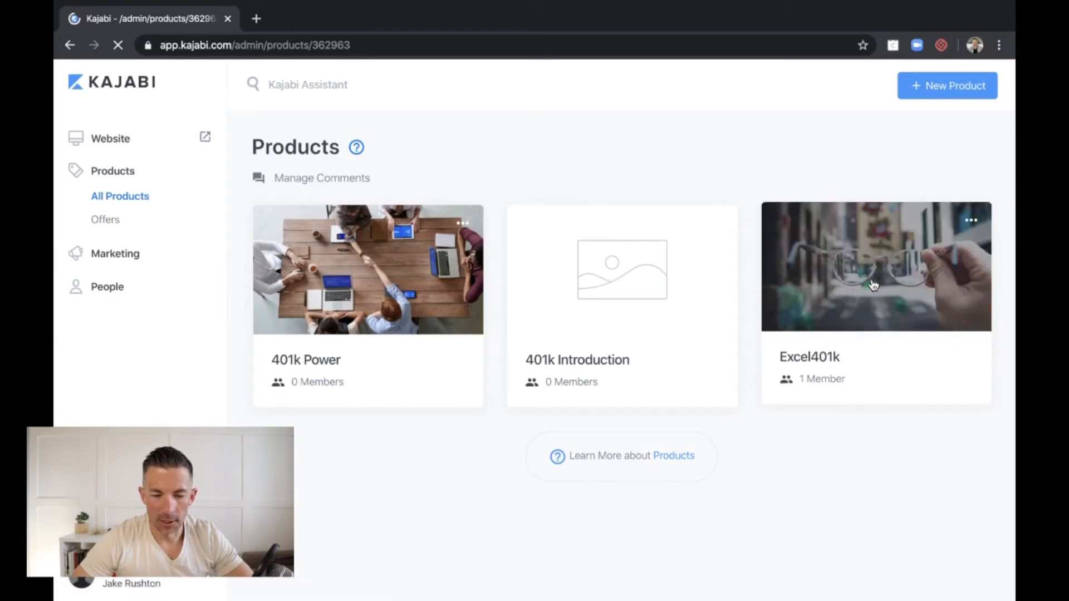
pyautogui.click(875, 266)
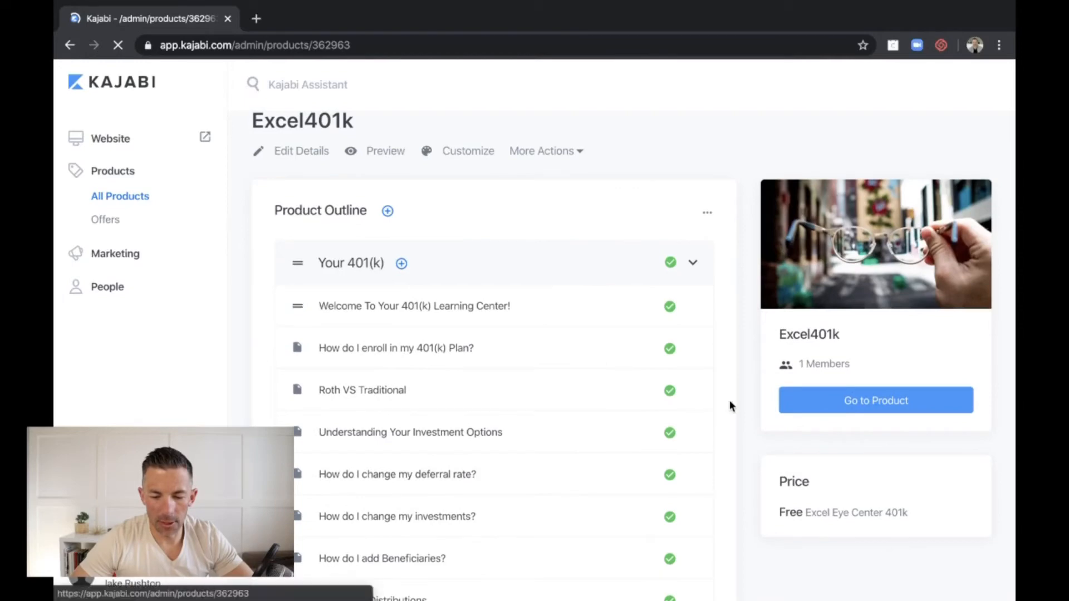
pyautogui.scroll(-3)
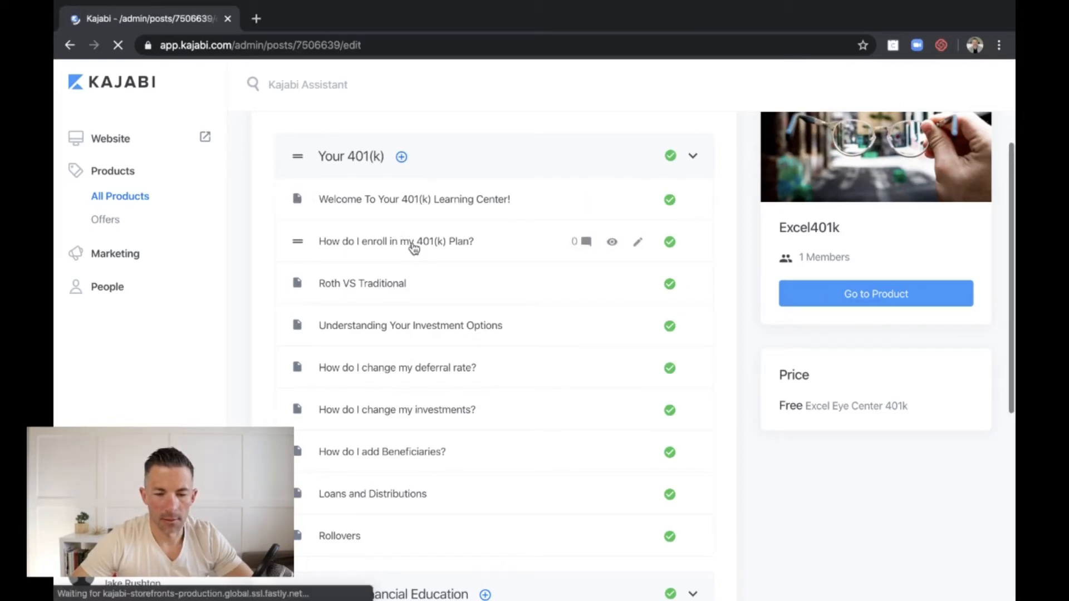
# Review the 'How do I enroll in my 401(k) Plan?' lesson's body and automations, then go to Offers.
pyautogui.click(396, 240)
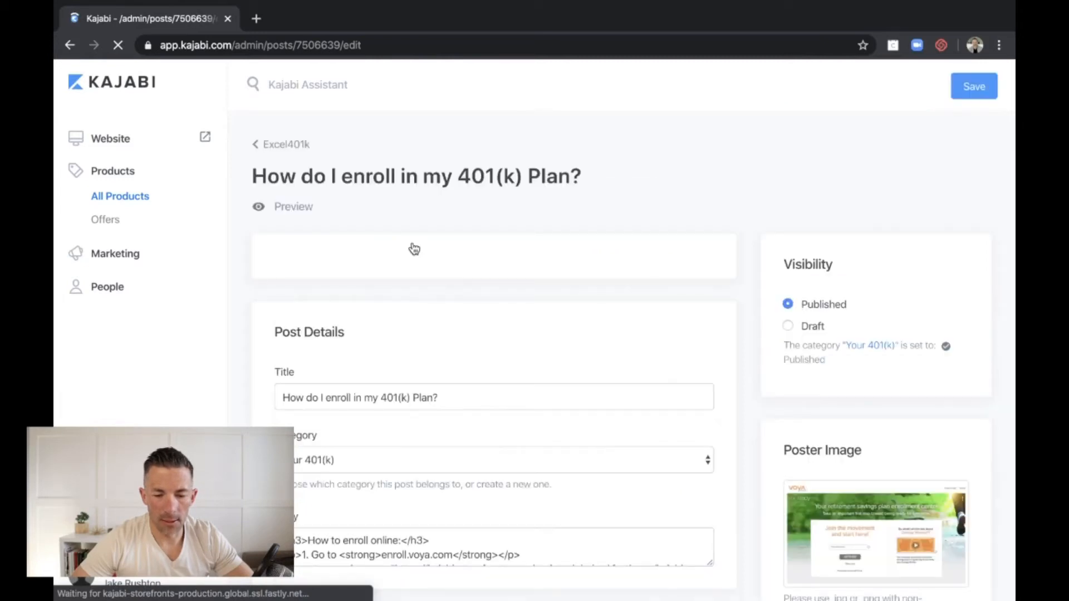
pyautogui.scroll(-3)
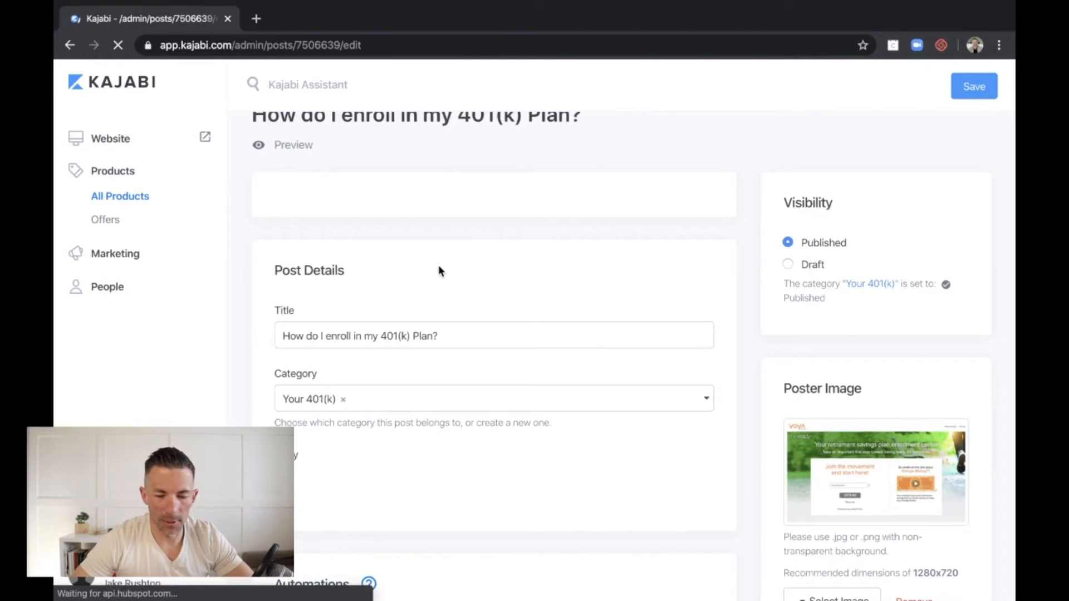
pyautogui.scroll(-3)
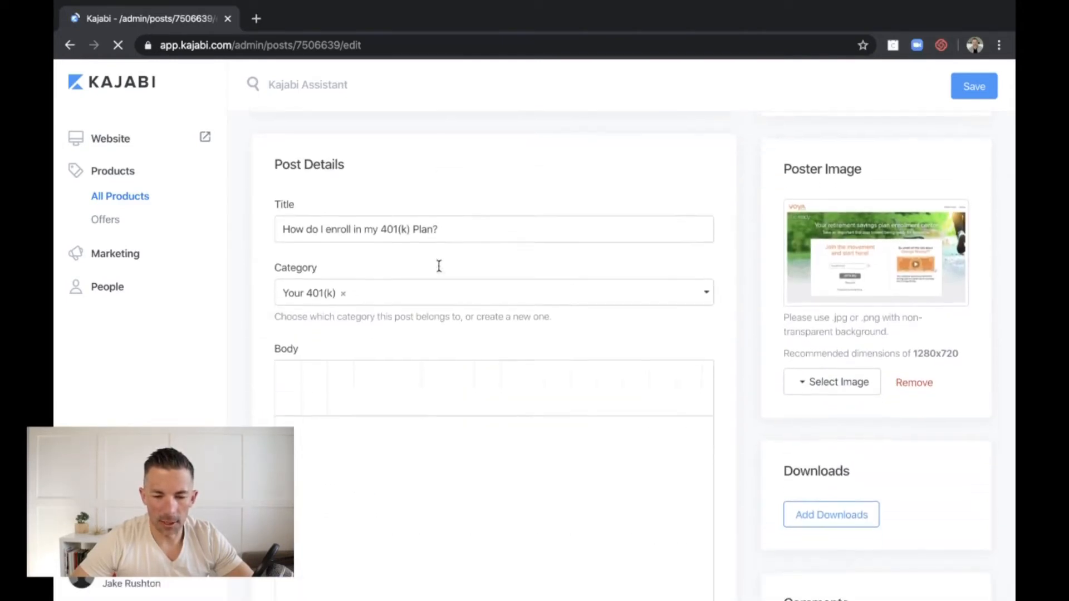
pyautogui.scroll(-3)
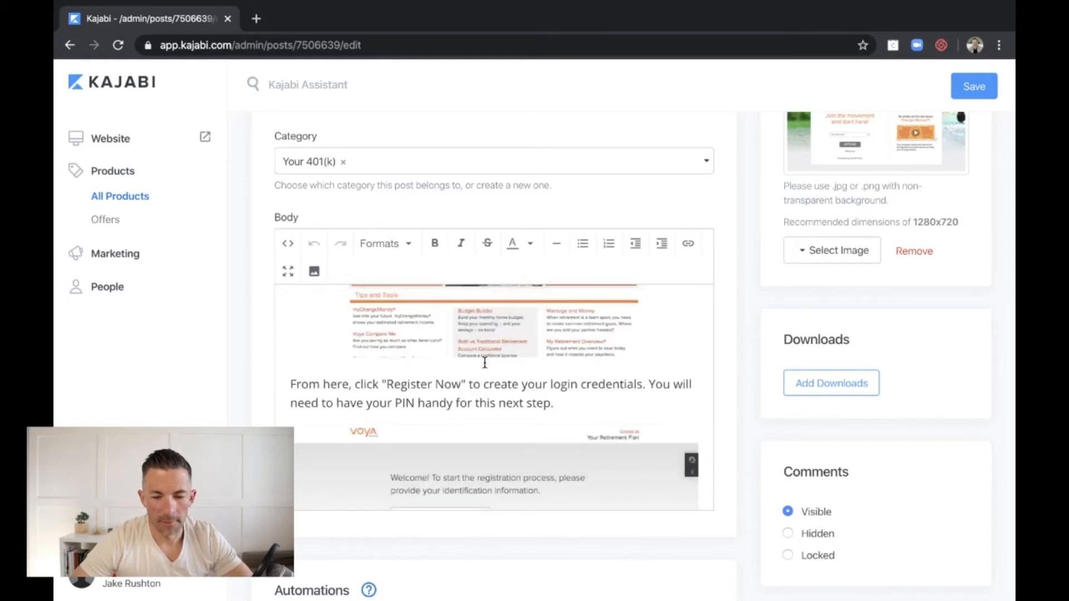
pyautogui.scroll(-3)
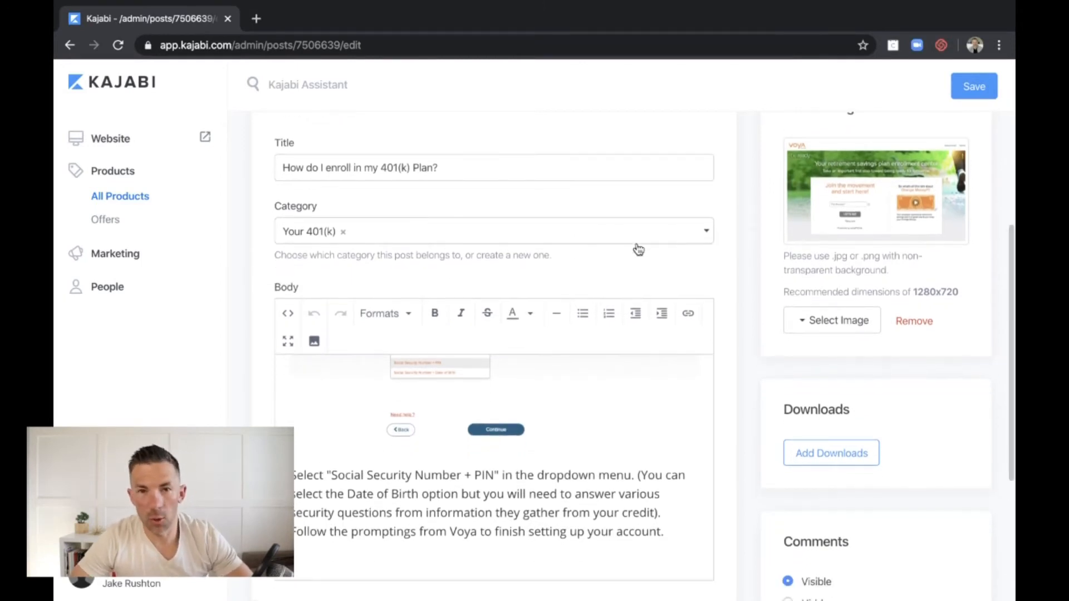
pyautogui.scroll(-3)
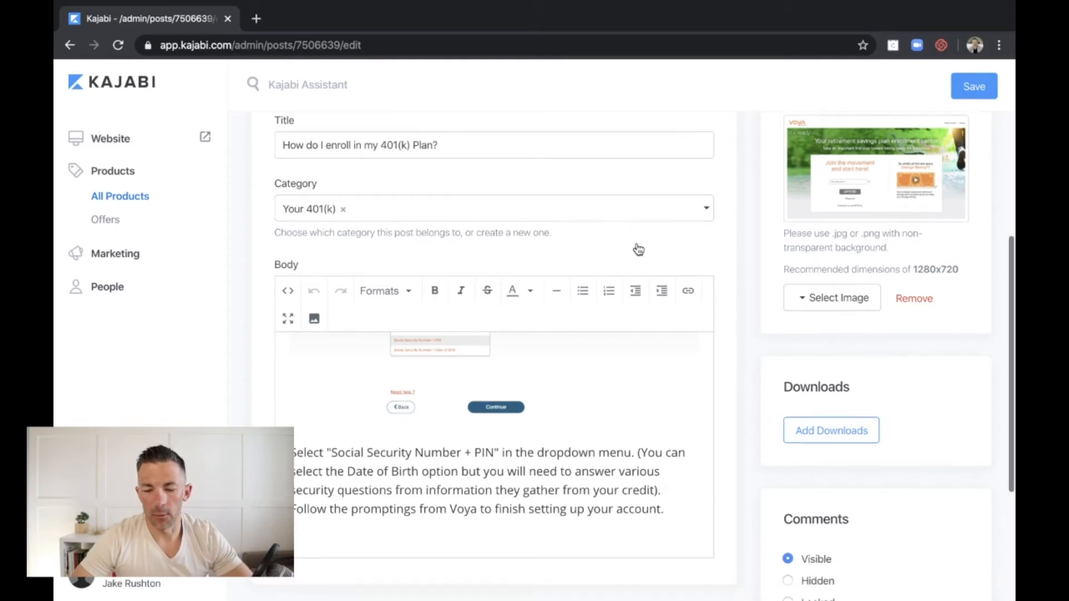
pyautogui.scroll(-3)
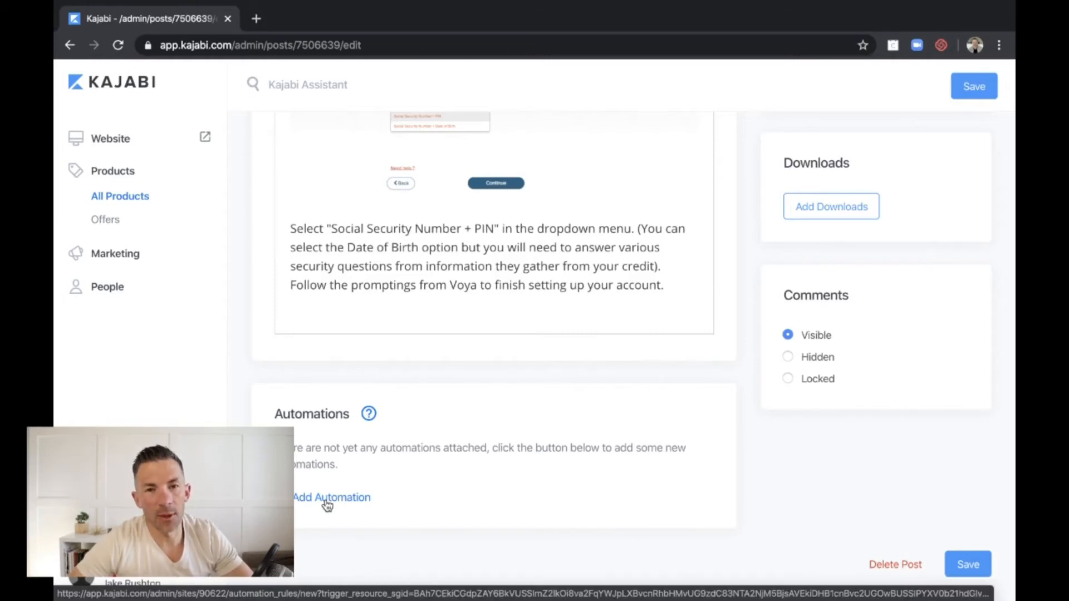
pyautogui.click(331, 497)
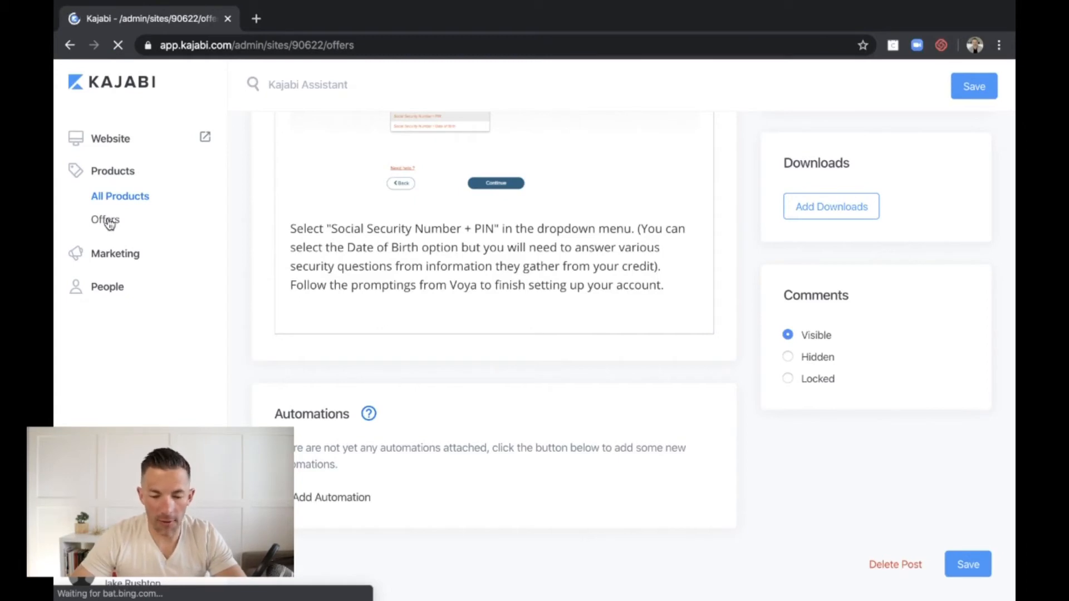
# View the Offers stats (zero purchases and revenue) and published free offers like Excel Eye Center 401k.
pyautogui.click(105, 219)
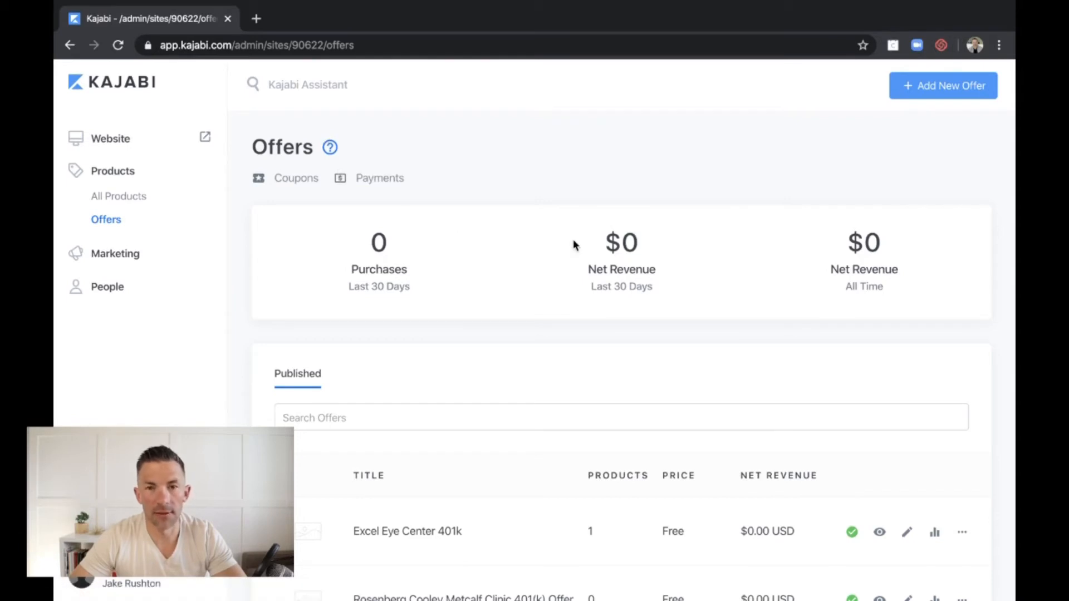
pyautogui.scroll(-3)
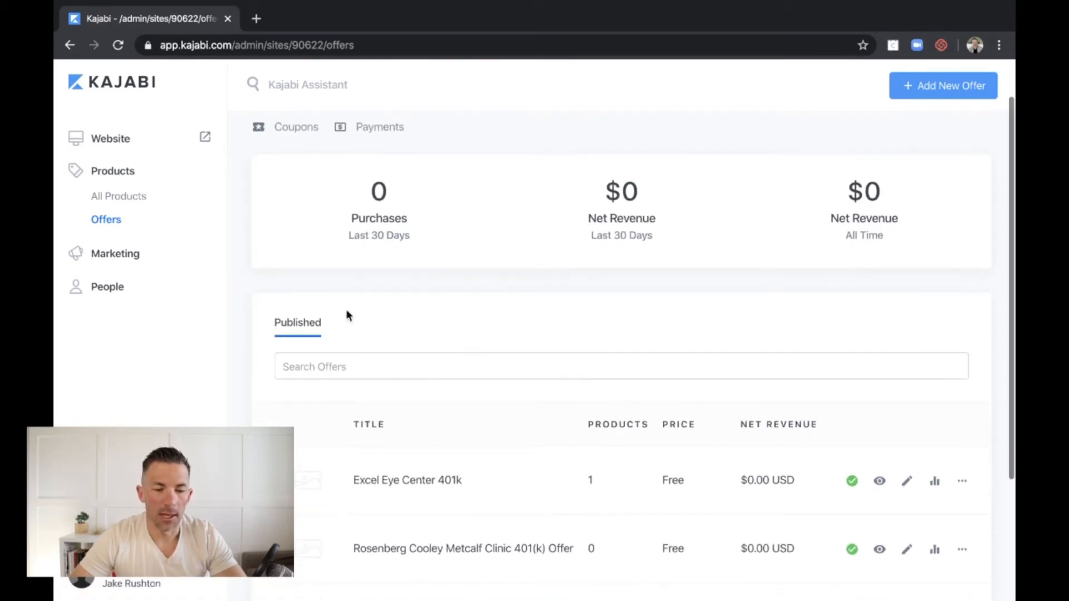
pyautogui.scroll(-3)
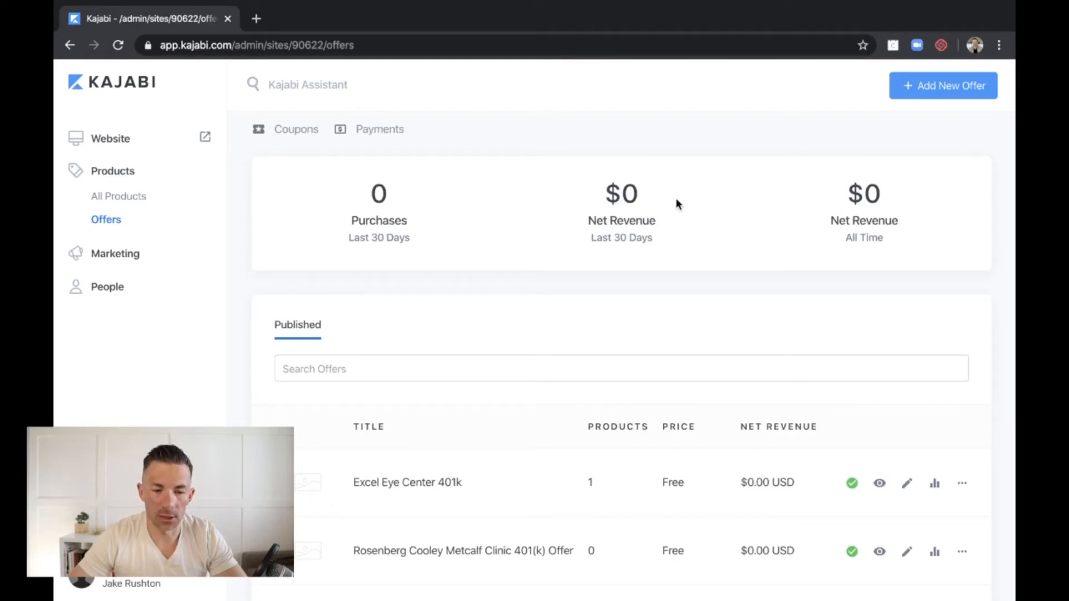
pyautogui.moveTo(519, 242)
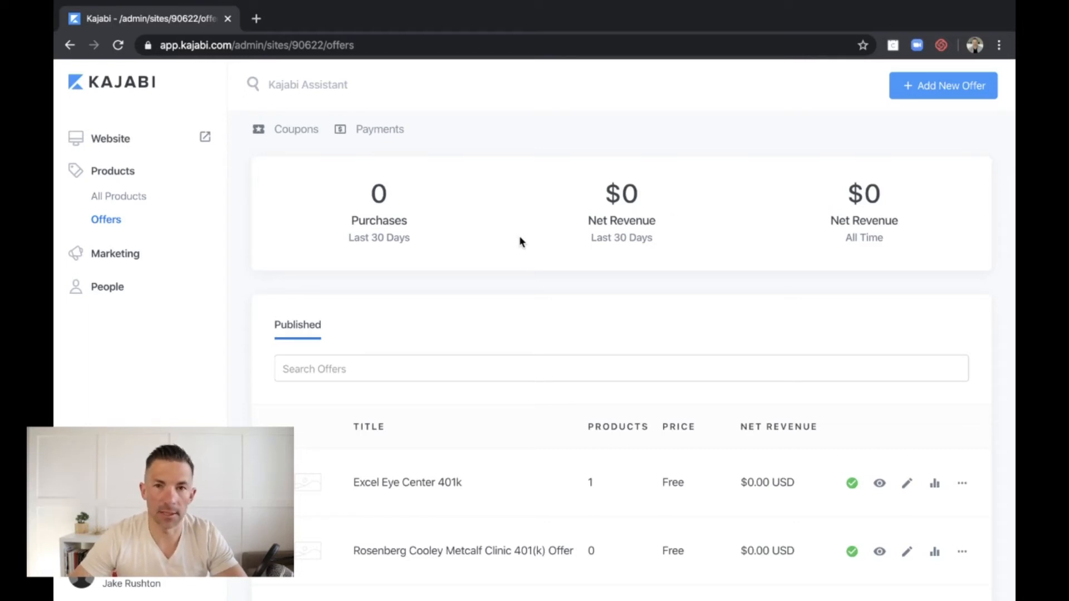
pyautogui.moveTo(121, 270)
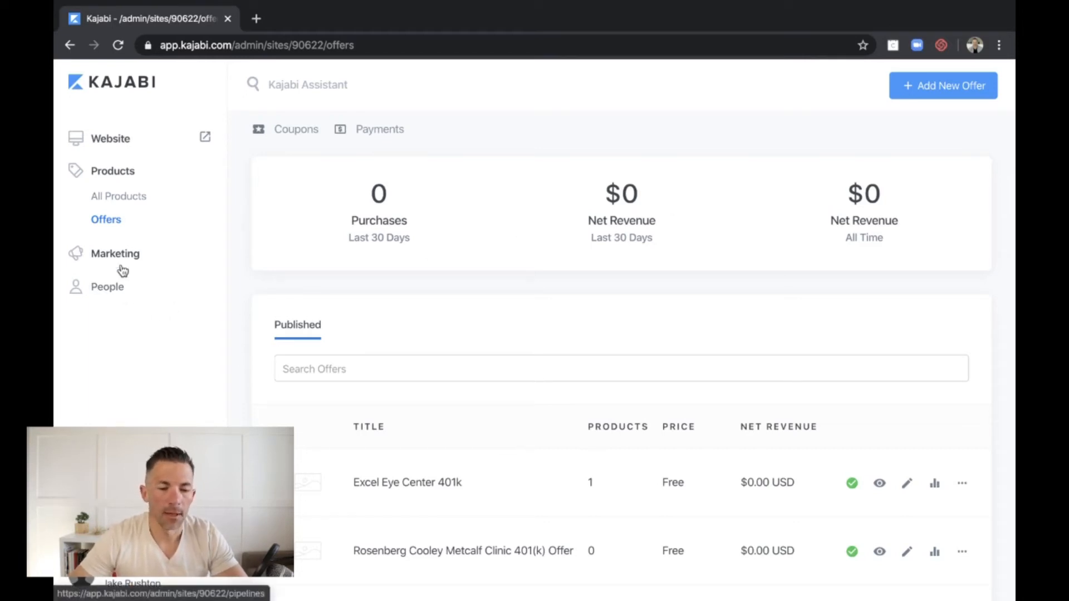
# Open Marketing Pipelines and the Truenorth Zoom Webinar pipeline with its registration and webinar steps.
pyautogui.click(115, 253)
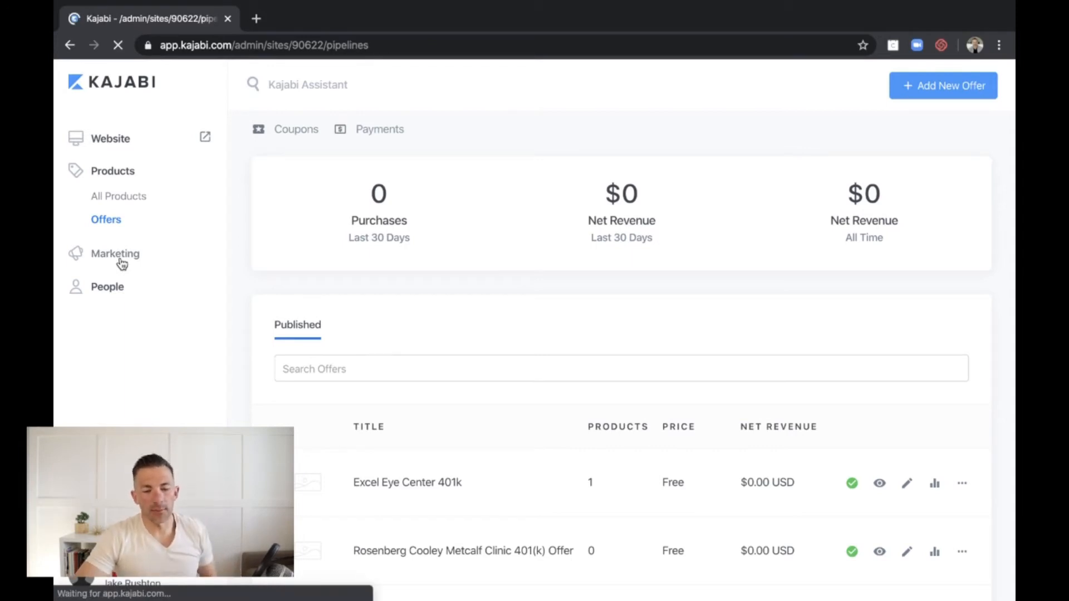
pyautogui.click(114, 253)
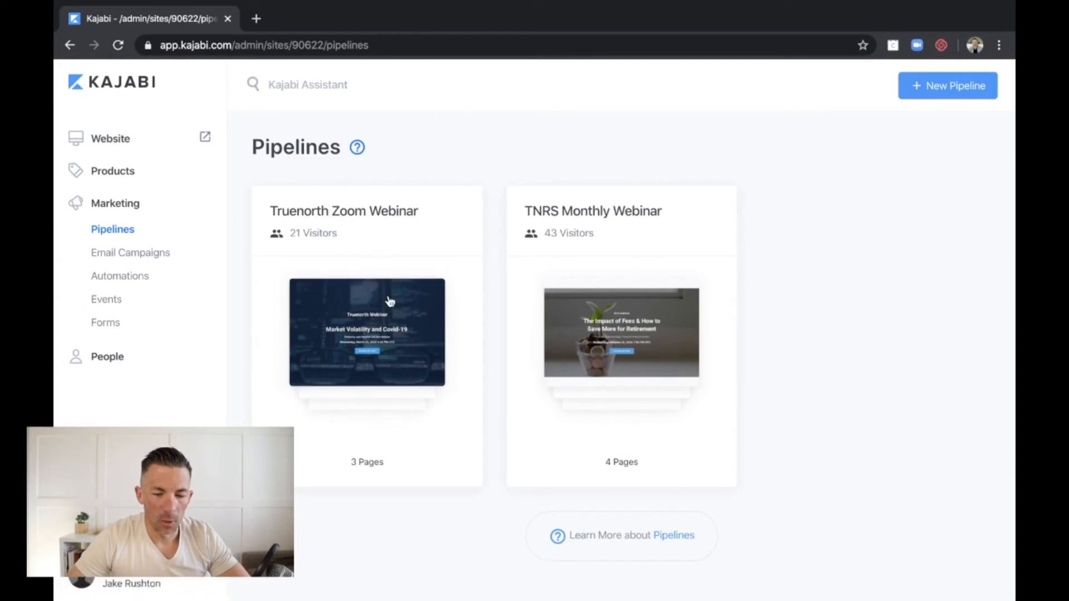
pyautogui.click(367, 331)
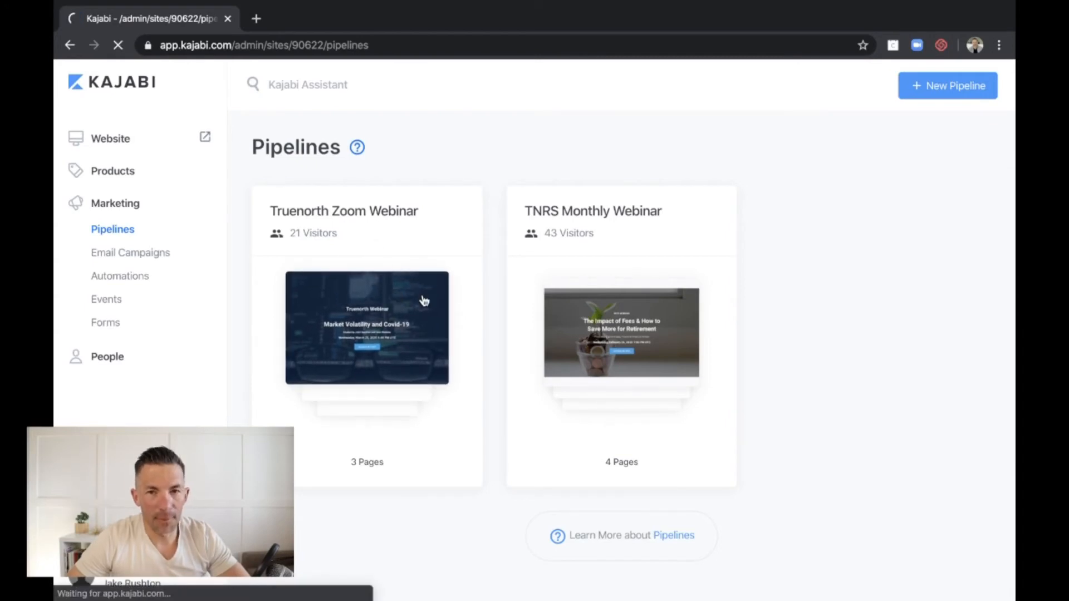
pyautogui.click(367, 328)
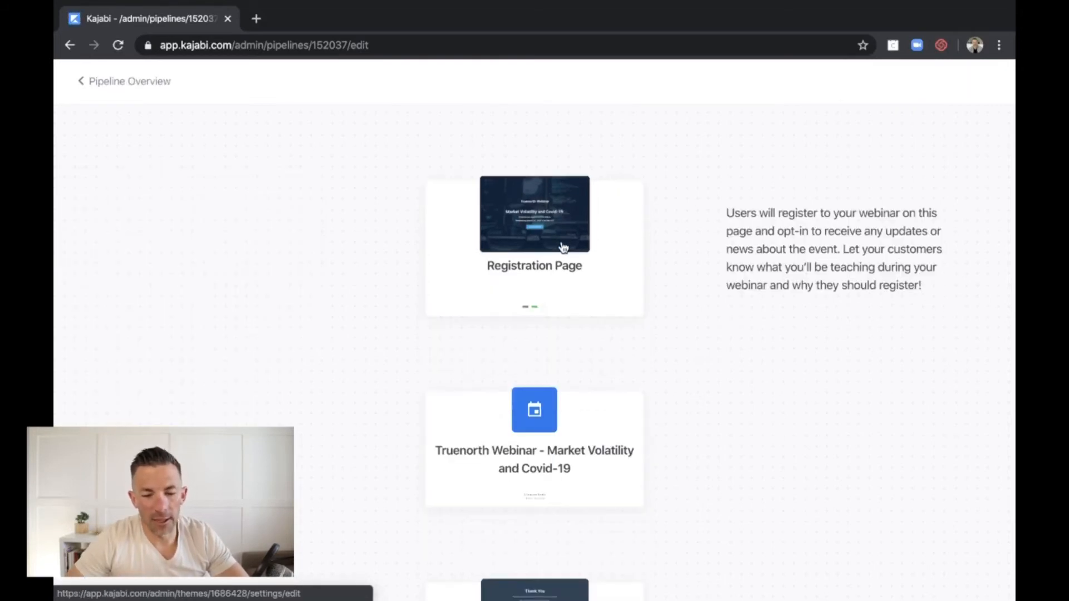
# Open the Registration Page step in the Truenorth Zoom Webinar pipeline's step editor.
pyautogui.click(534, 213)
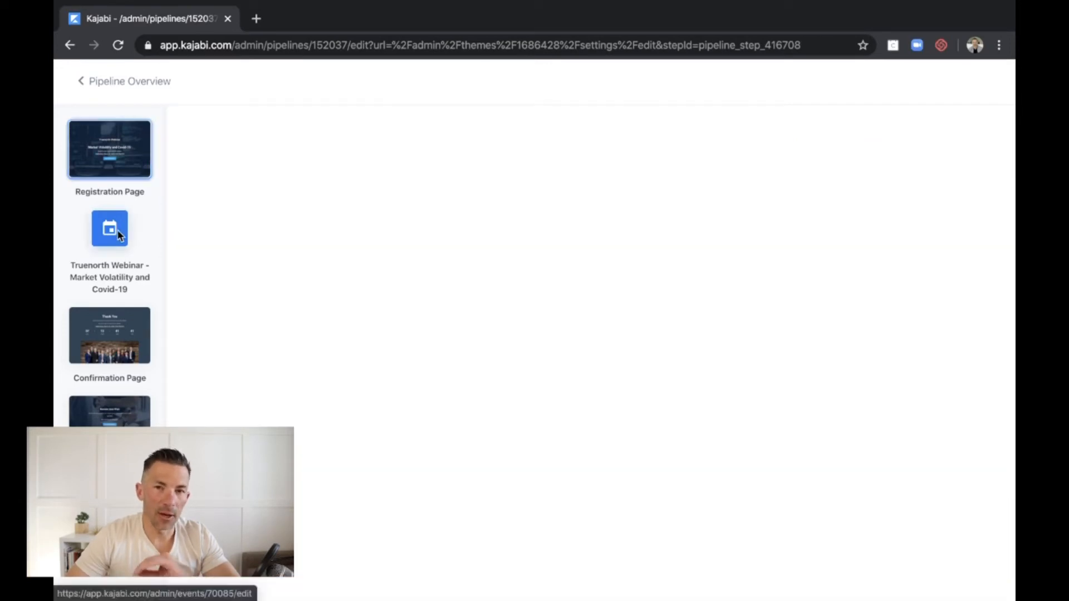
# Open the webinar event step and review its 'Thanks, your spot is saved!' and reminder emails.
pyautogui.click(109, 228)
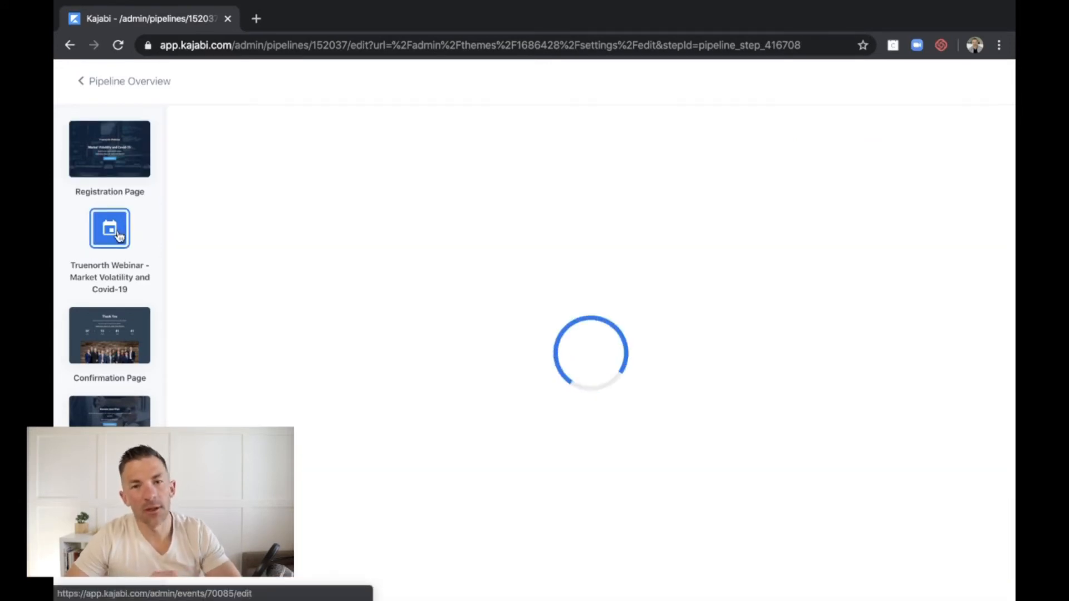
pyautogui.click(109, 228)
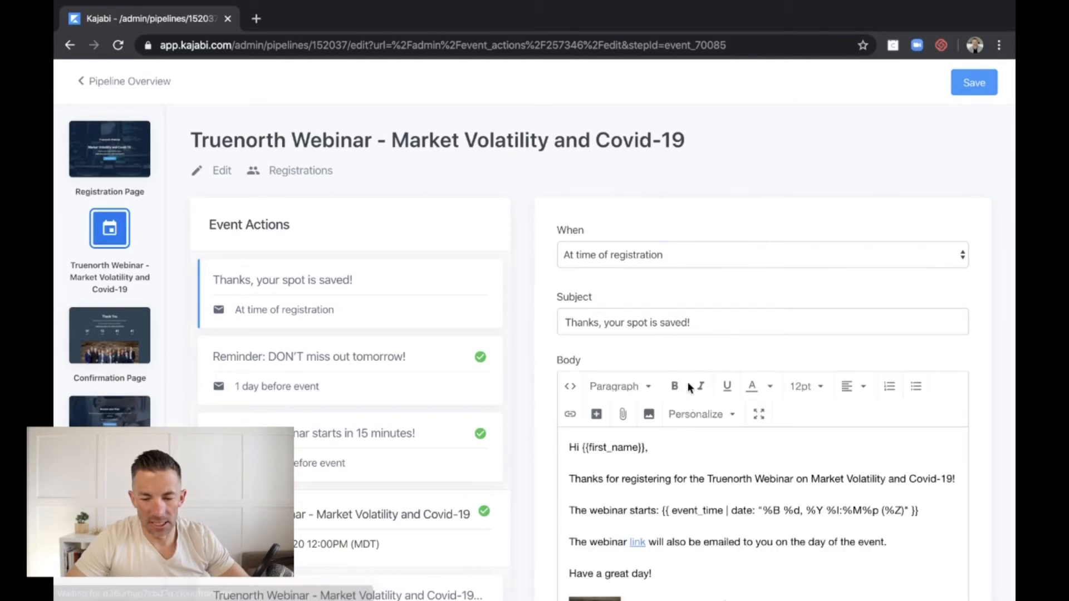
pyautogui.scroll(-3)
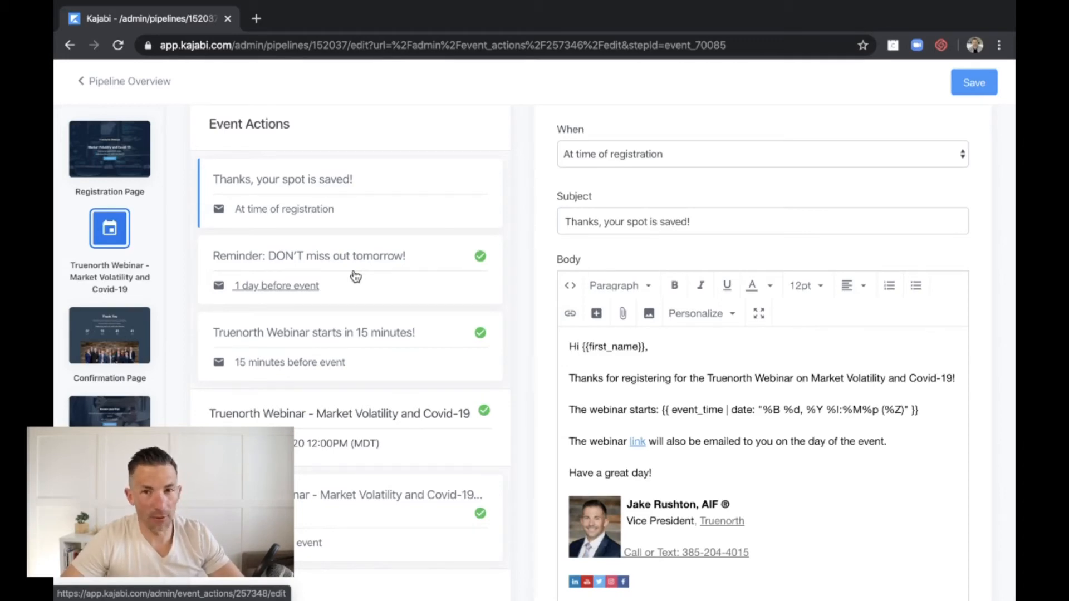
pyautogui.scroll(-3)
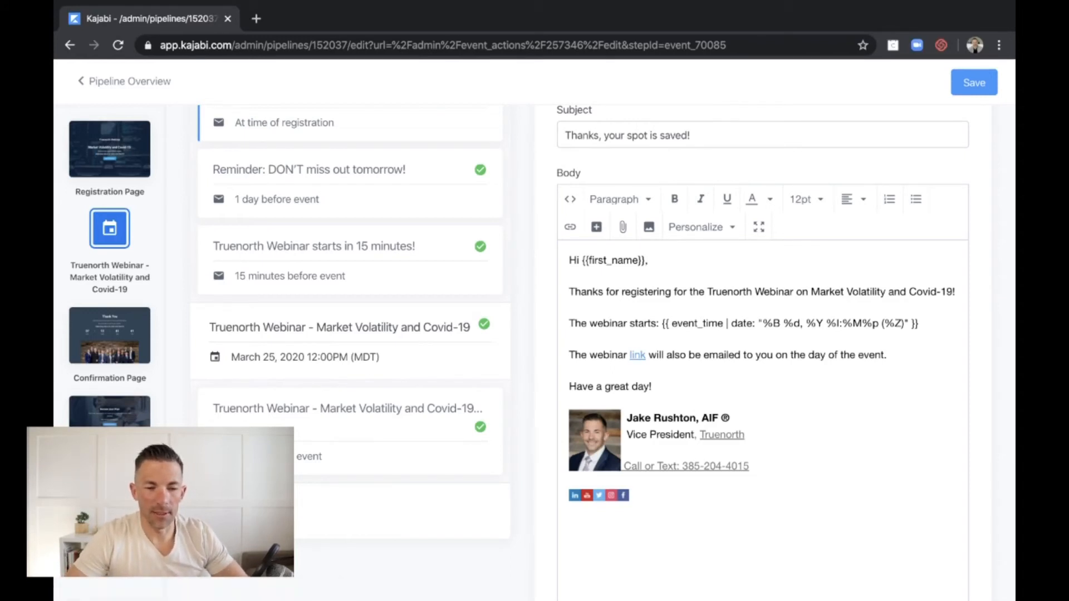
pyautogui.moveTo(80, 76)
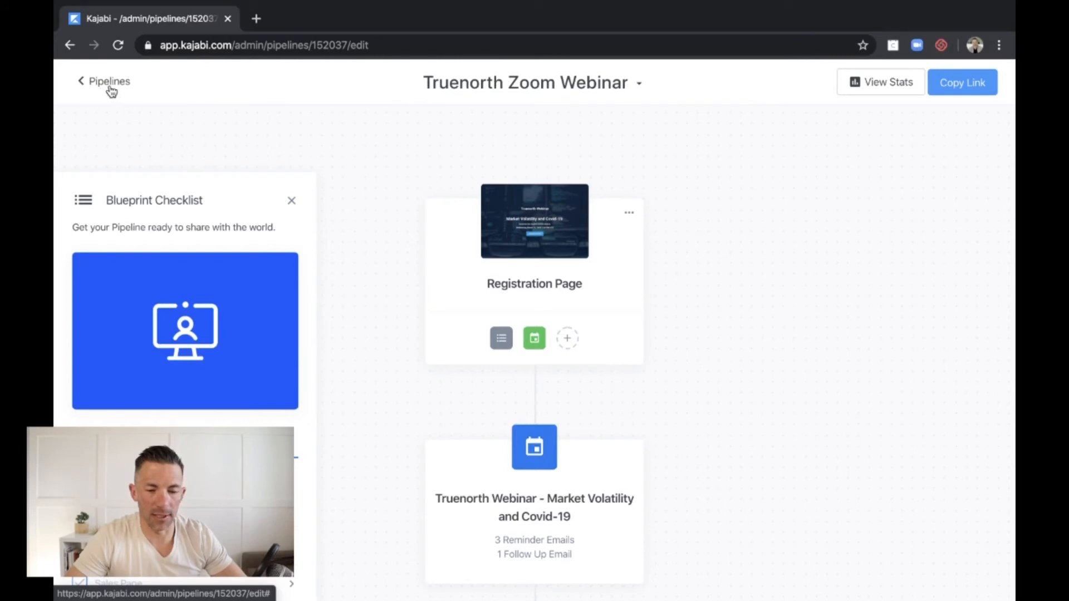
# Return to Pipelines and open Email Campaigns listing the two Coronavirus Stimulus Package campaigns.
pyautogui.click(109, 81)
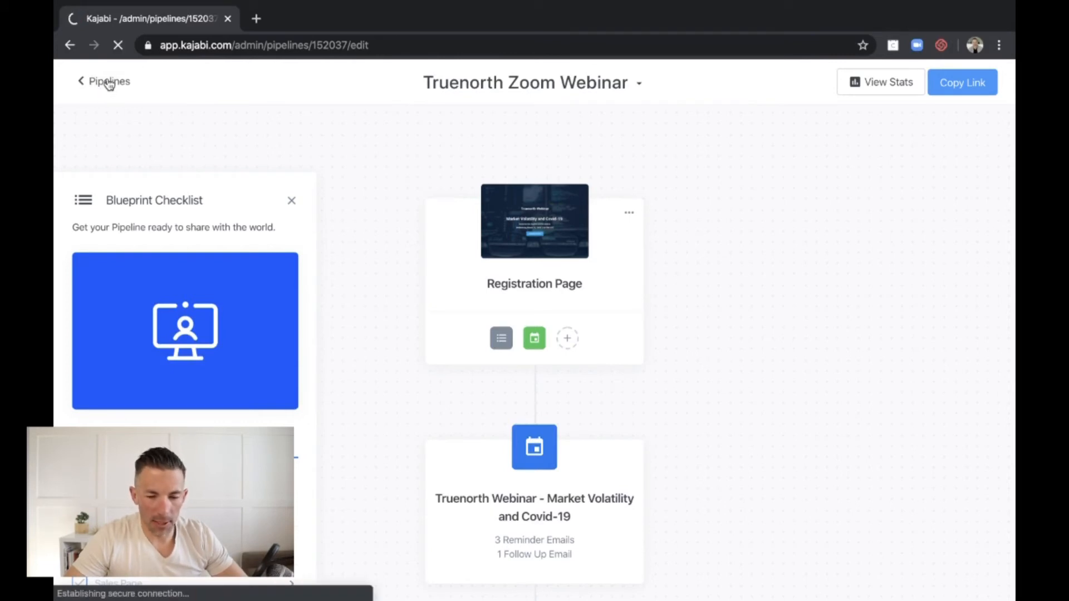
pyautogui.click(108, 81)
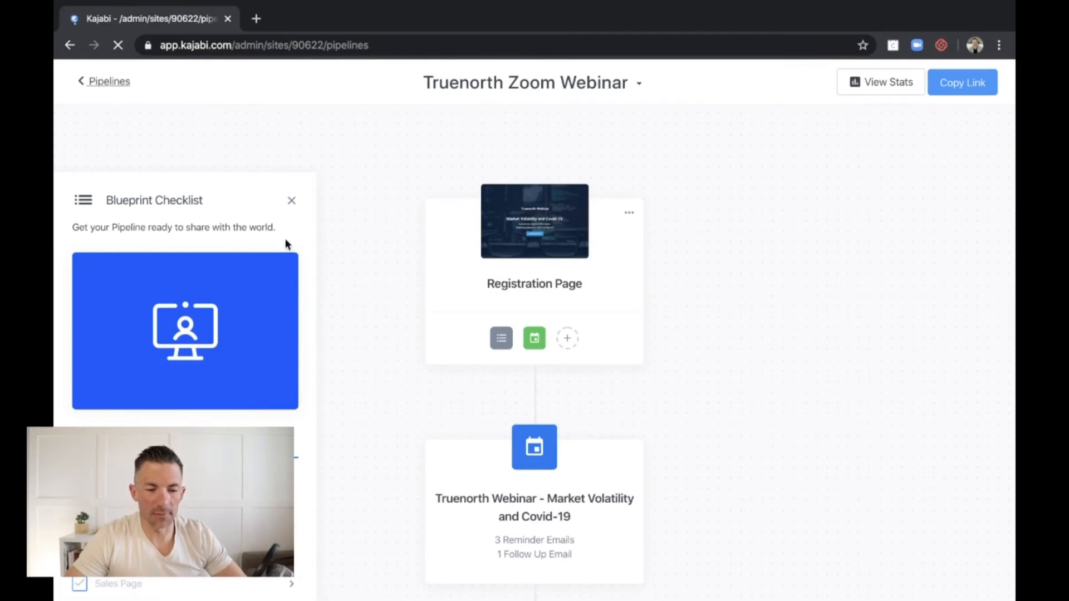
pyautogui.click(109, 82)
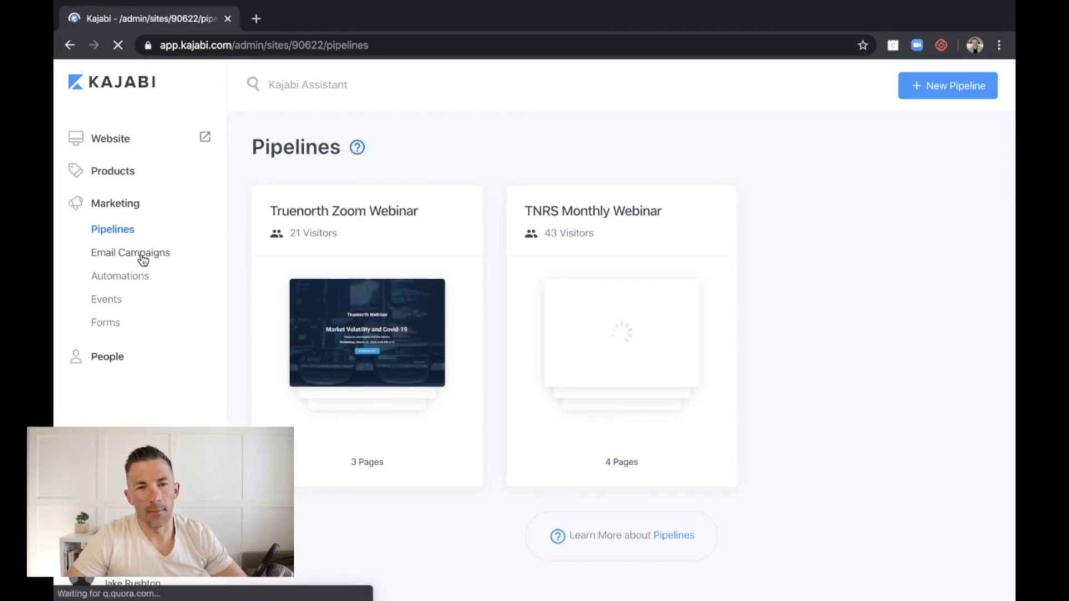
pyautogui.click(130, 253)
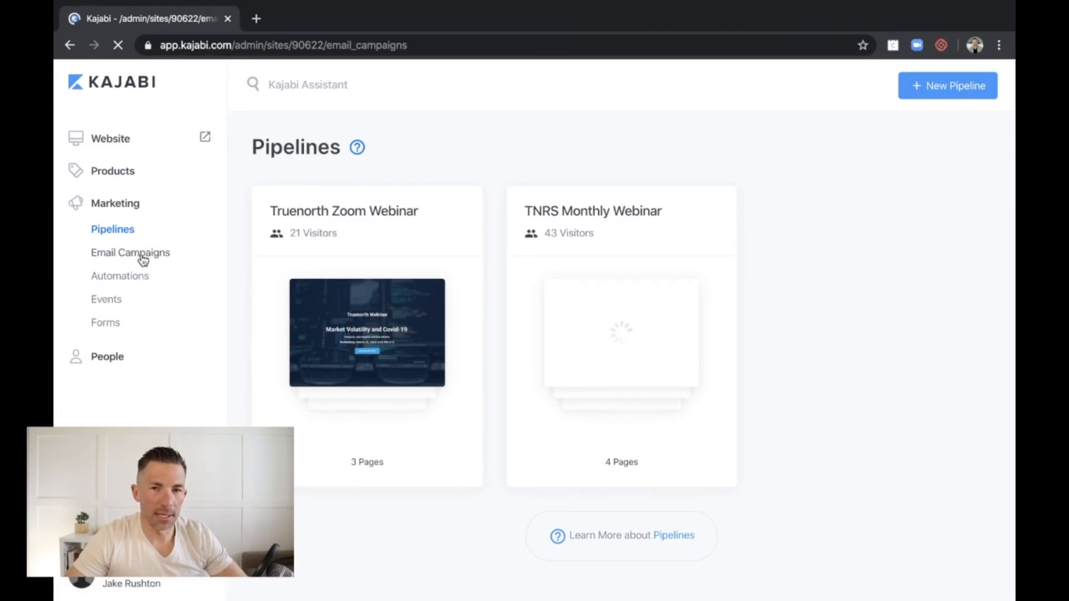
pyautogui.click(130, 252)
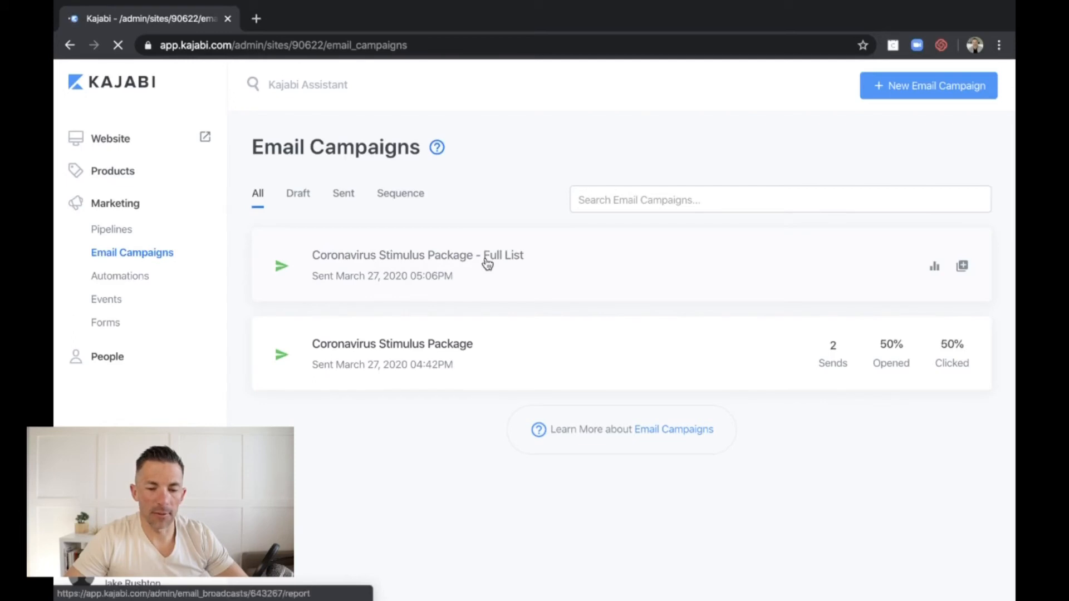
# Open the Full List campaign report: 23 sent, 95.7% delivered, 43.5% opened, 21.7% clicked.
pyautogui.click(417, 255)
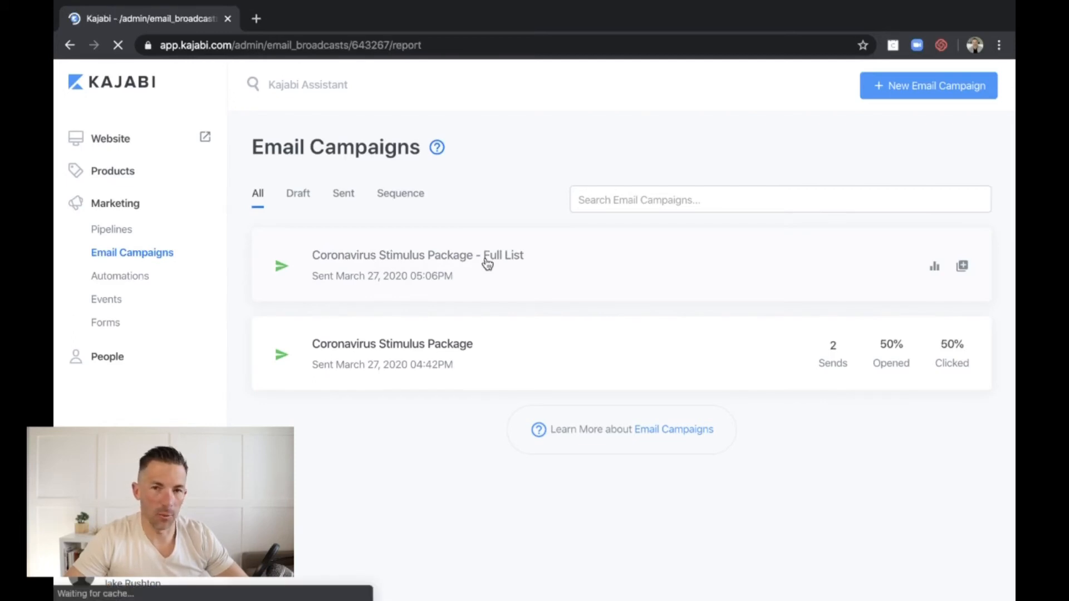
pyautogui.click(417, 255)
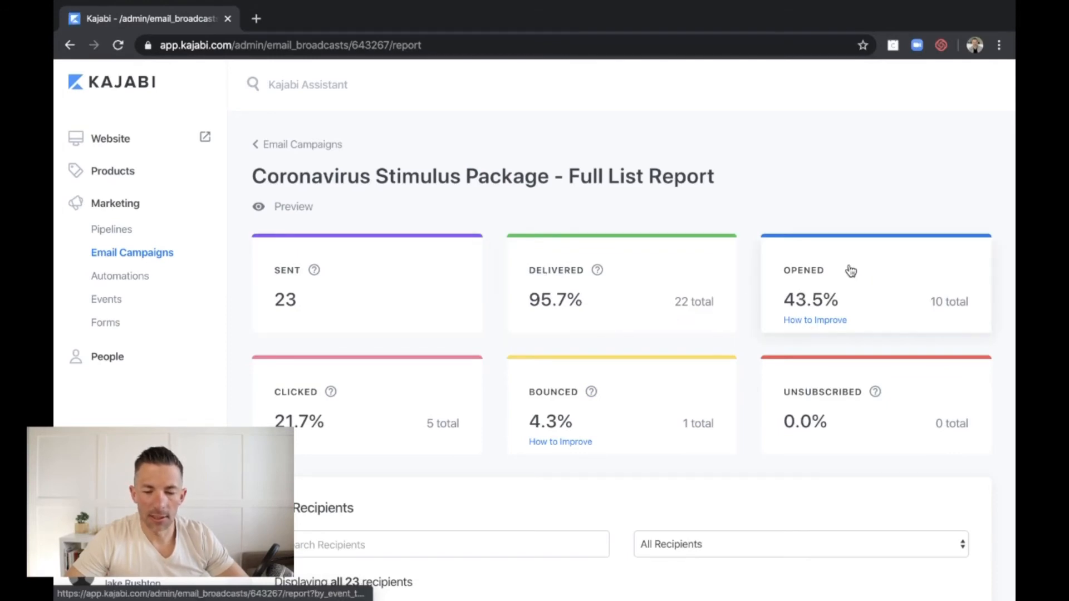
pyautogui.scroll(-3)
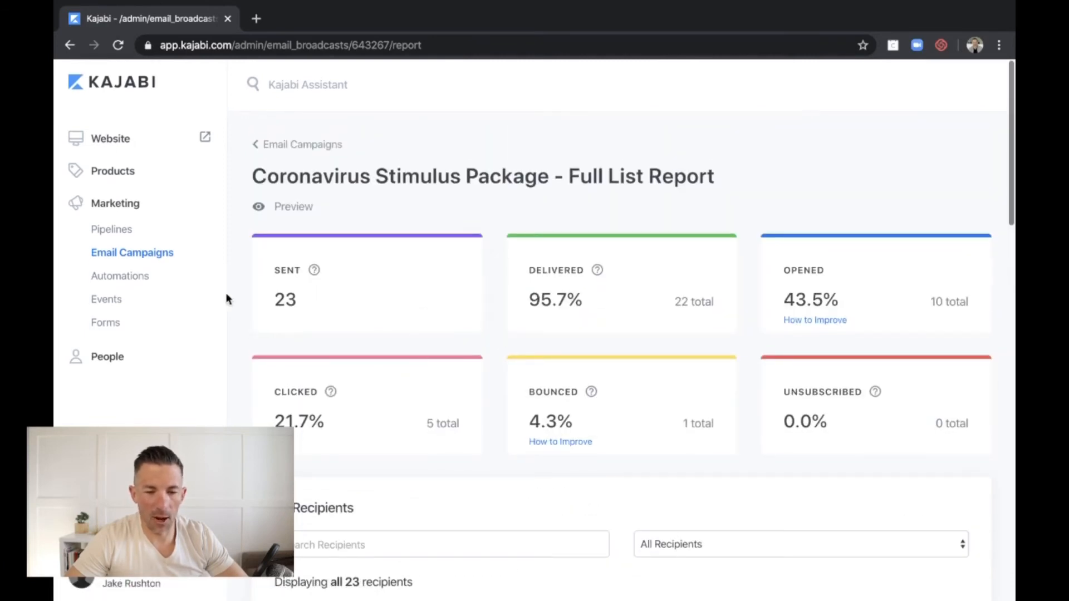
pyautogui.moveTo(293, 207)
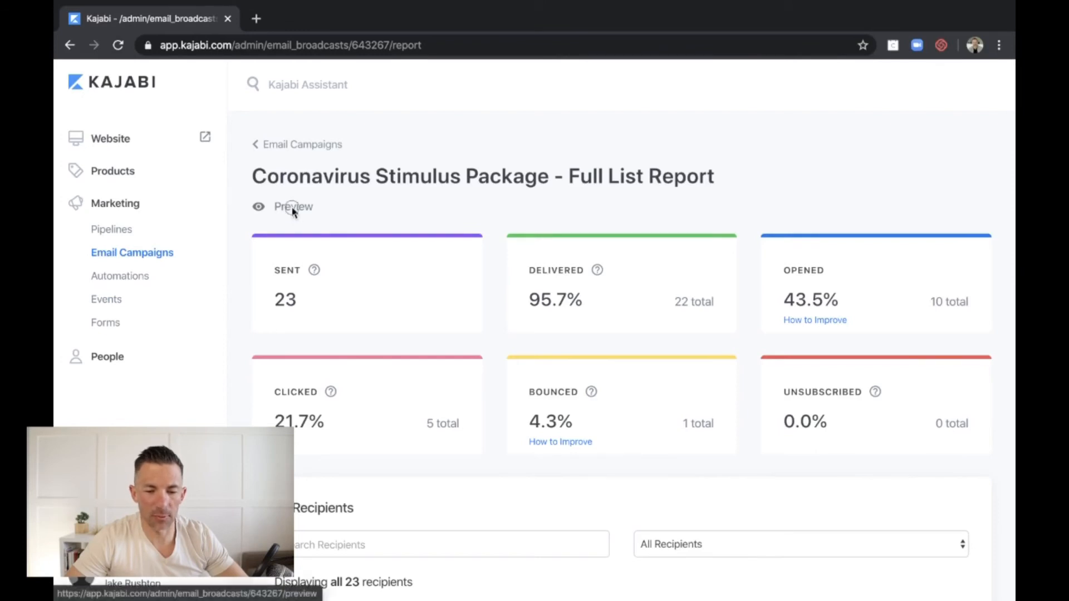
# Preview the Coronavirus Stimulus Package email and scroll to its Stimulus Package Information button and footer.
pyautogui.click(292, 207)
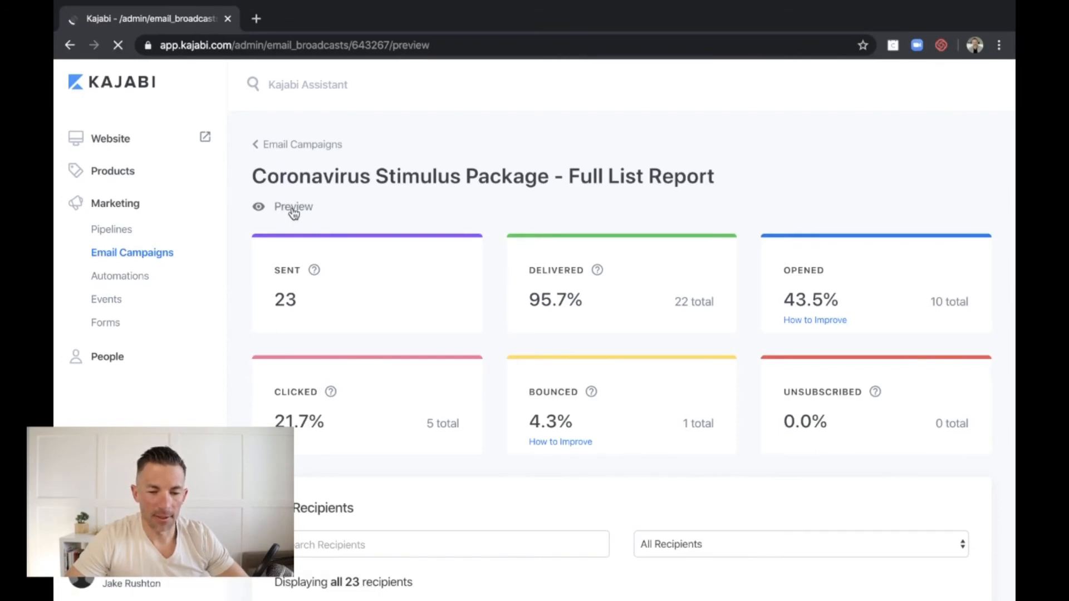
pyautogui.click(293, 207)
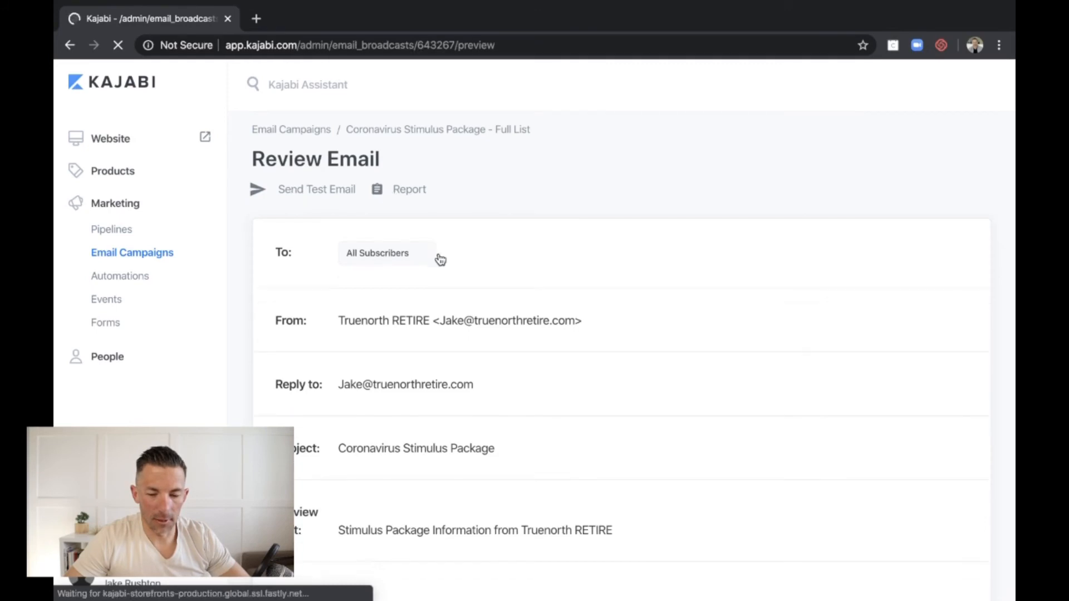
pyautogui.scroll(-3)
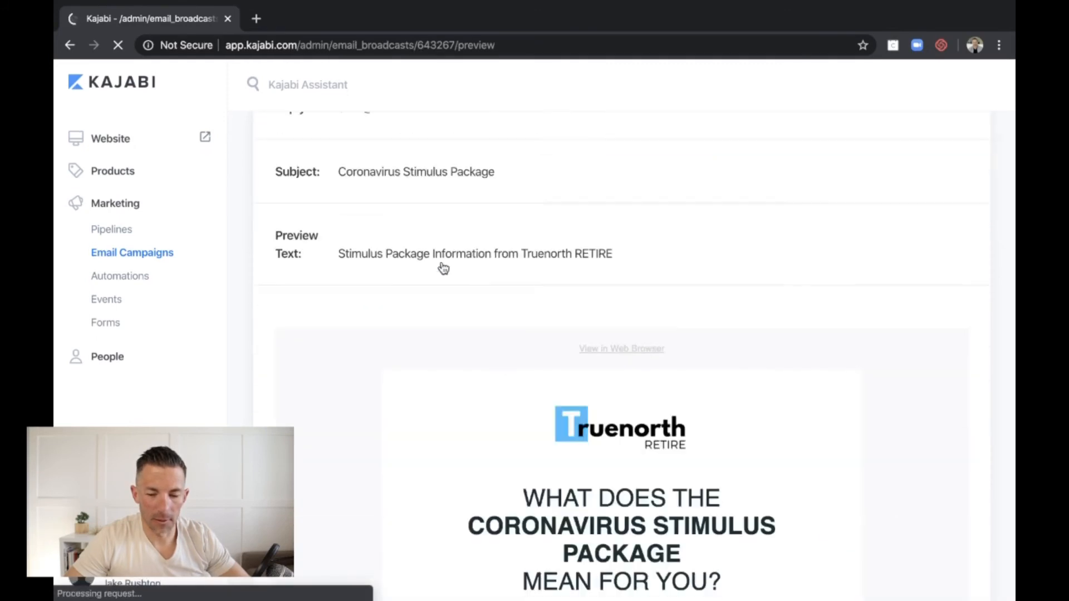
pyautogui.scroll(-3)
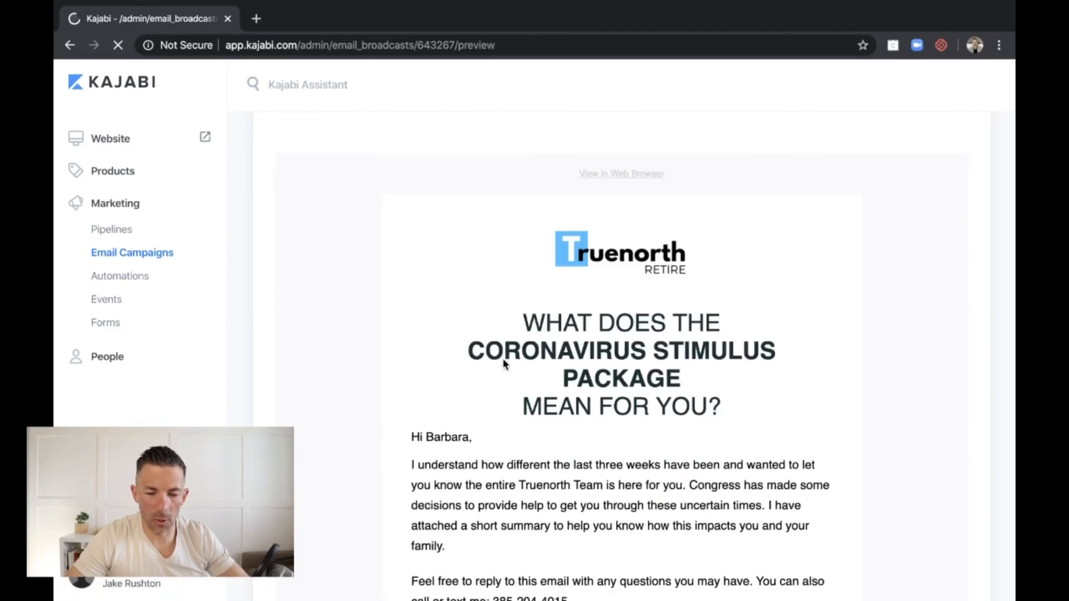
pyautogui.scroll(-3)
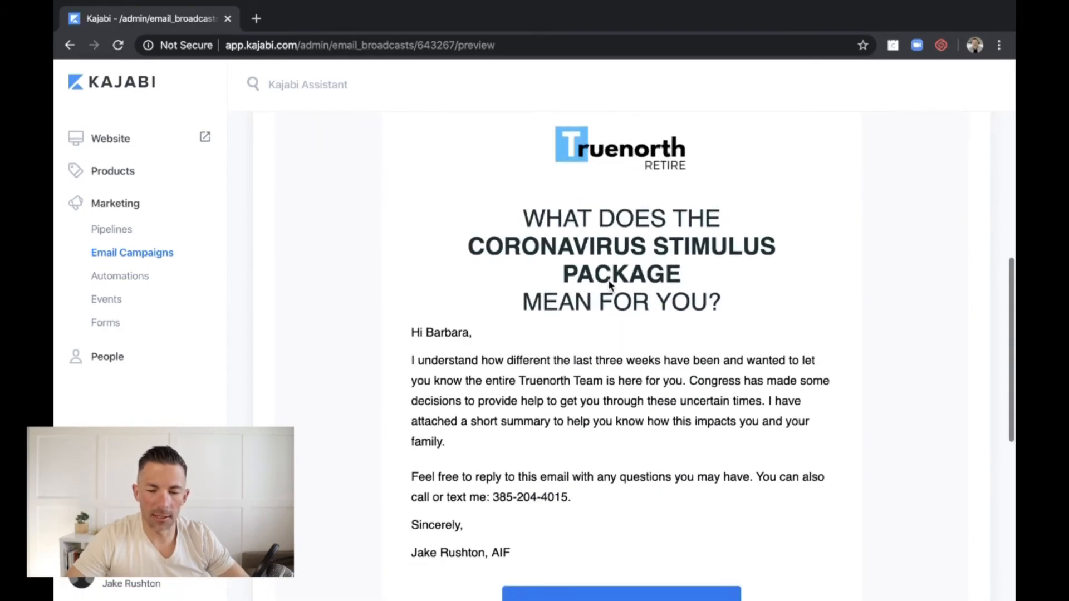
pyautogui.scroll(-3)
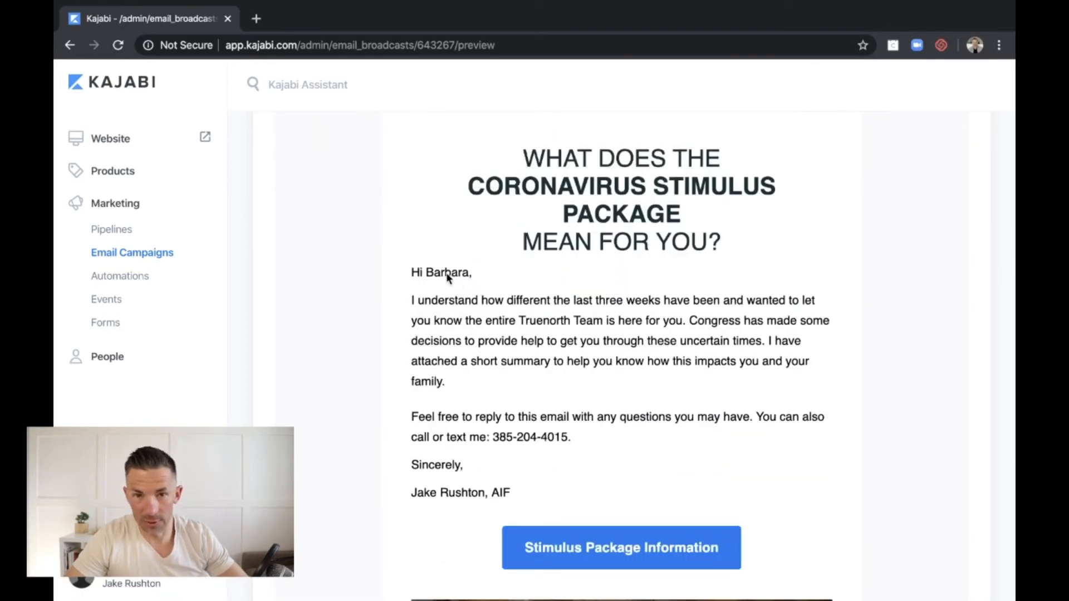
pyautogui.scroll(-3)
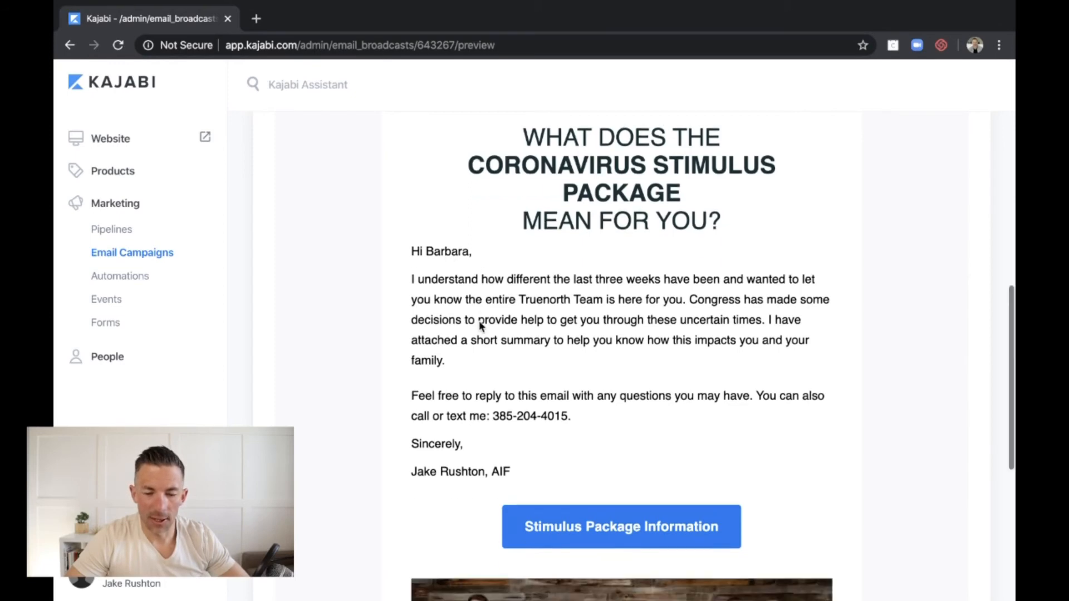
pyautogui.scroll(-3)
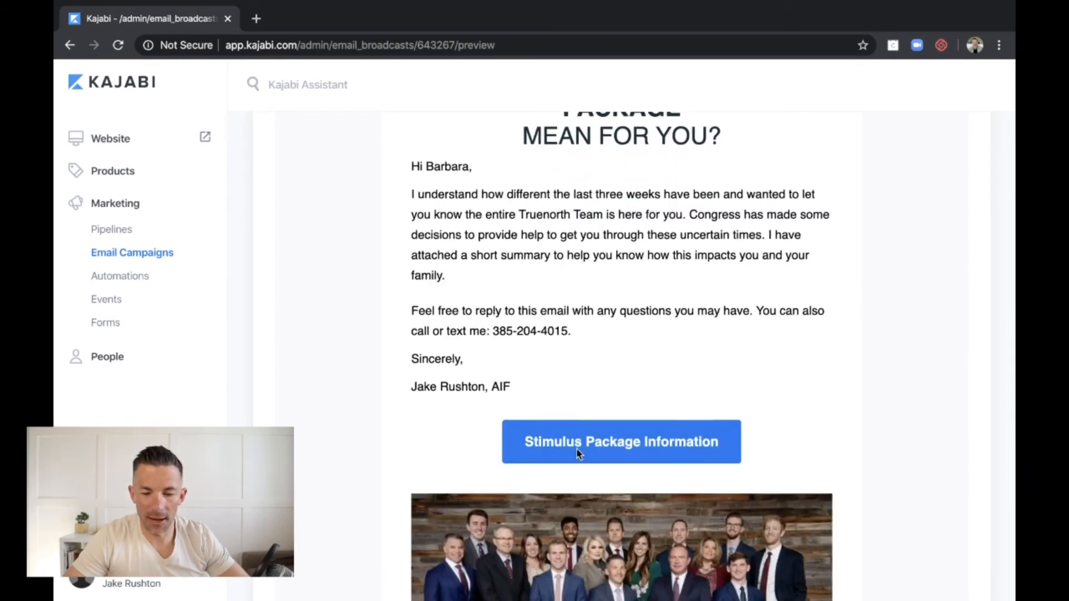
pyautogui.scroll(-3)
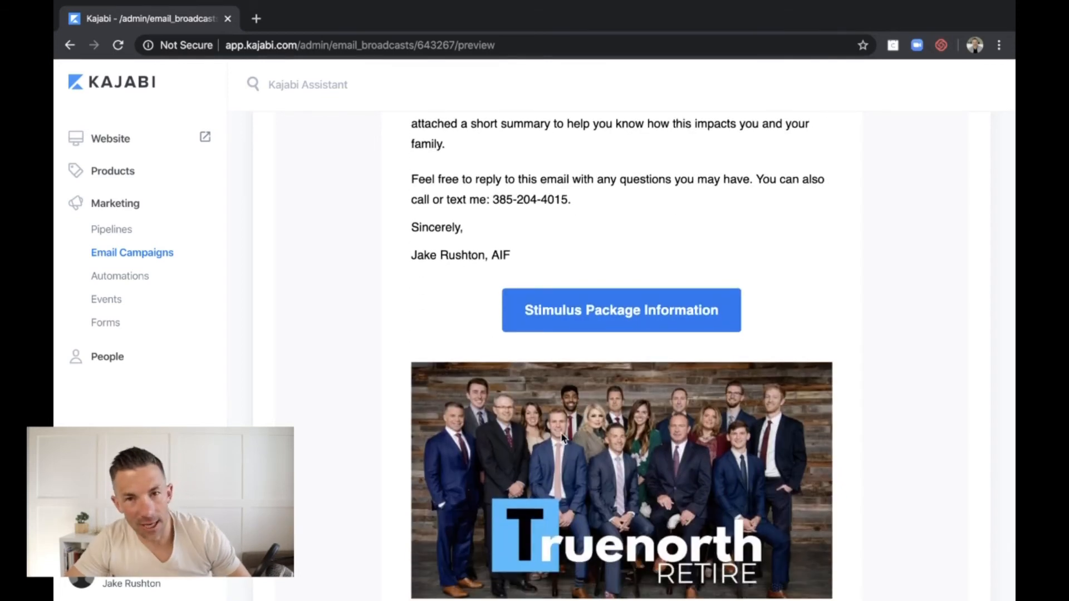
pyautogui.scroll(-3)
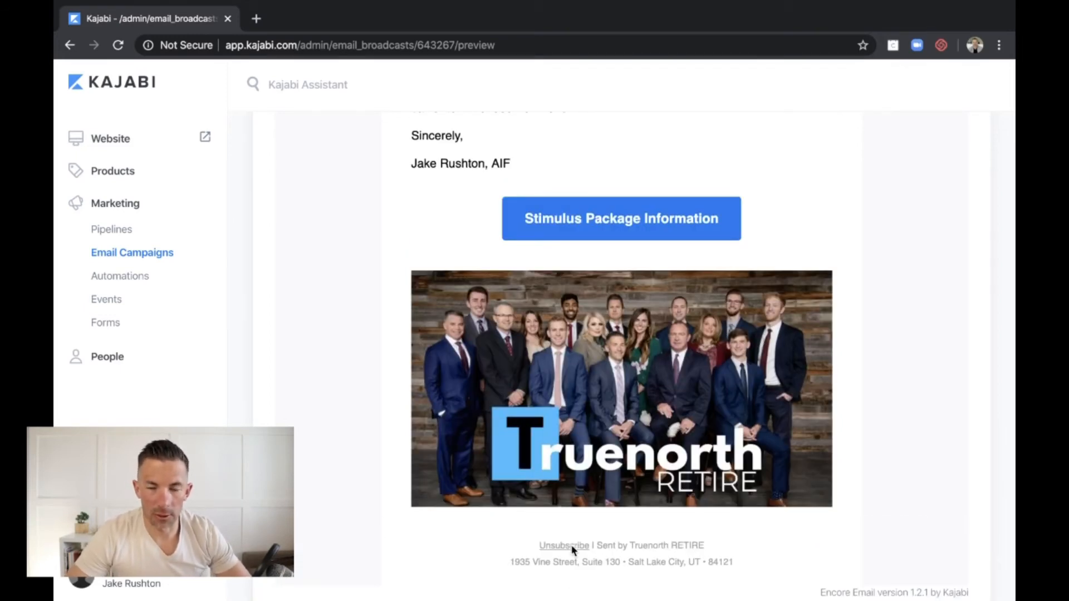
pyautogui.scroll(3)
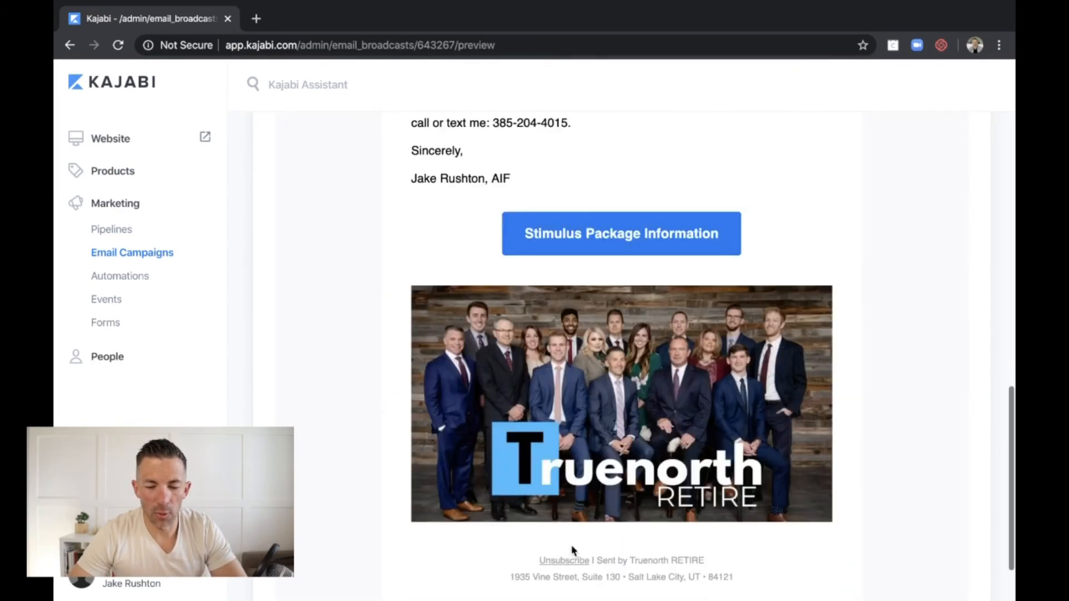
pyautogui.scroll(-3)
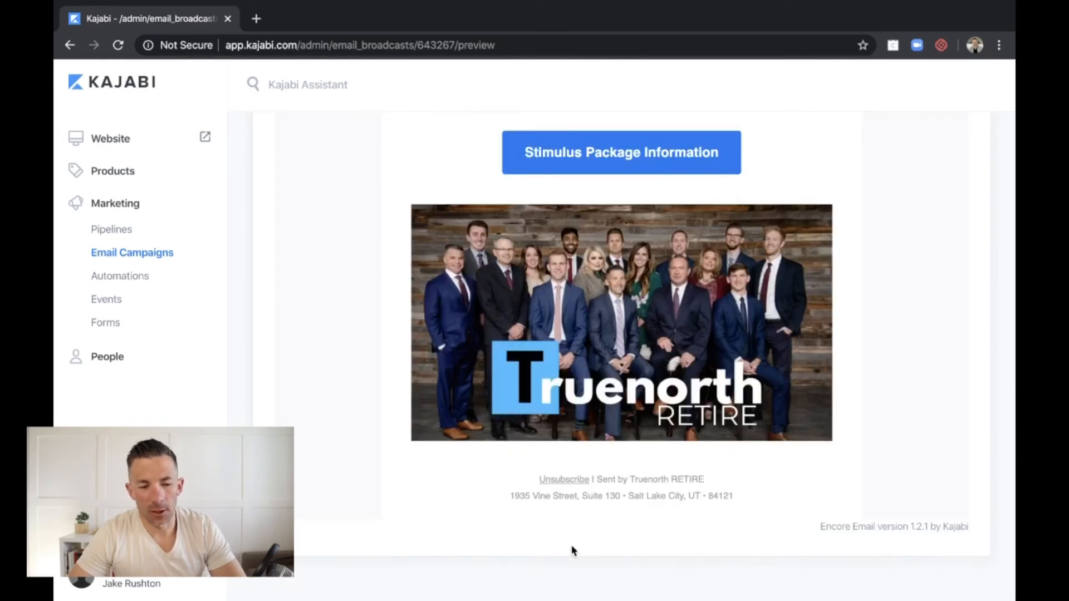
pyautogui.moveTo(258, 296)
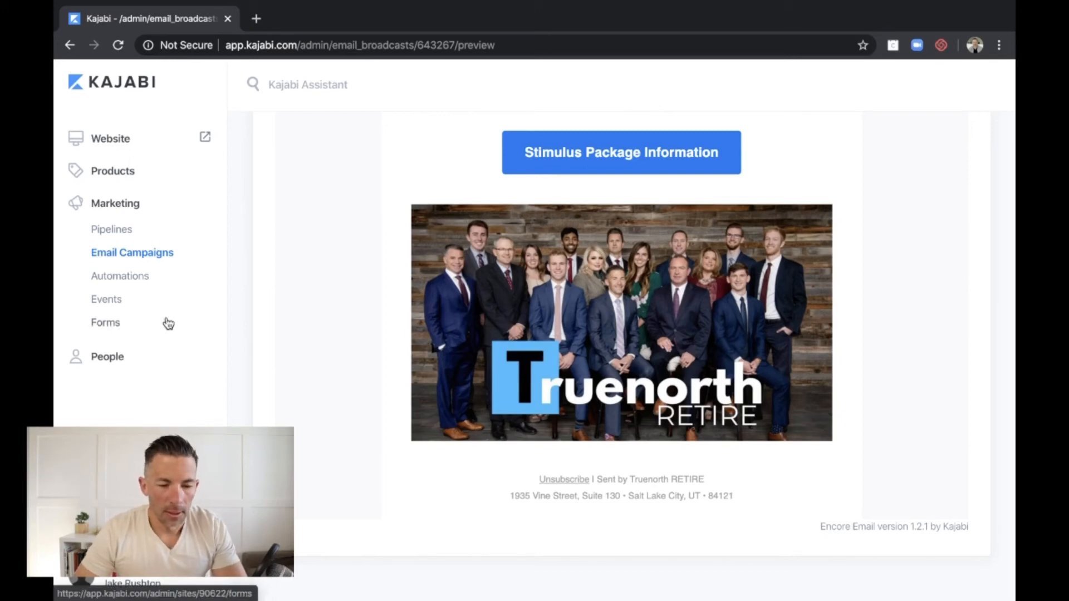
pyautogui.moveTo(119, 276)
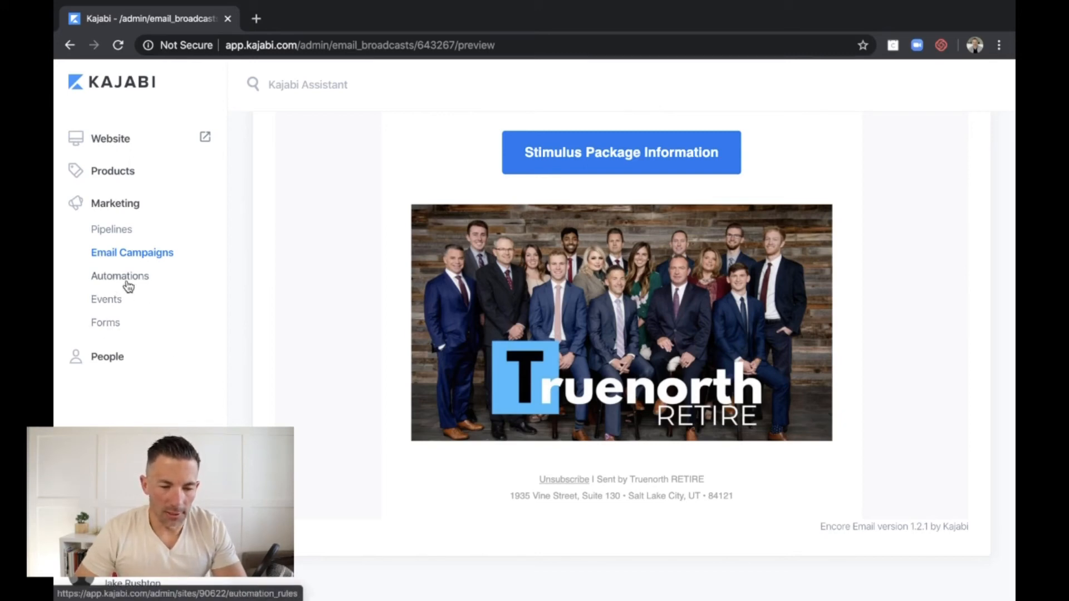
pyautogui.moveTo(113, 317)
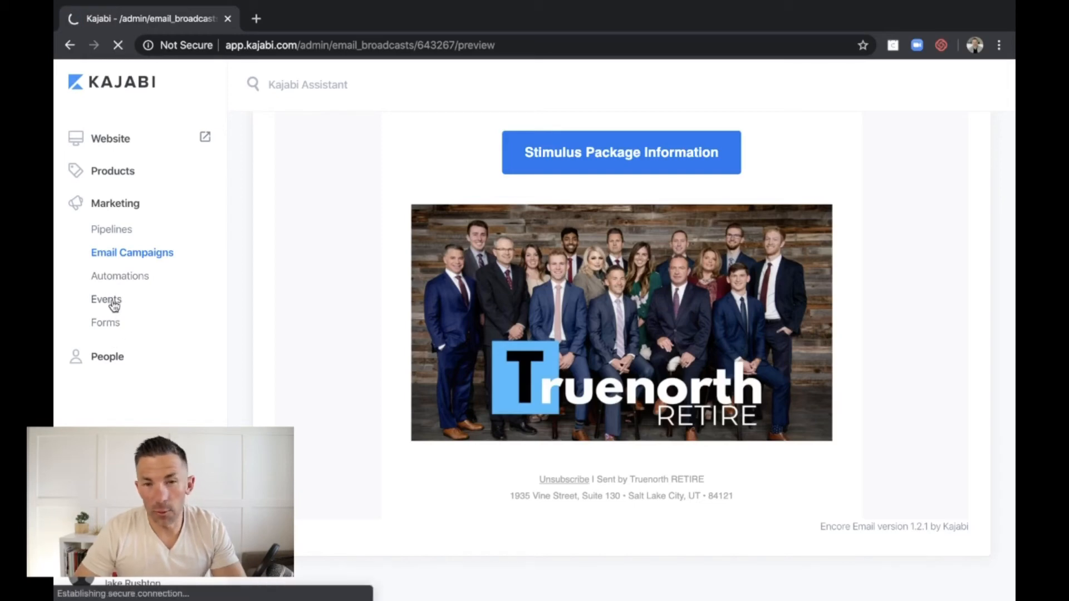
# Open Marketing > Events to list the three Truenorth webinars.
pyautogui.click(106, 299)
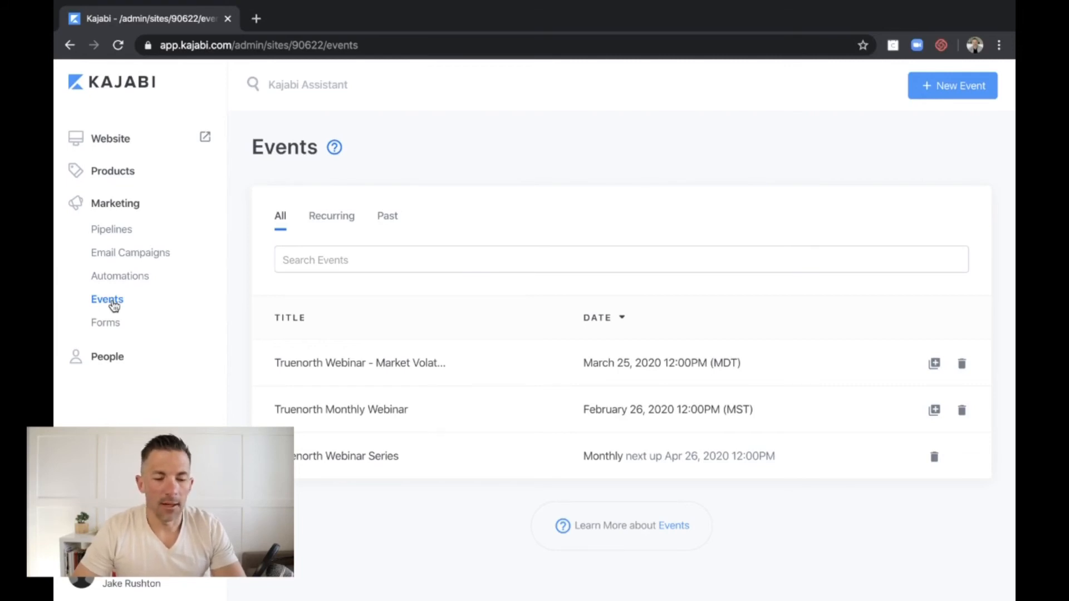
pyautogui.moveTo(107, 356)
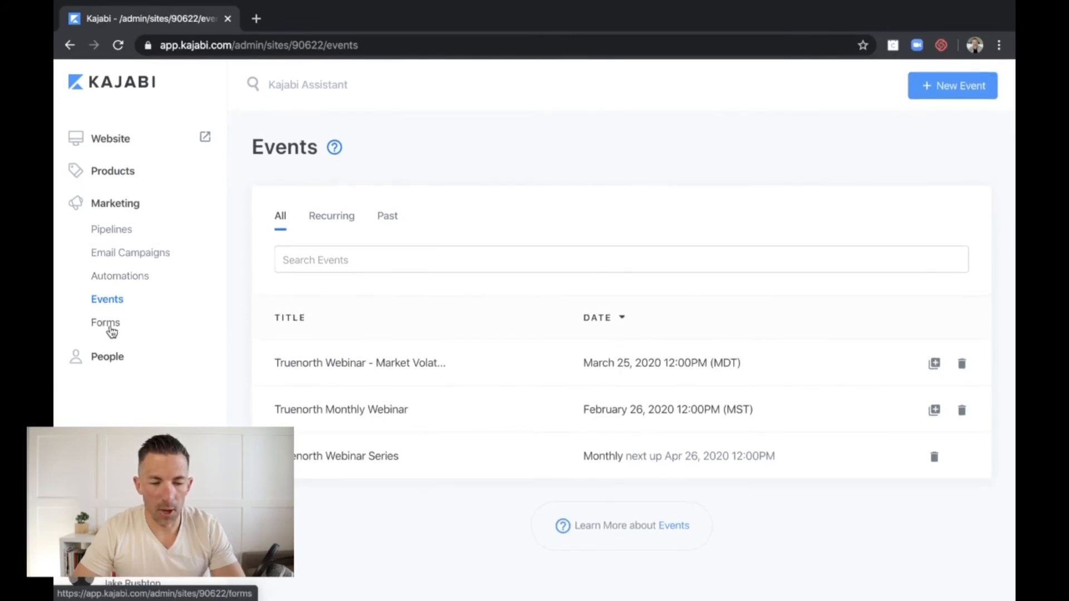
pyautogui.moveTo(258, 277)
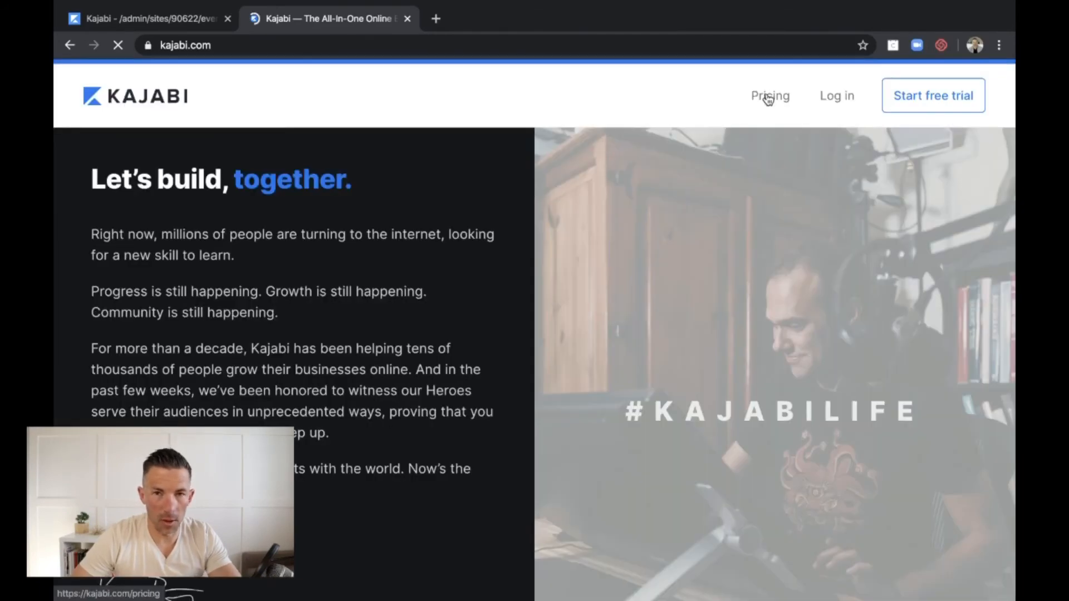
# Open kajabi.com Pricing and scroll through the Basic $119, Growth $159 and Pro $319 plans.
pyautogui.click(768, 95)
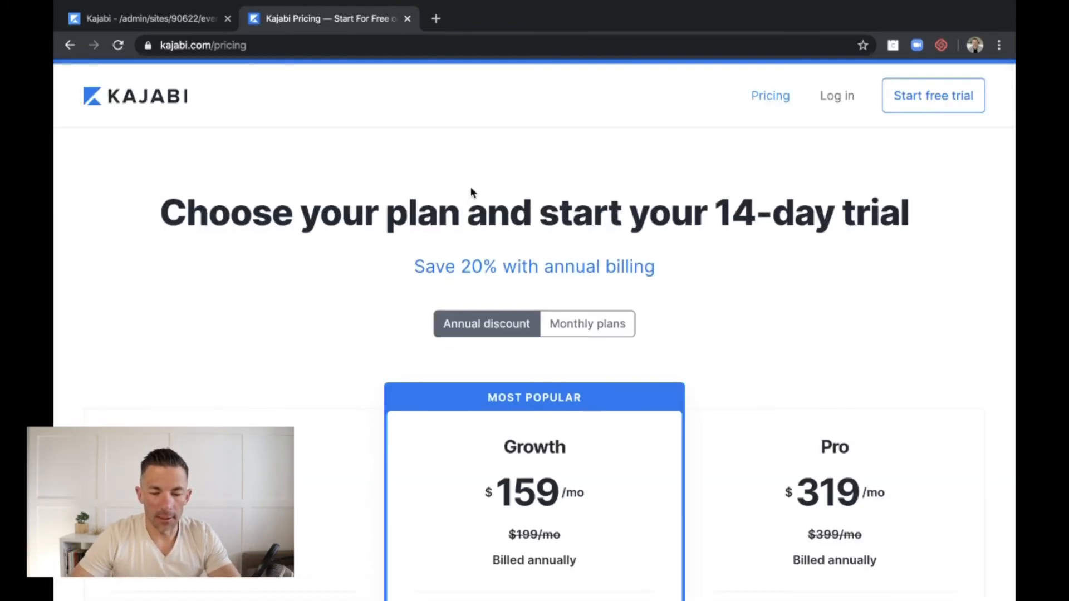
pyautogui.scroll(-3)
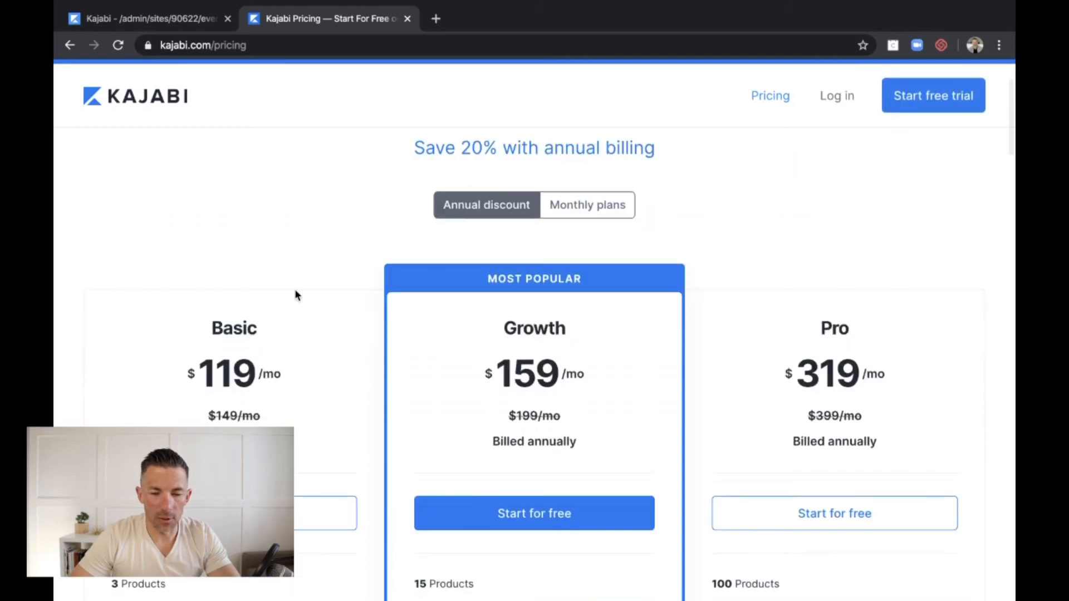
pyautogui.scroll(-3)
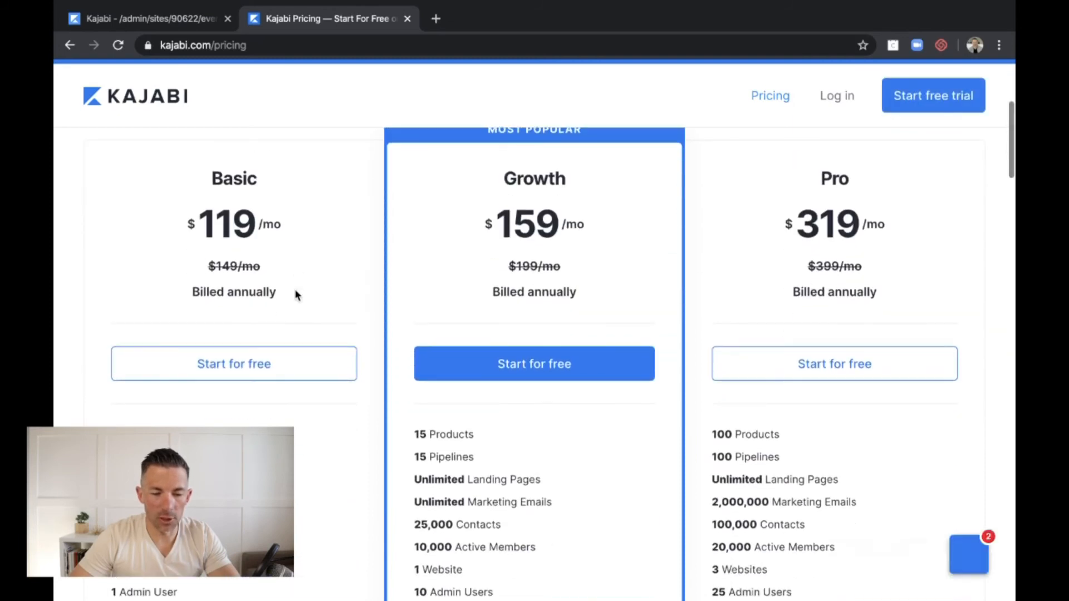
pyautogui.scroll(-3)
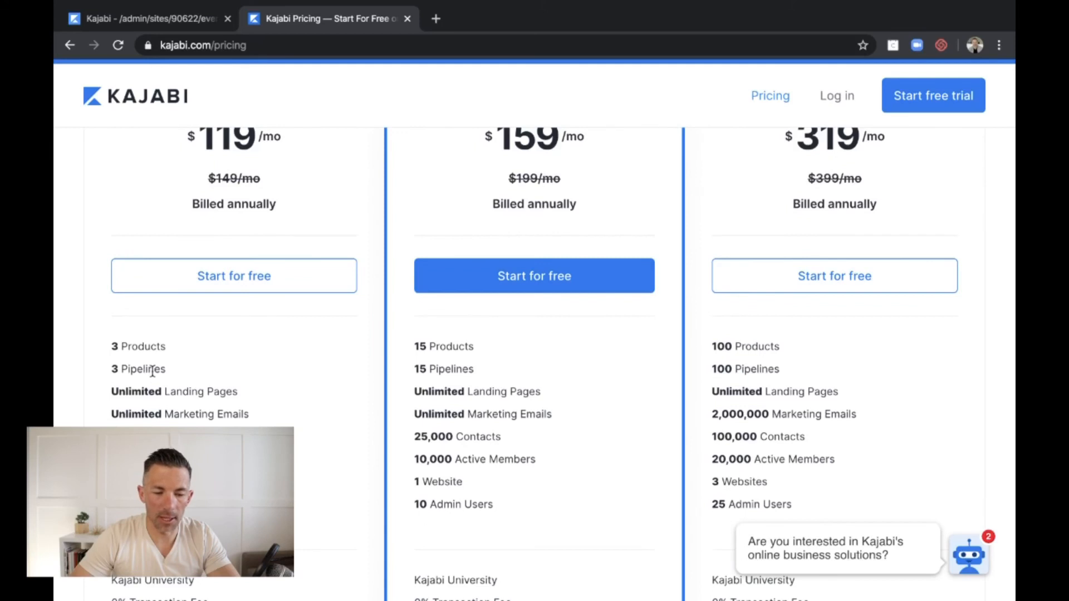
pyautogui.scroll(-3)
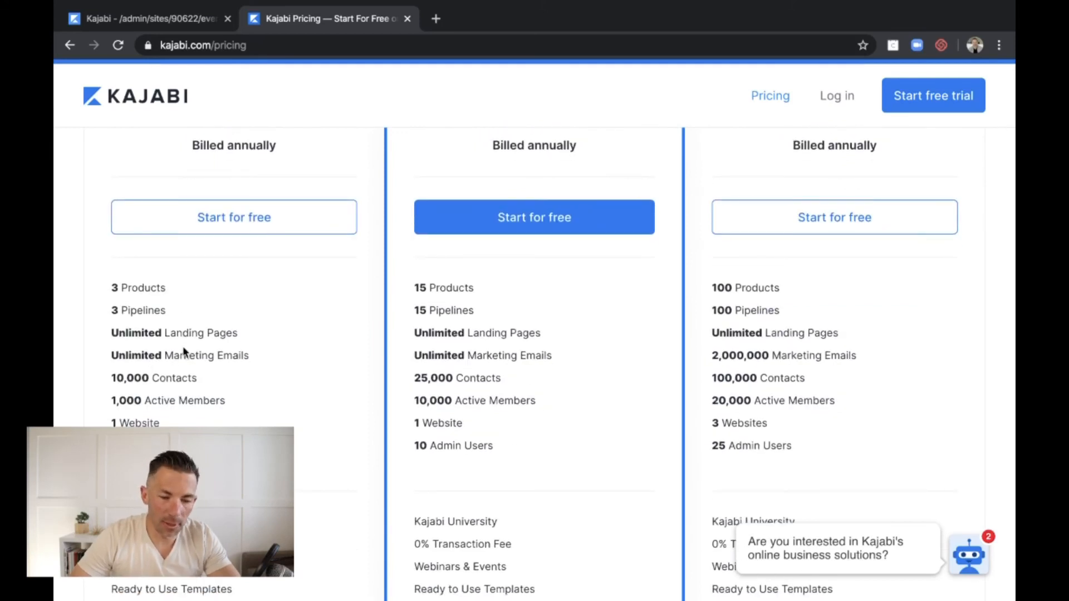
pyautogui.scroll(-3)
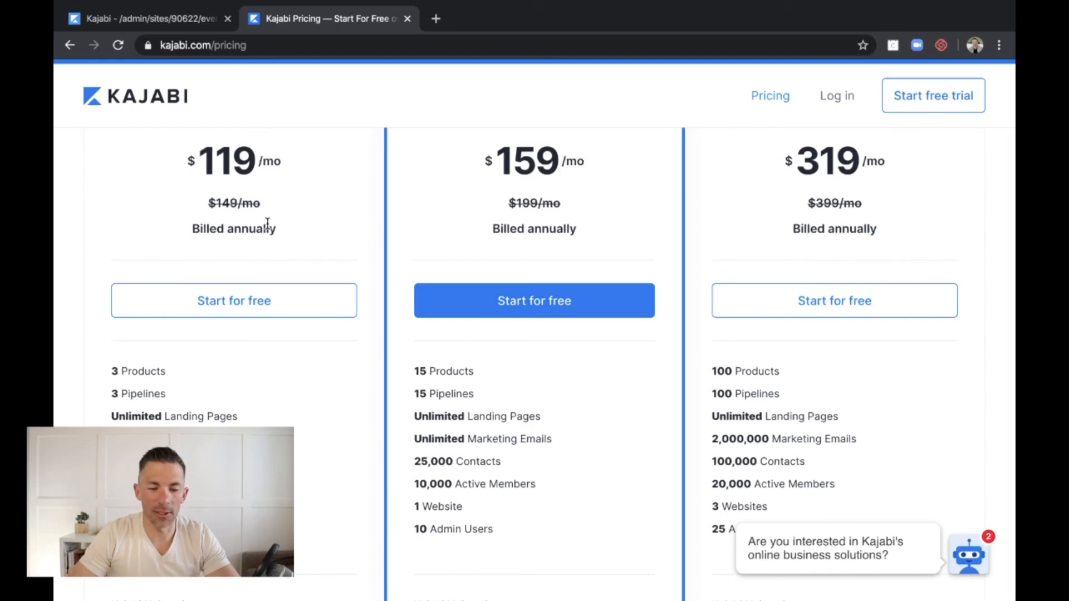
pyautogui.scroll(-3)
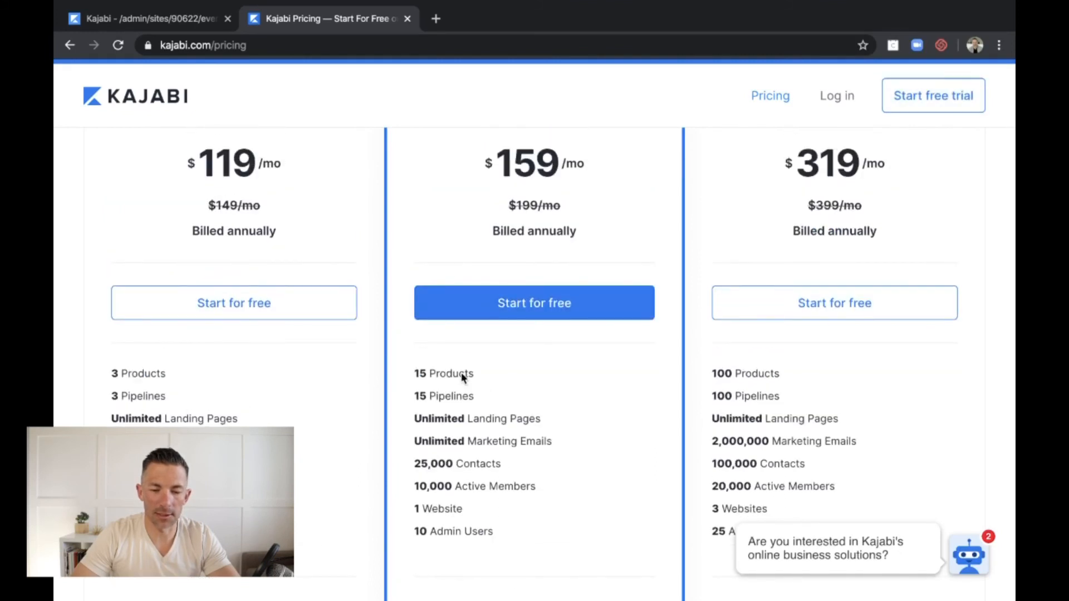
pyautogui.moveTo(298, 355)
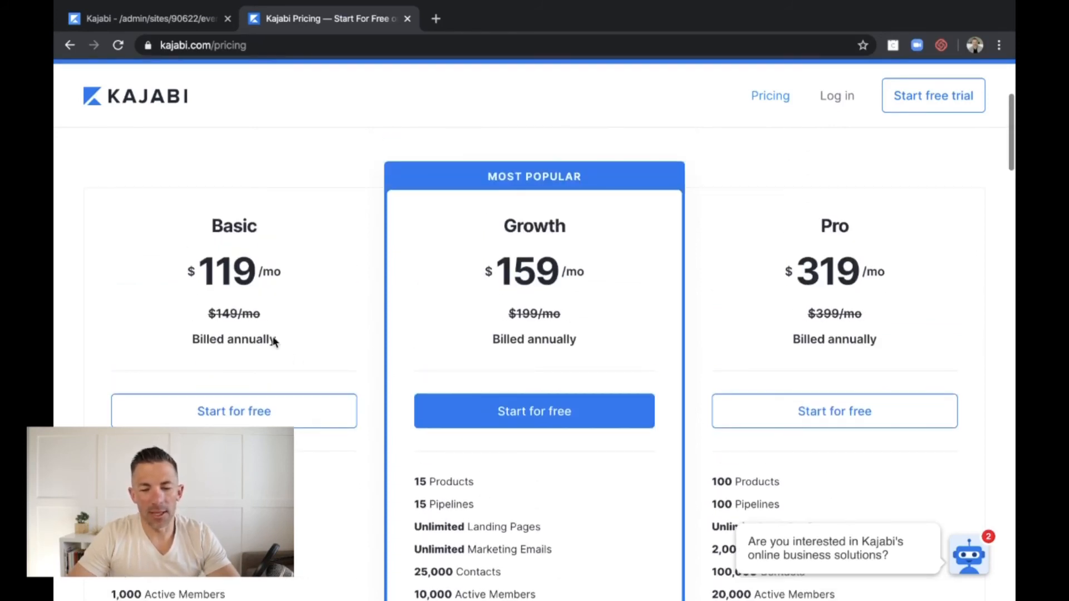
pyautogui.moveTo(583, 313)
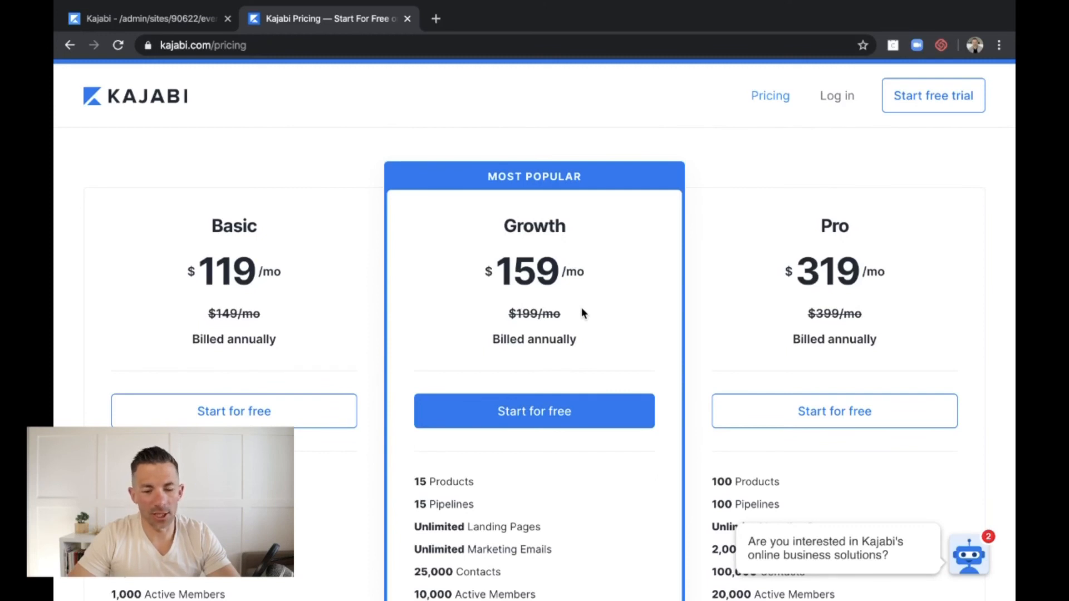
pyautogui.scroll(-3)
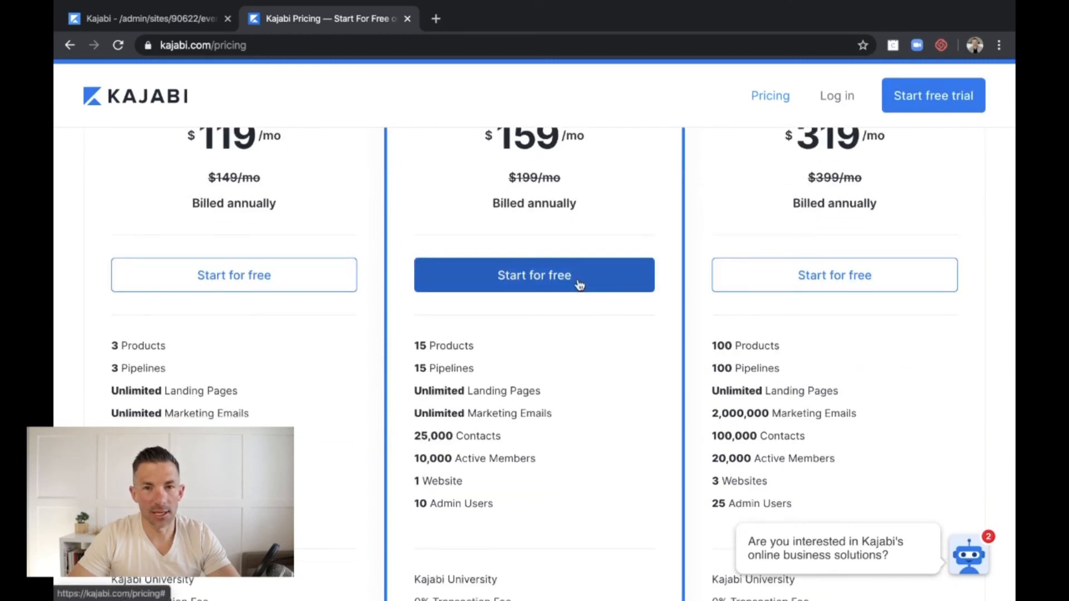